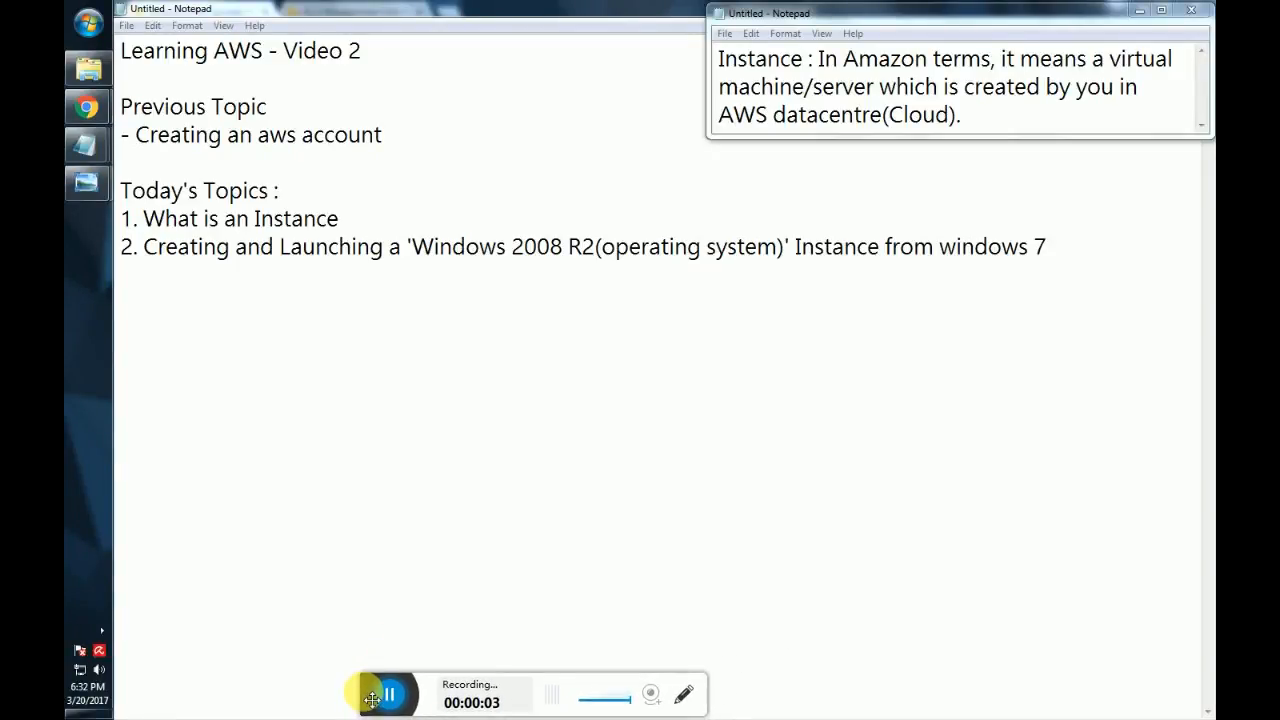
mouse_move(472, 556)
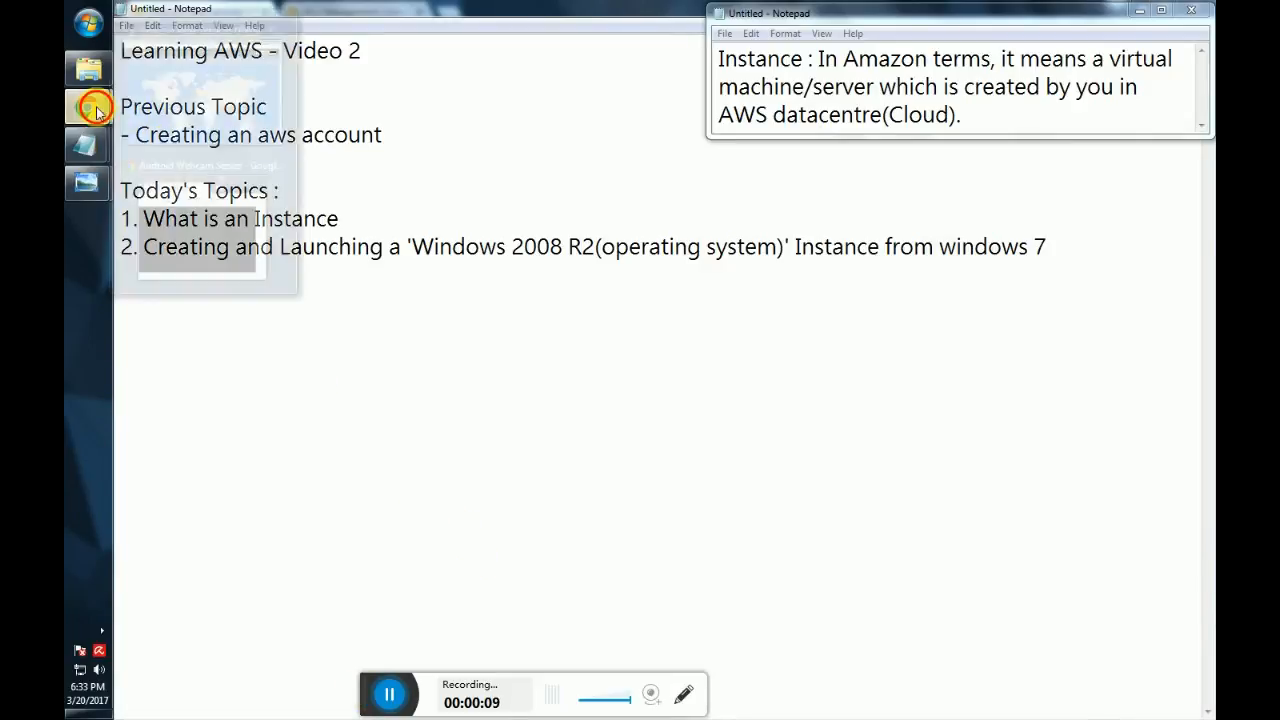
Switch to the Chrome window showing the AWS global infrastructure map.
click(88, 108)
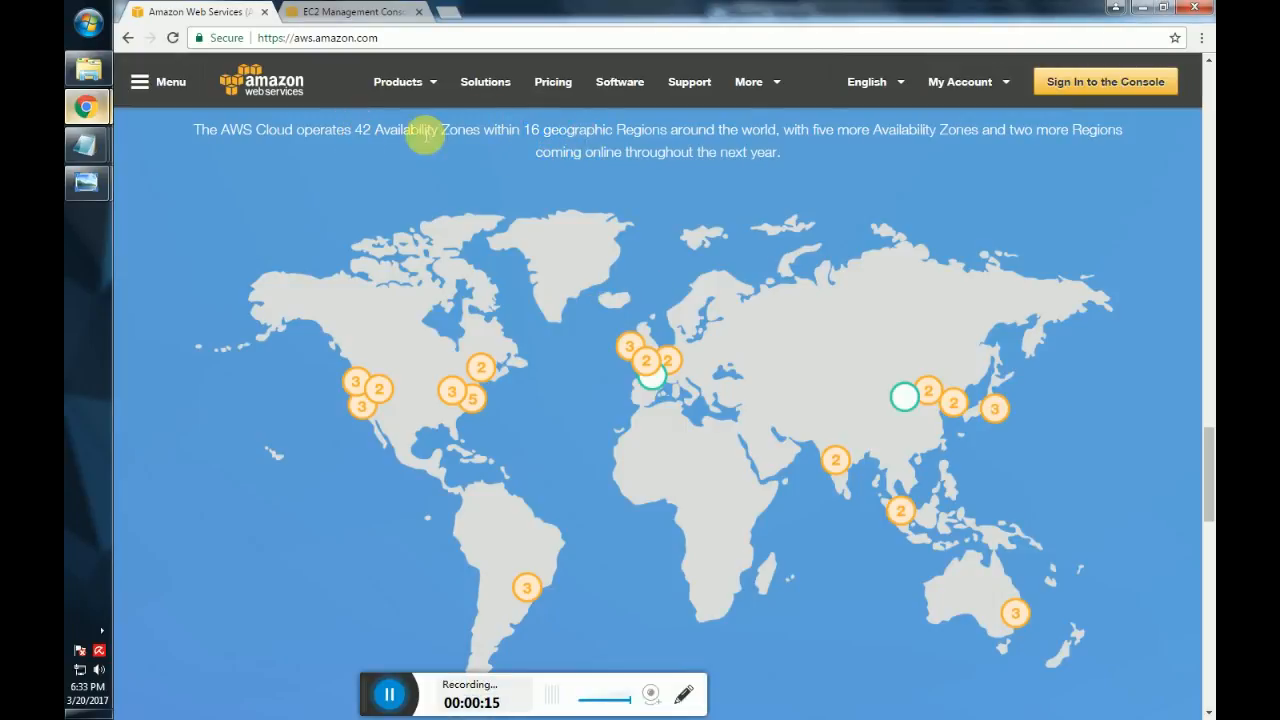
mouse_move(848, 364)
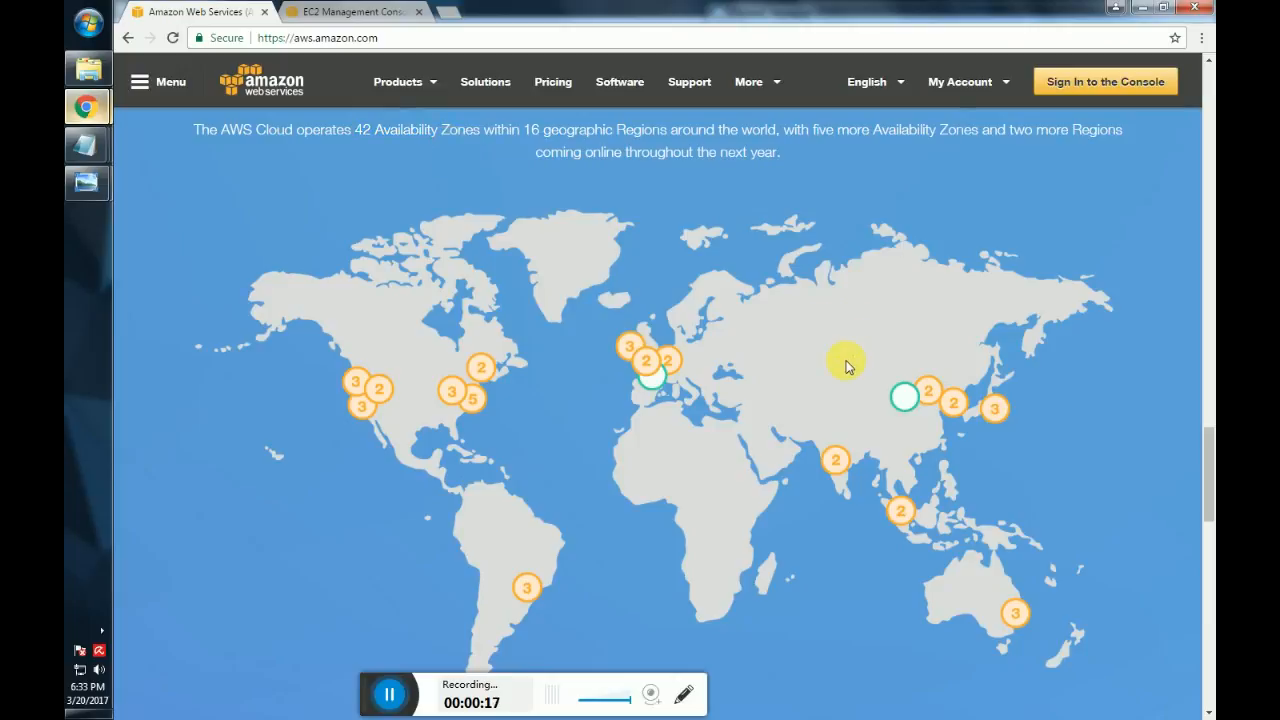
mouse_move(836, 464)
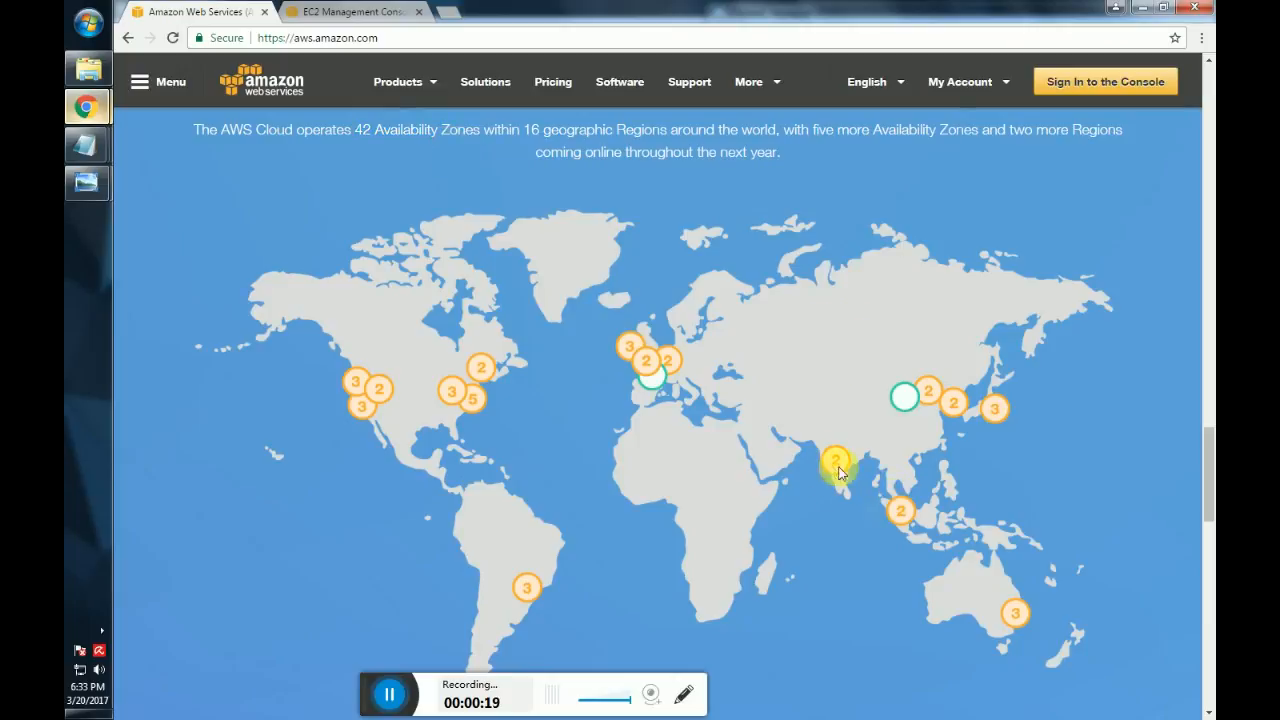
mouse_move(836, 470)
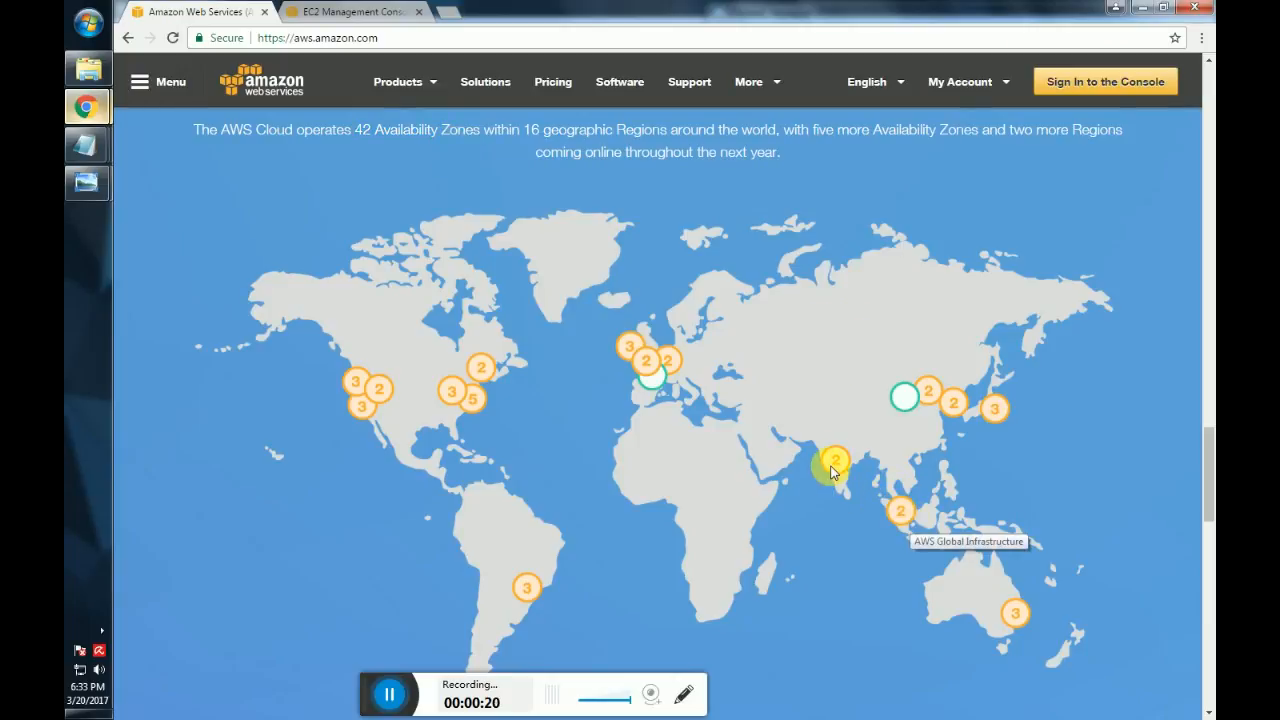
mouse_move(338, 264)
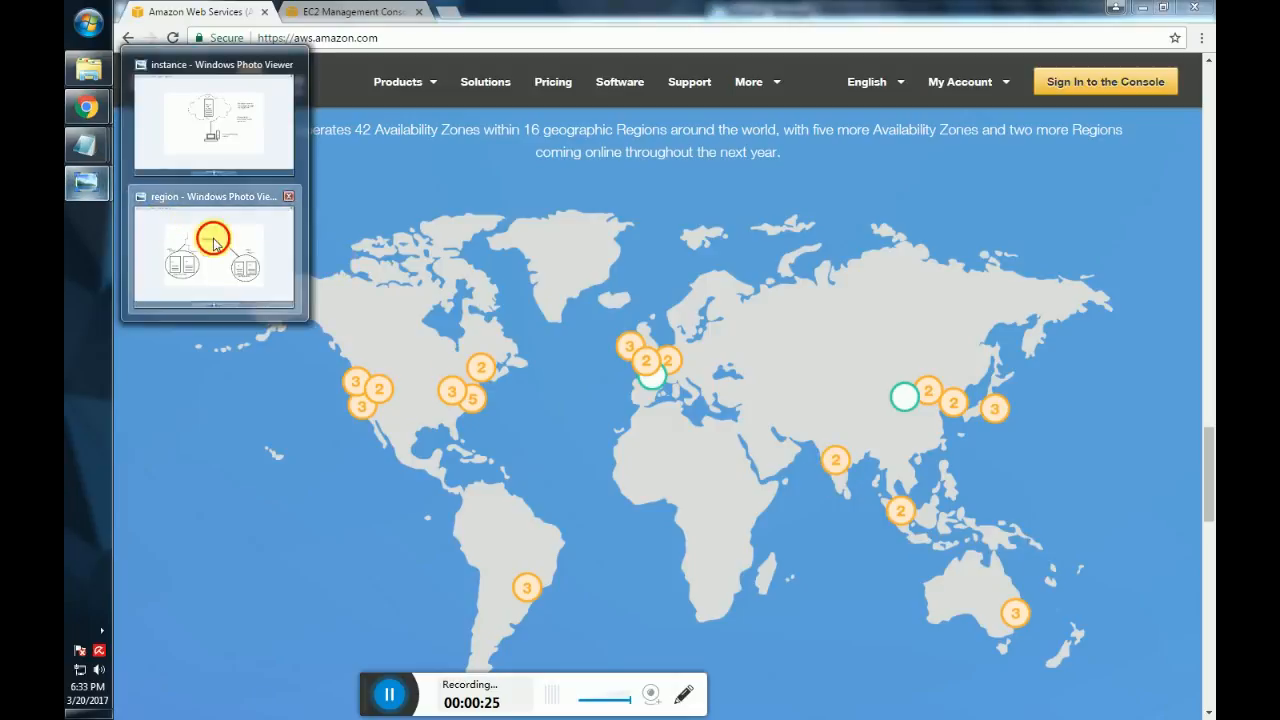
Show the region diagram image with Mumbai and Singapore availability zones.
click(212, 252)
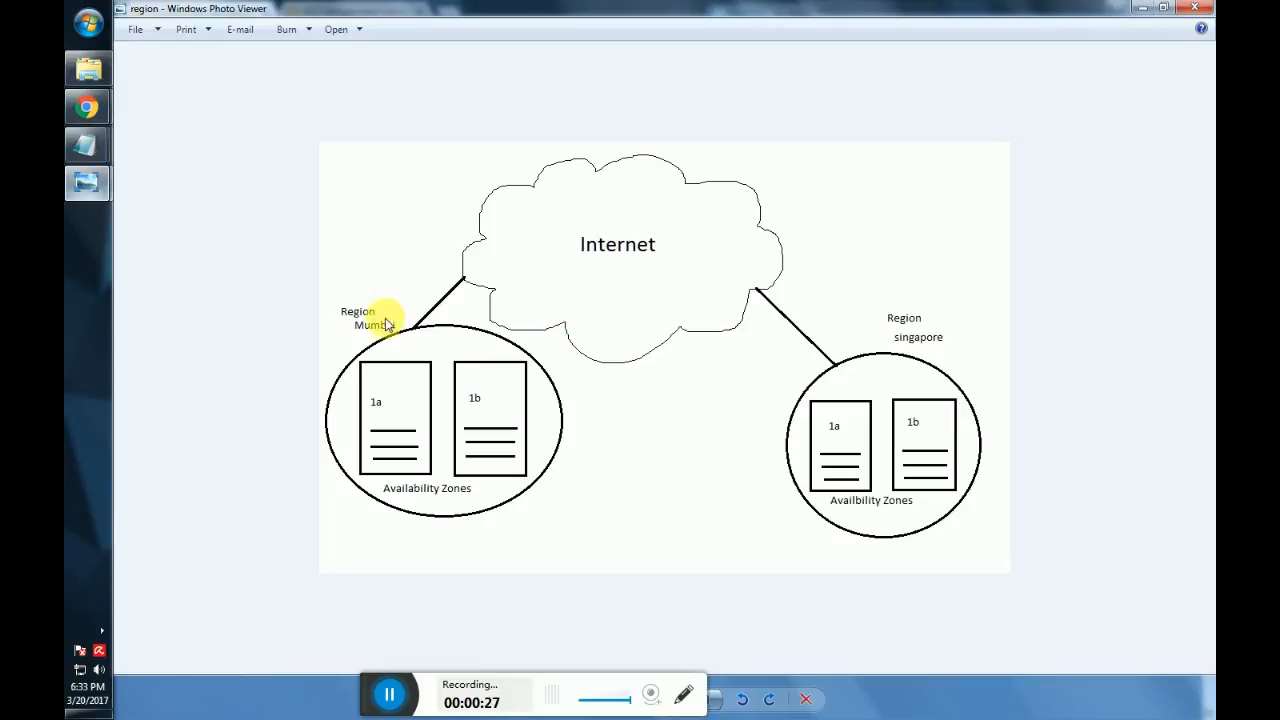
mouse_move(970, 444)
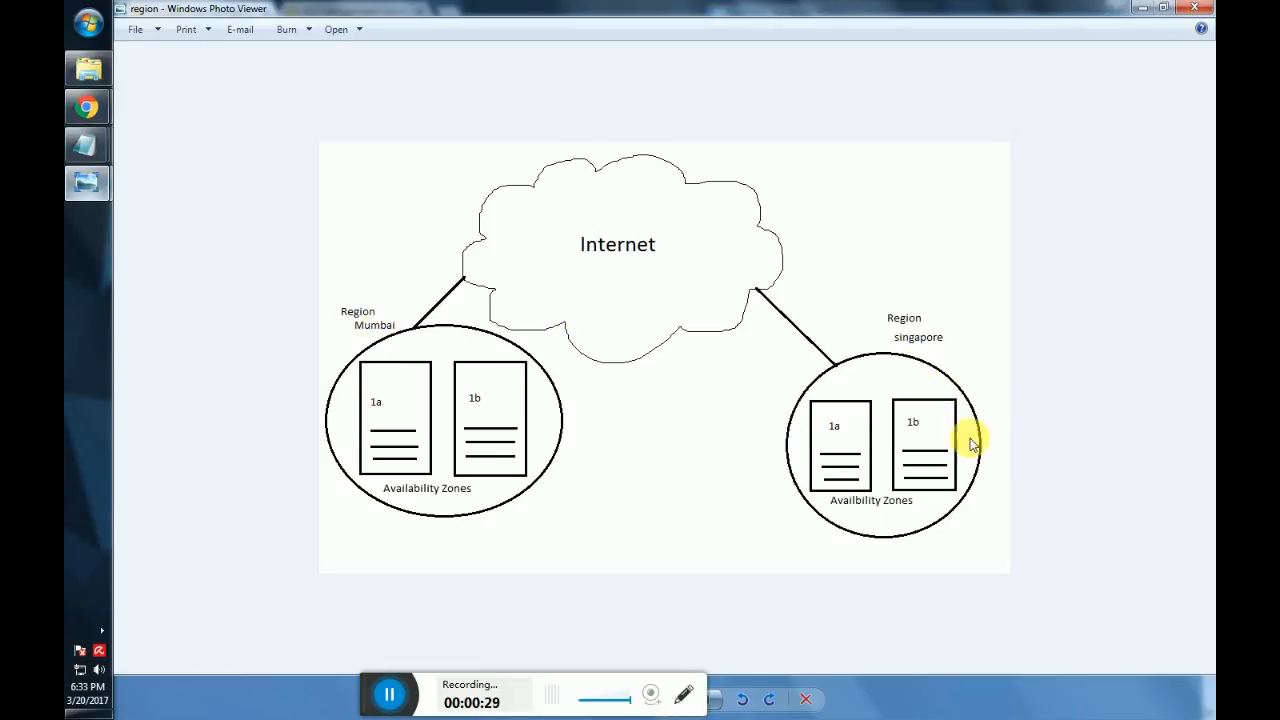
mouse_move(420, 408)
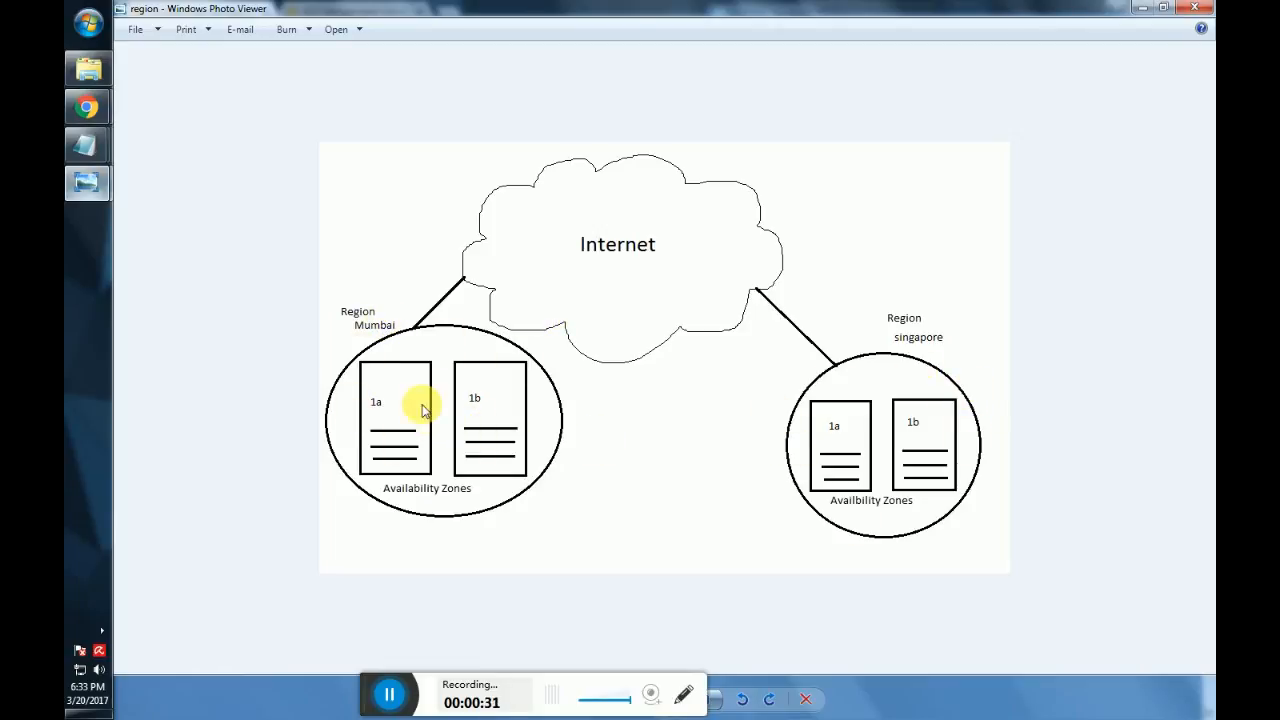
mouse_move(684, 512)
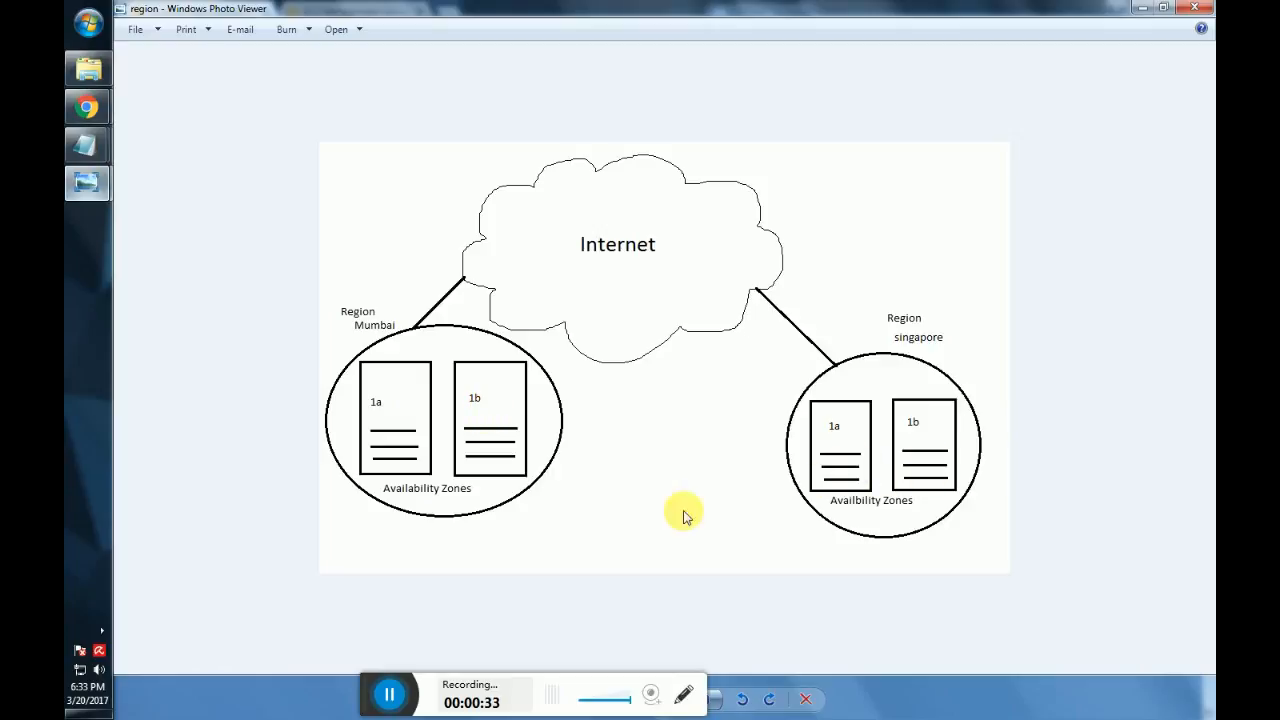
mouse_move(490, 450)
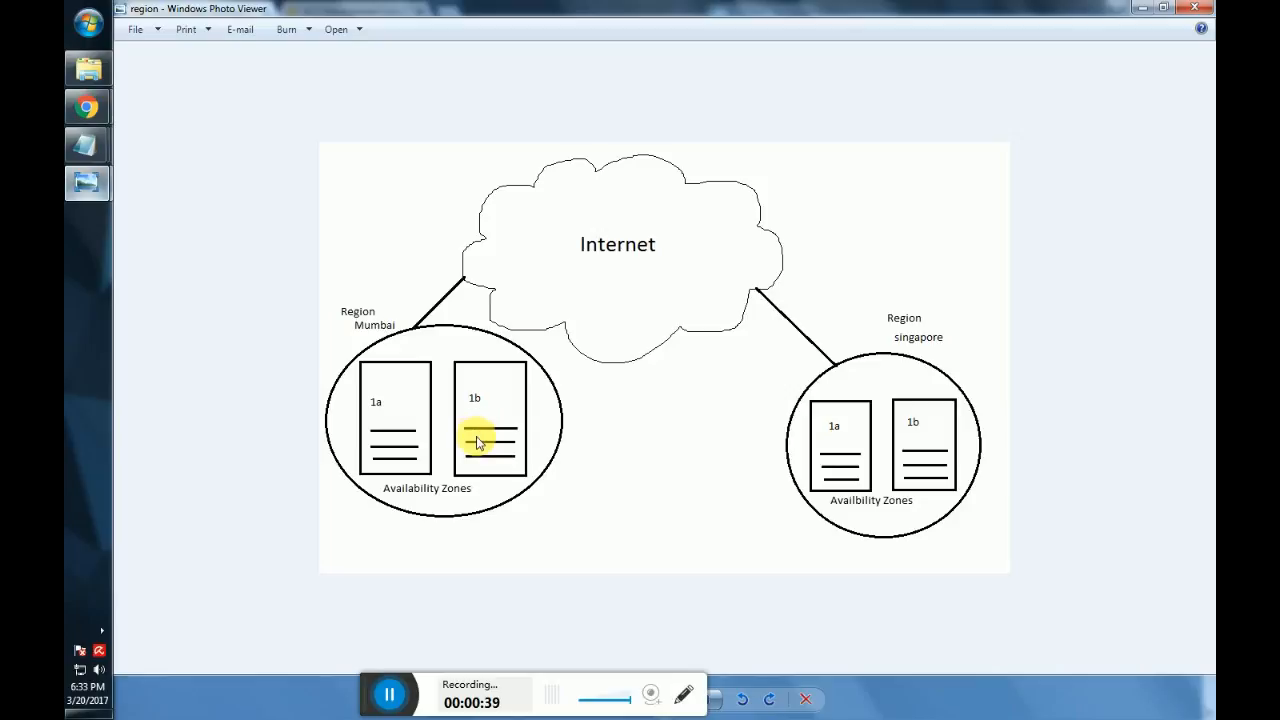
mouse_move(420, 424)
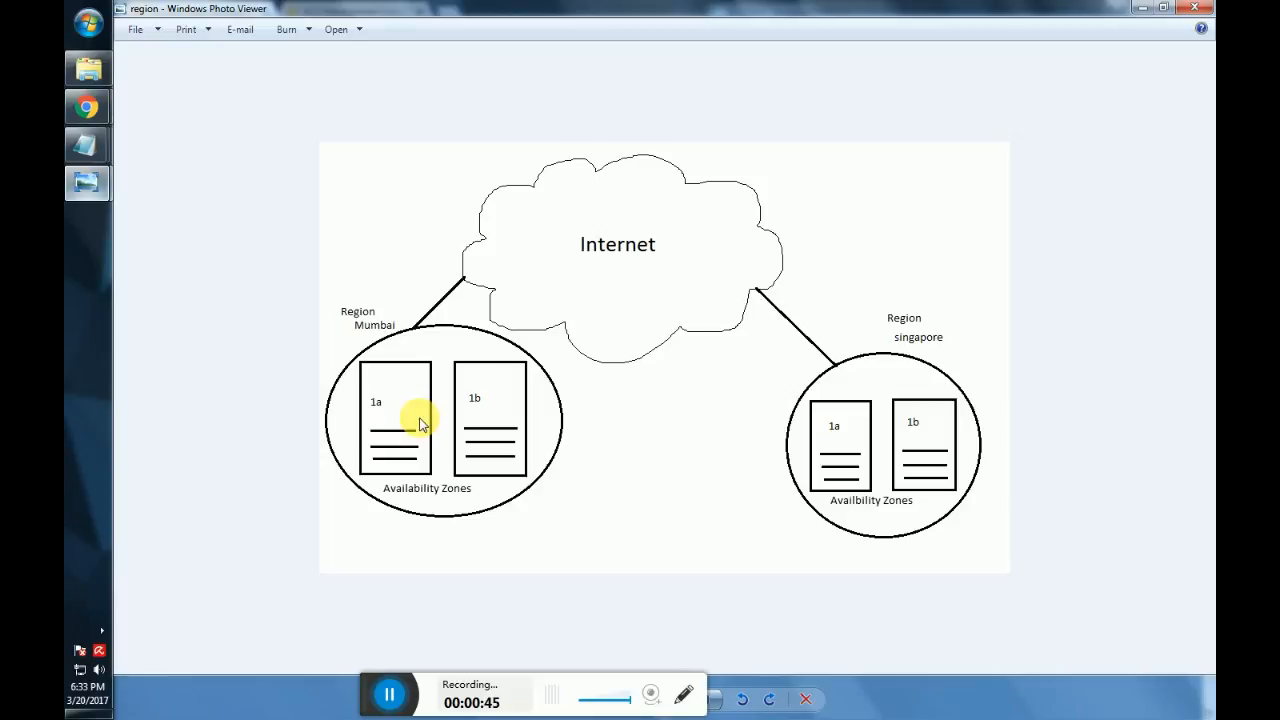
mouse_move(1148, 8)
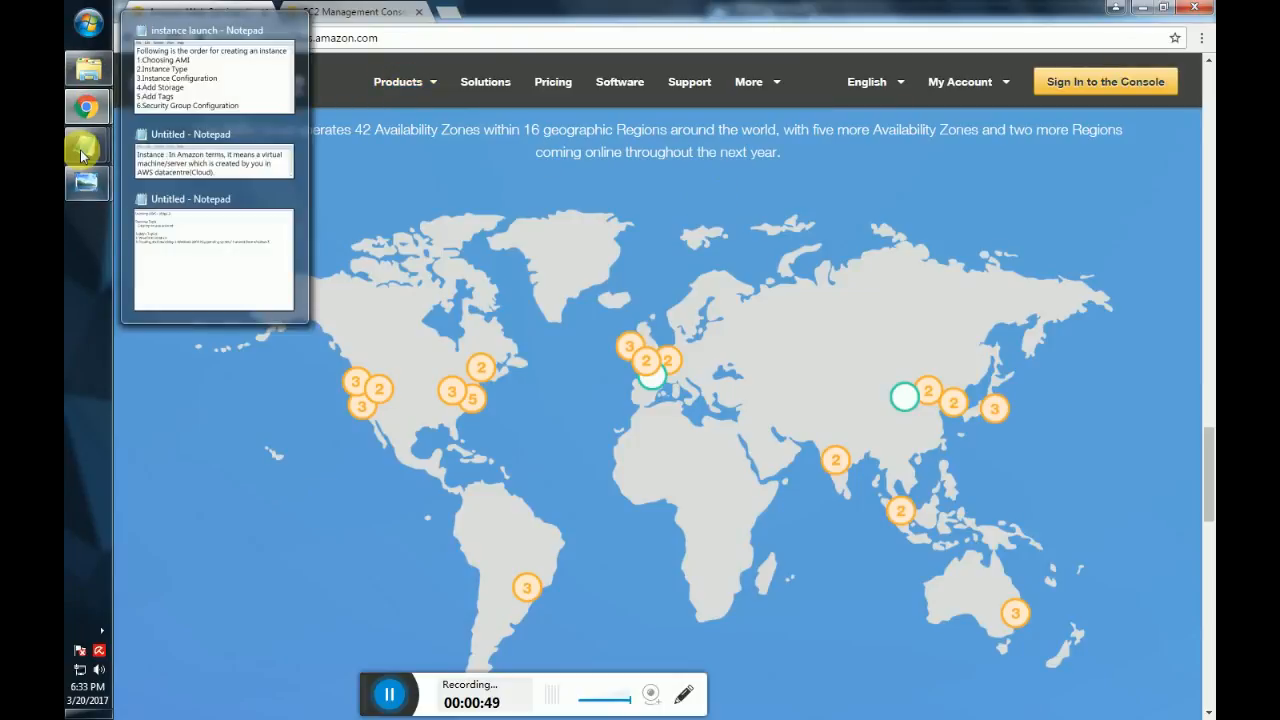
click(212, 260)
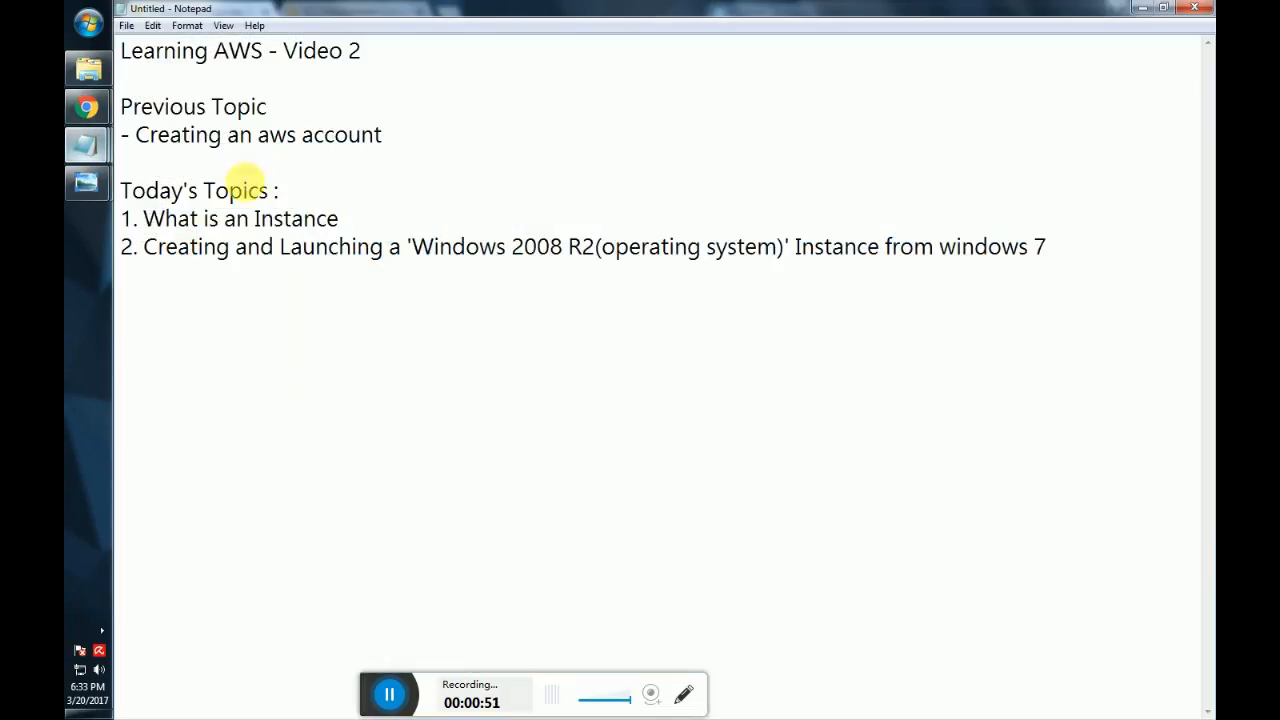
double_click(324, 246)
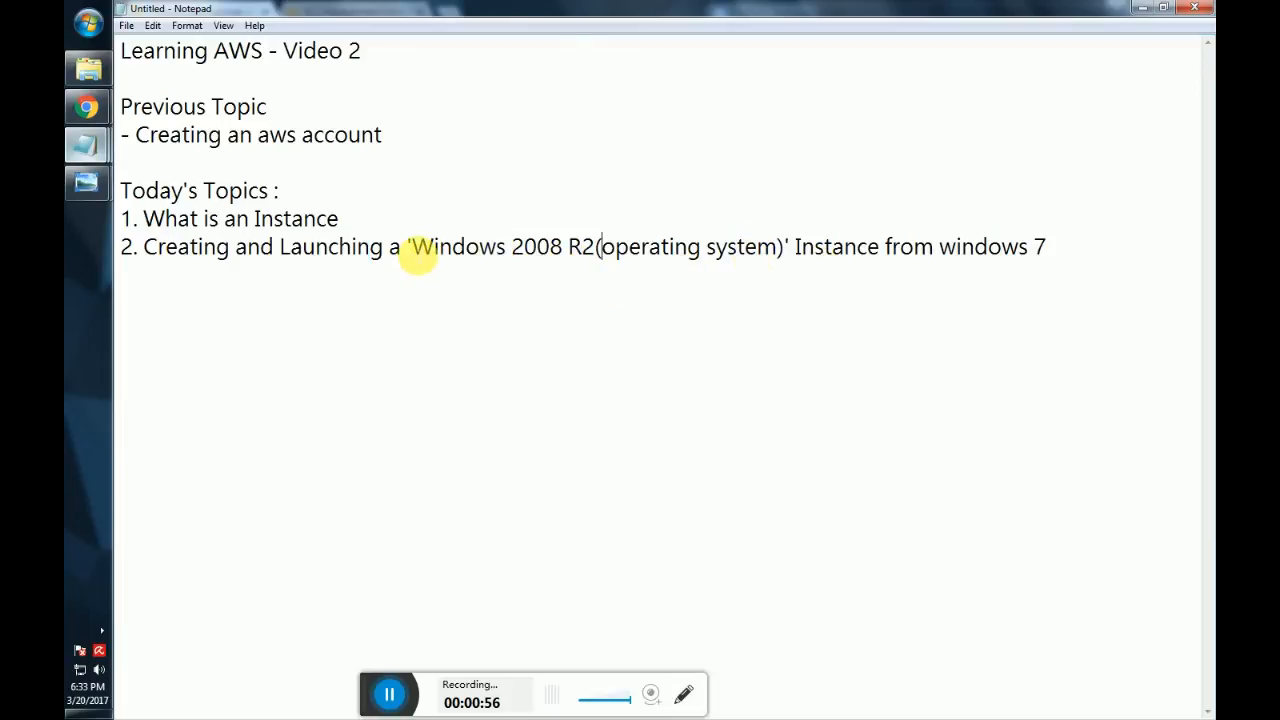
drag(412, 248, 596, 248)
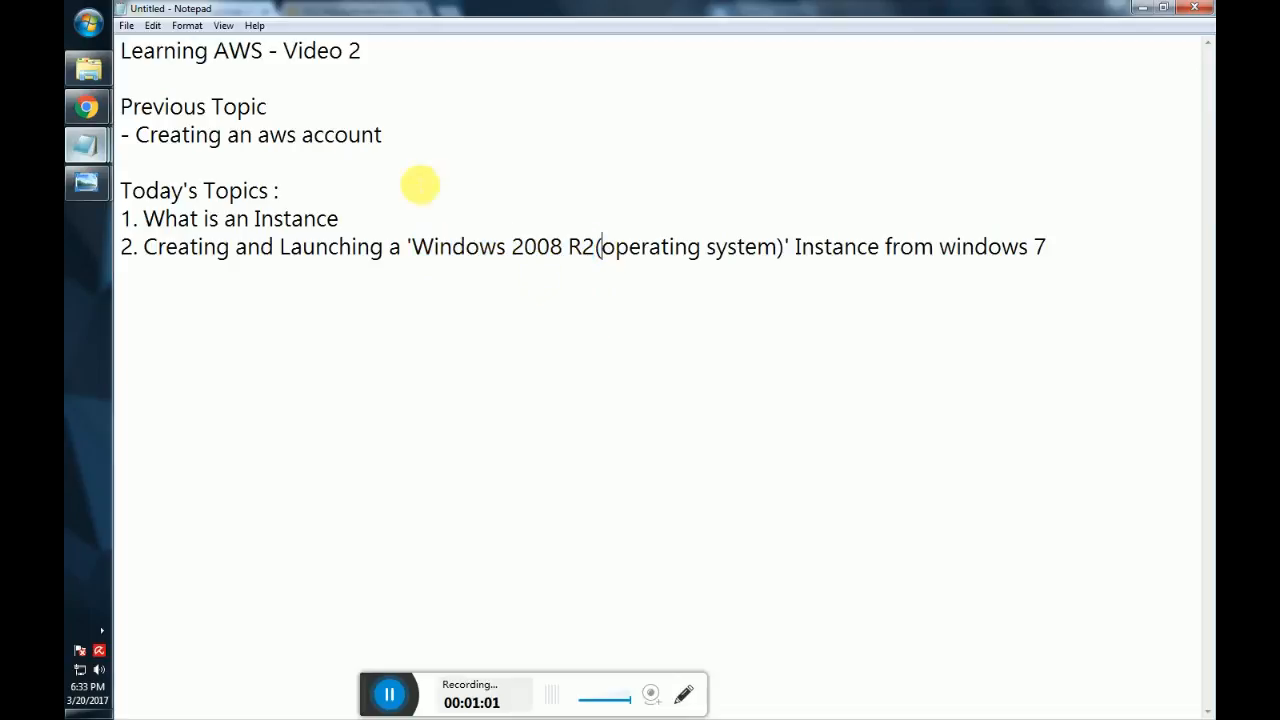
mouse_move(150, 156)
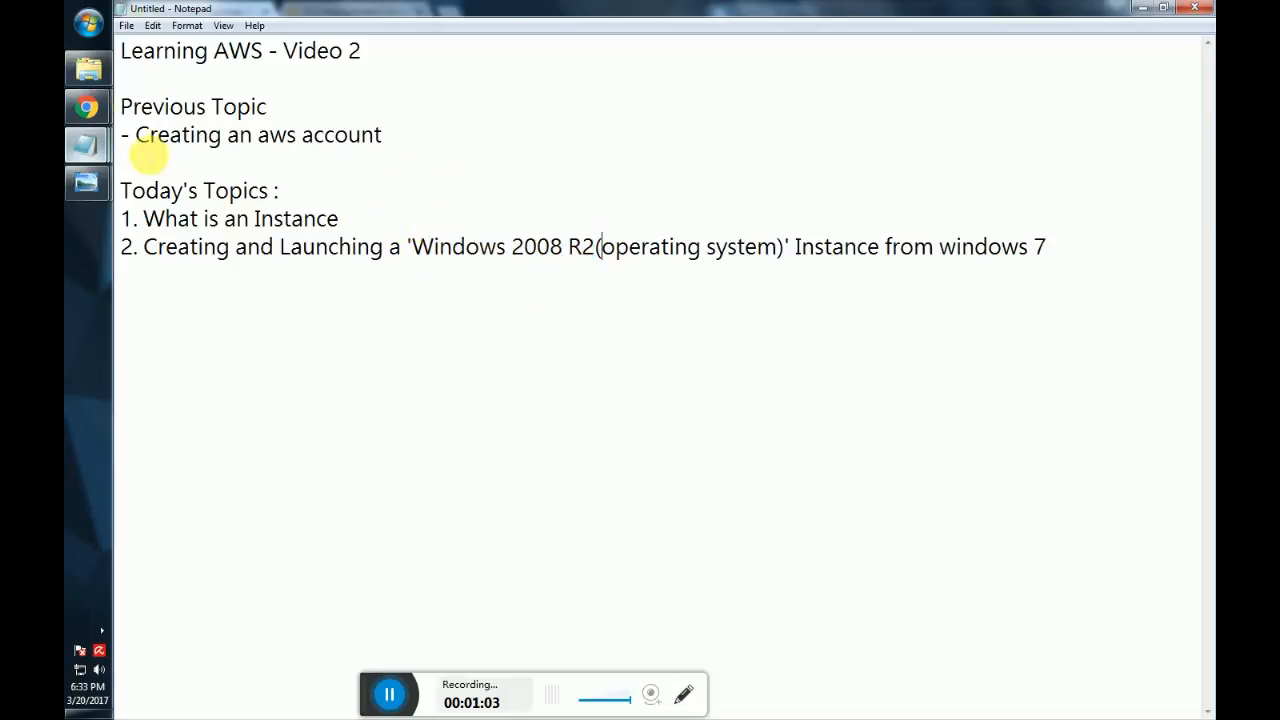
mouse_move(480, 184)
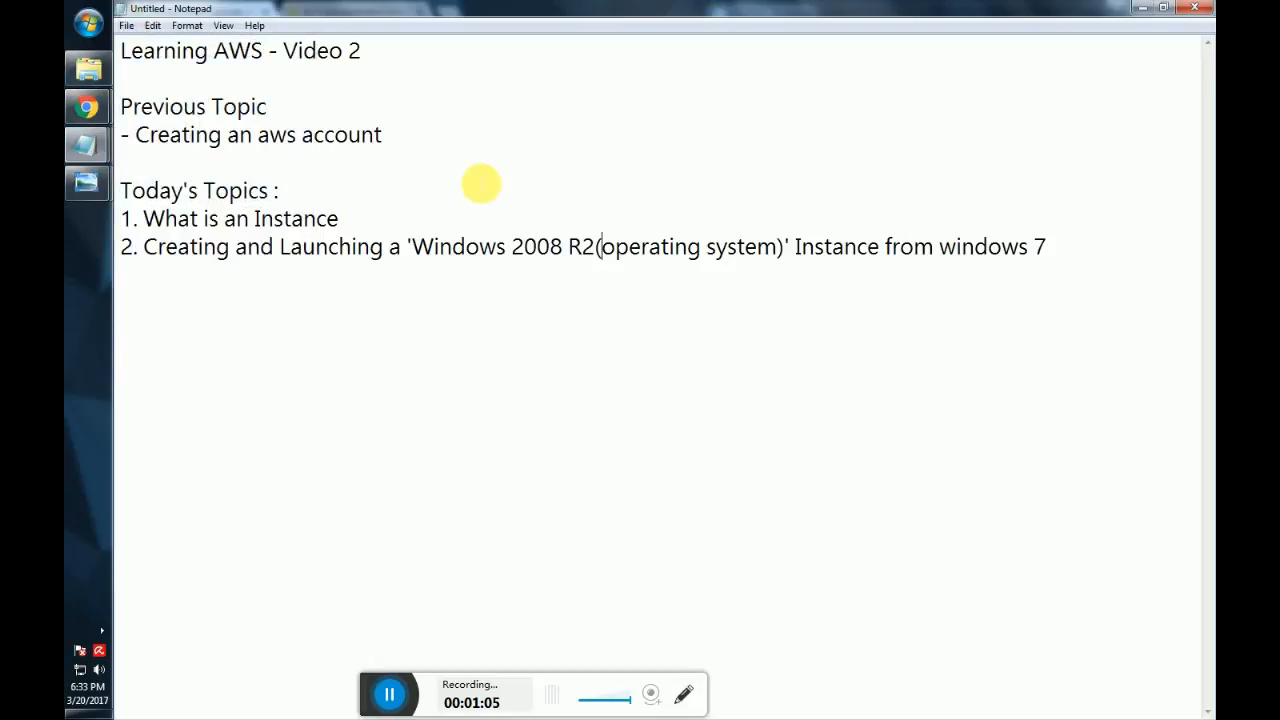
click(88, 104)
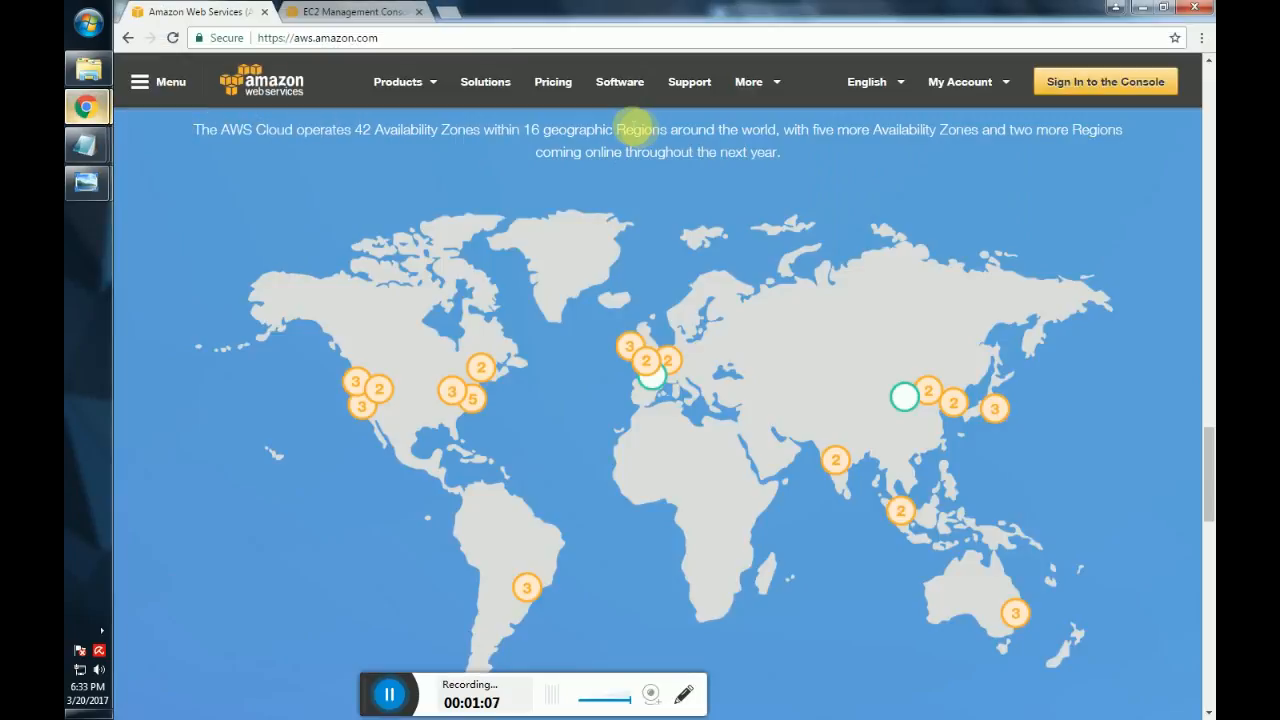
Switch between the map and EC2 console tabs, then go to the AWS console home listing all services.
click(350, 12)
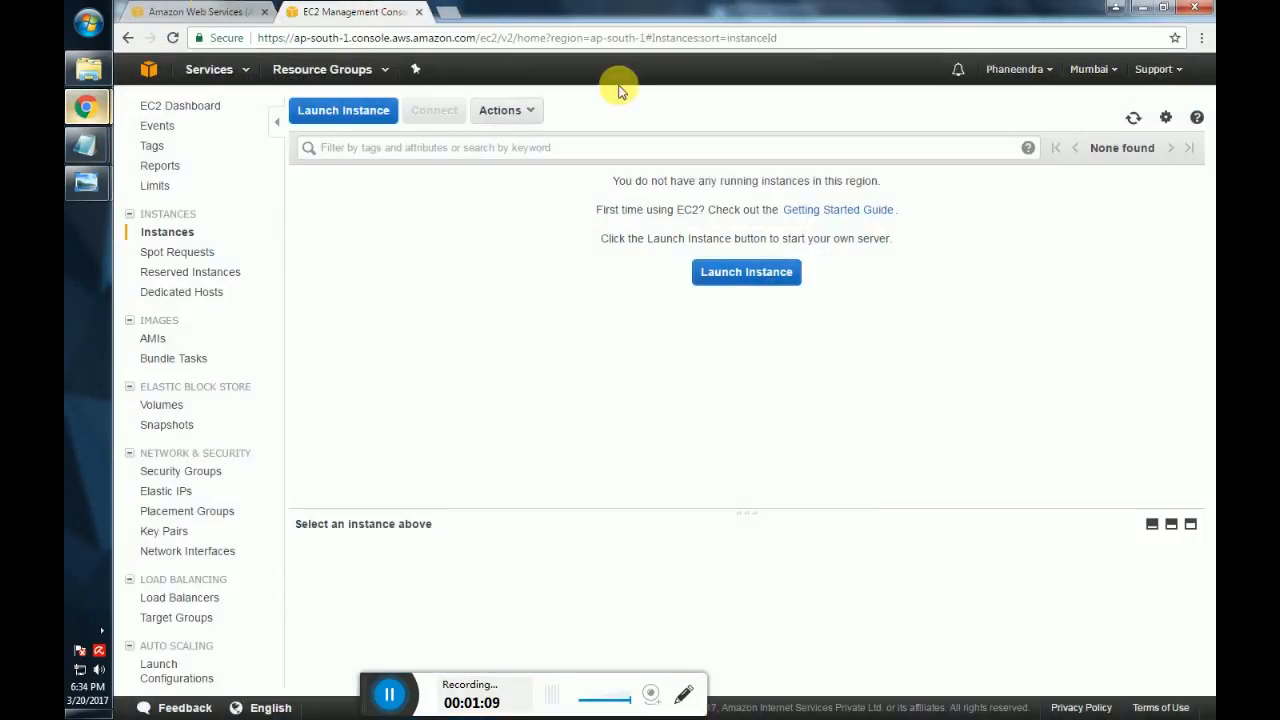
click(196, 12)
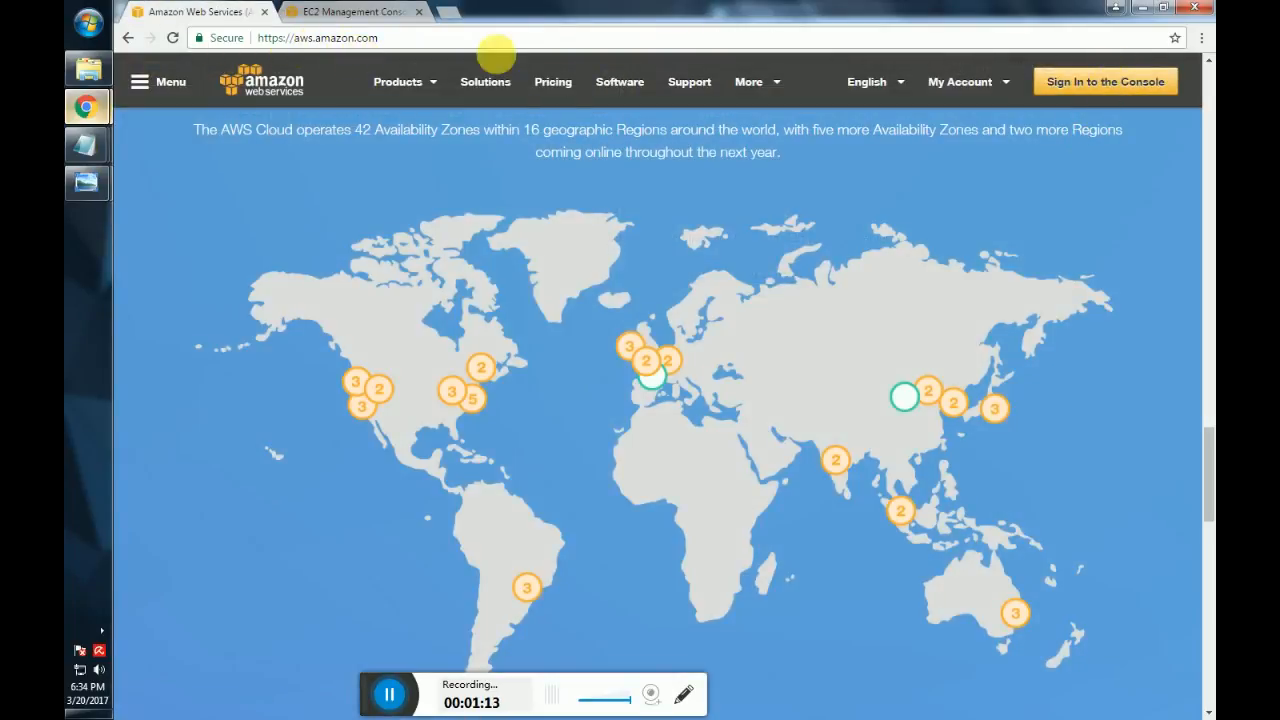
click(348, 12)
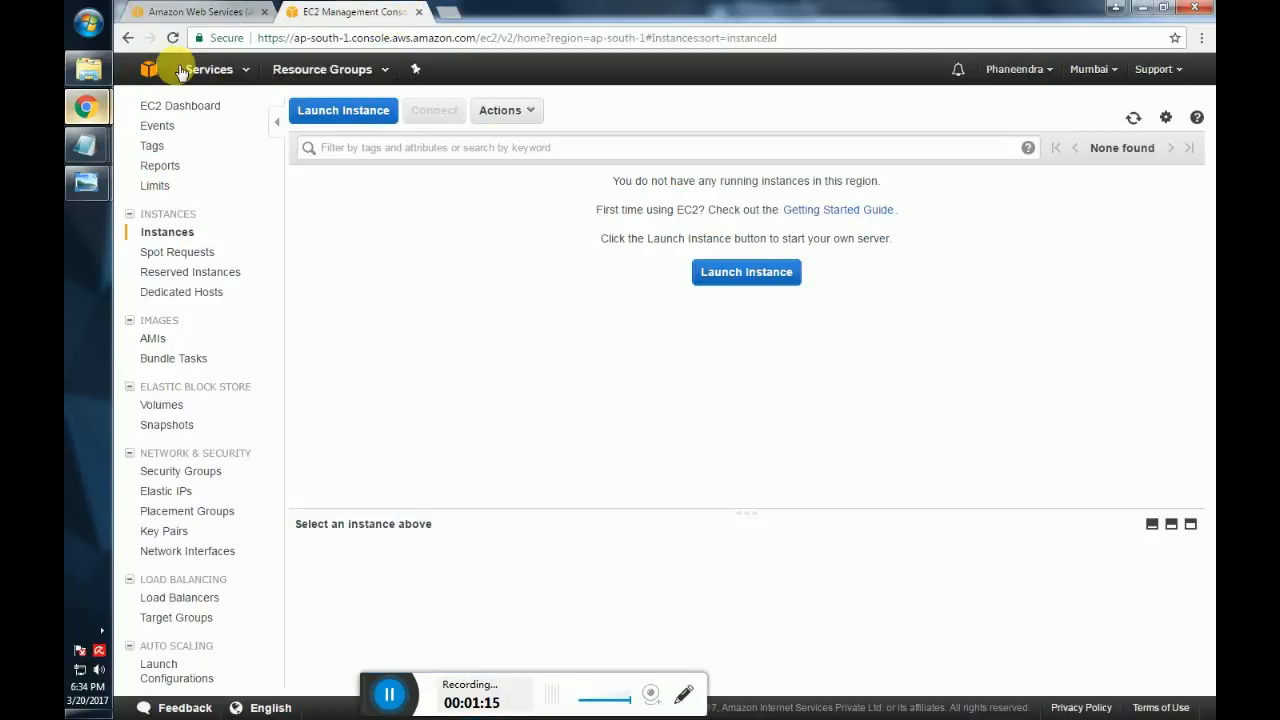
click(148, 68)
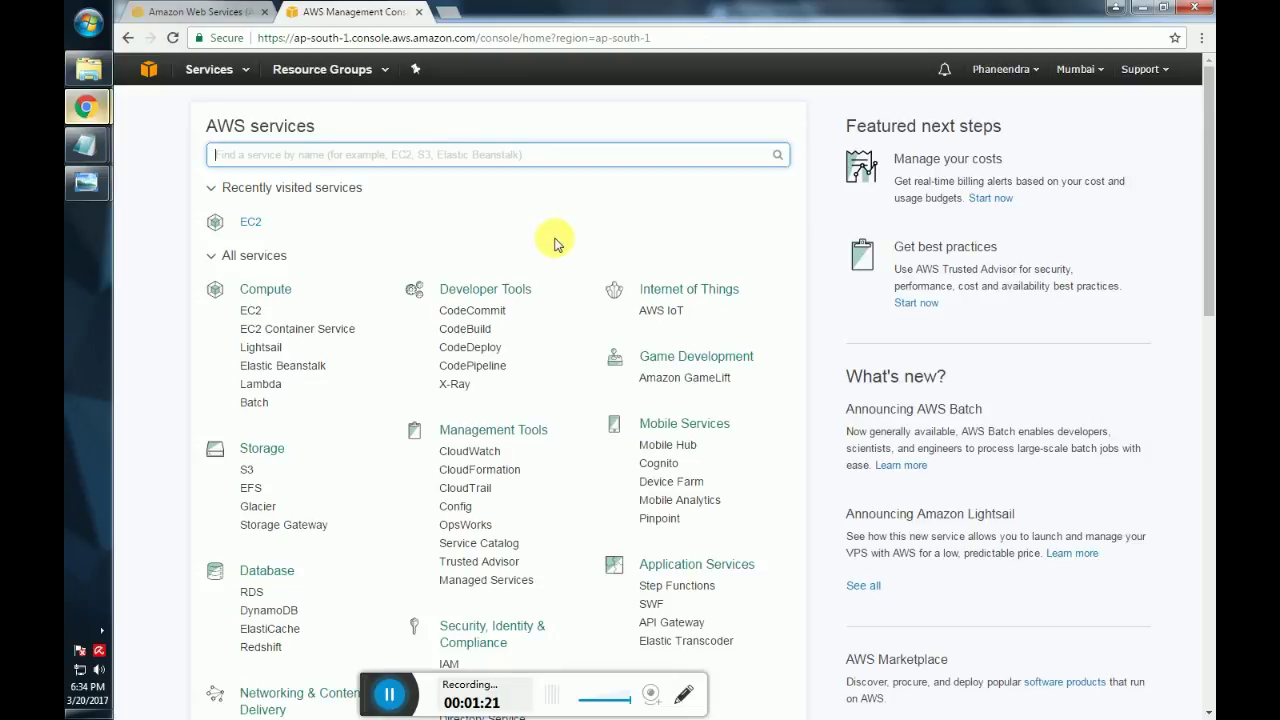
mouse_move(740, 478)
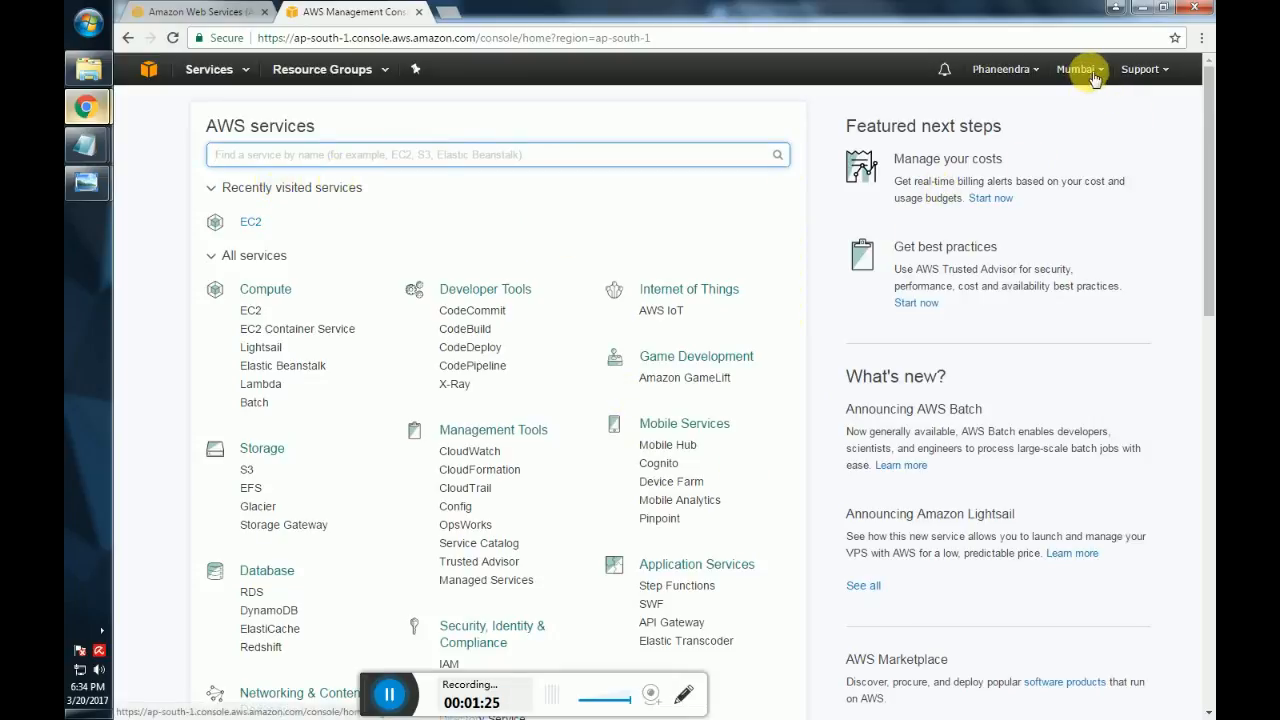
Select Asia Pacific (Mumbai) from the region list in the top bar.
click(1078, 68)
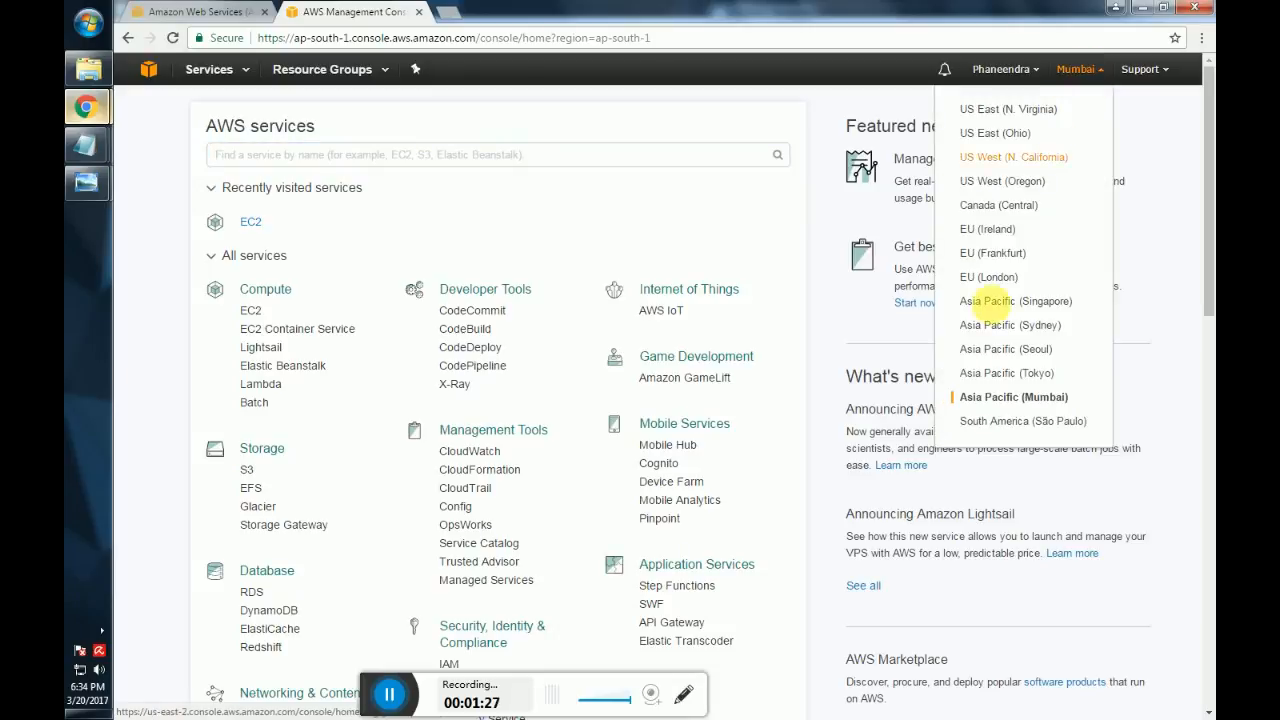
mouse_move(1028, 396)
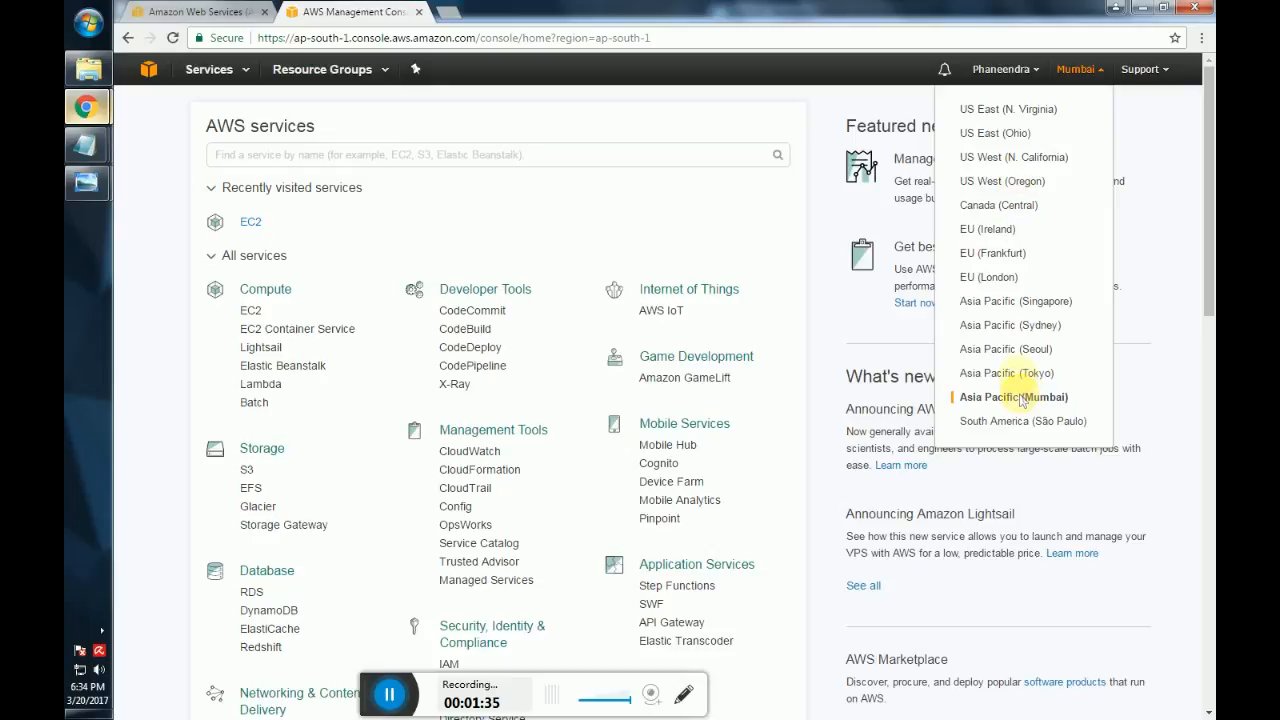
mouse_move(1008, 374)
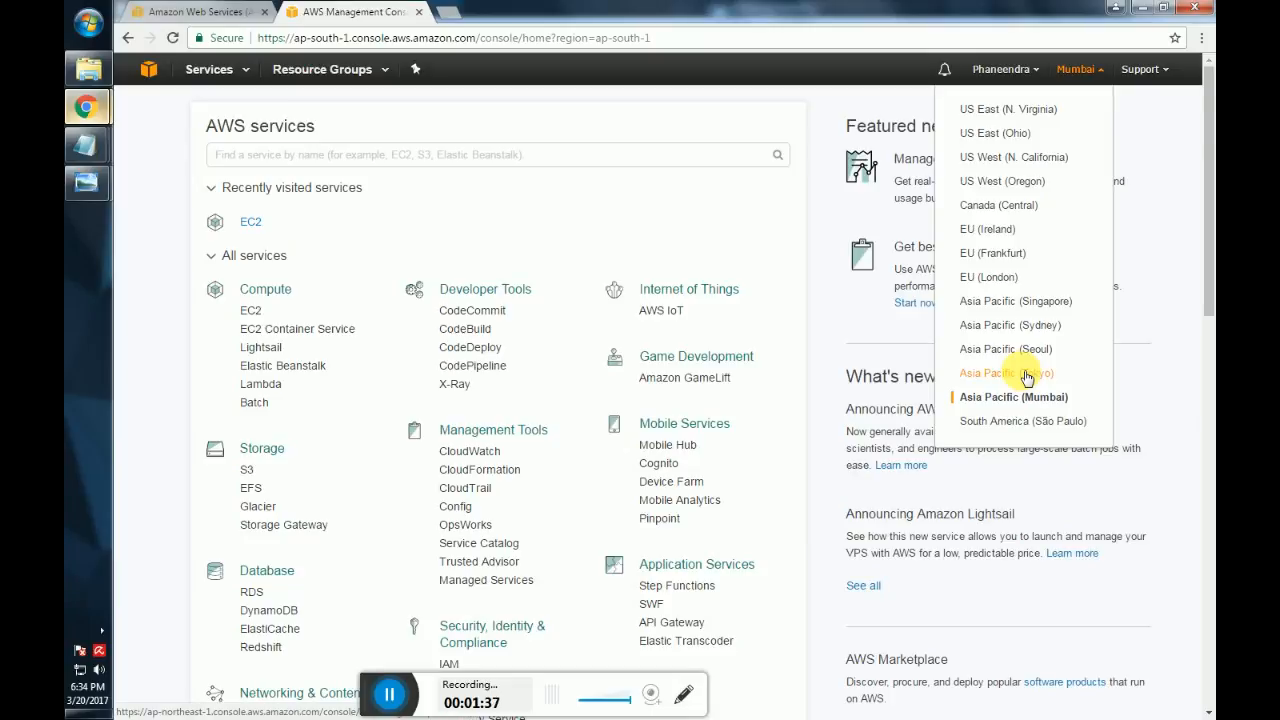
mouse_move(1024, 390)
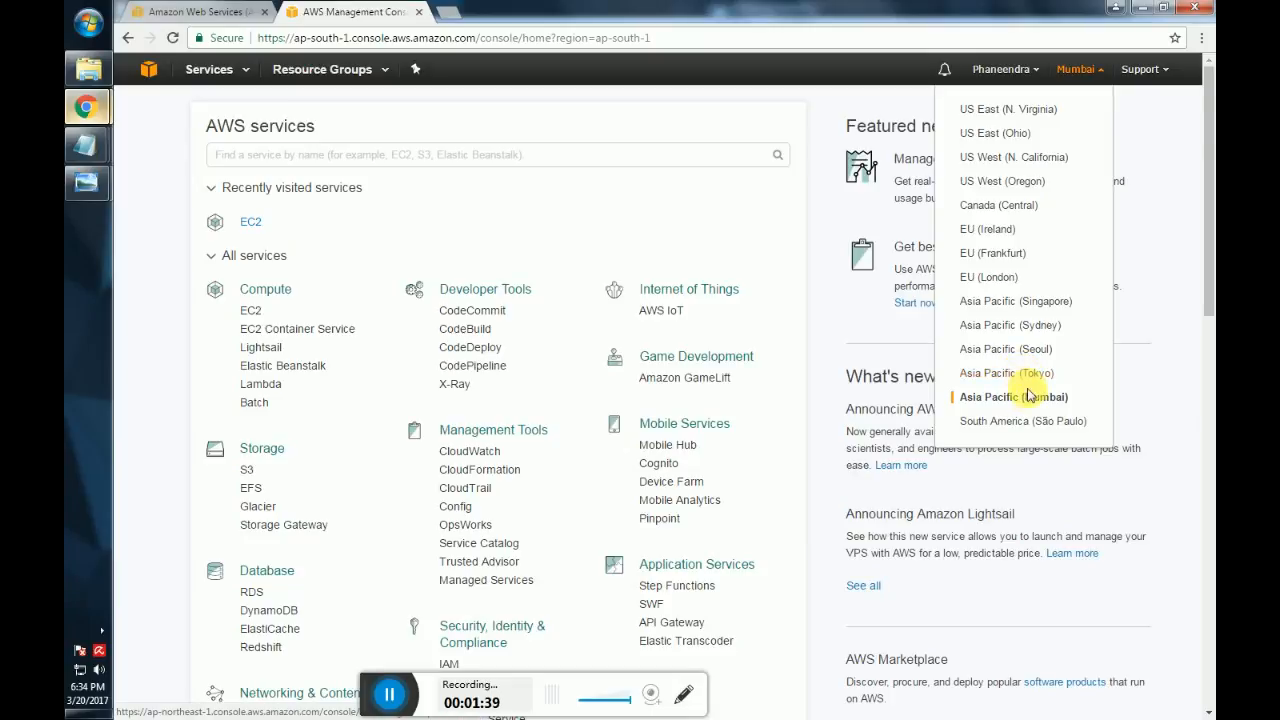
mouse_move(1020, 132)
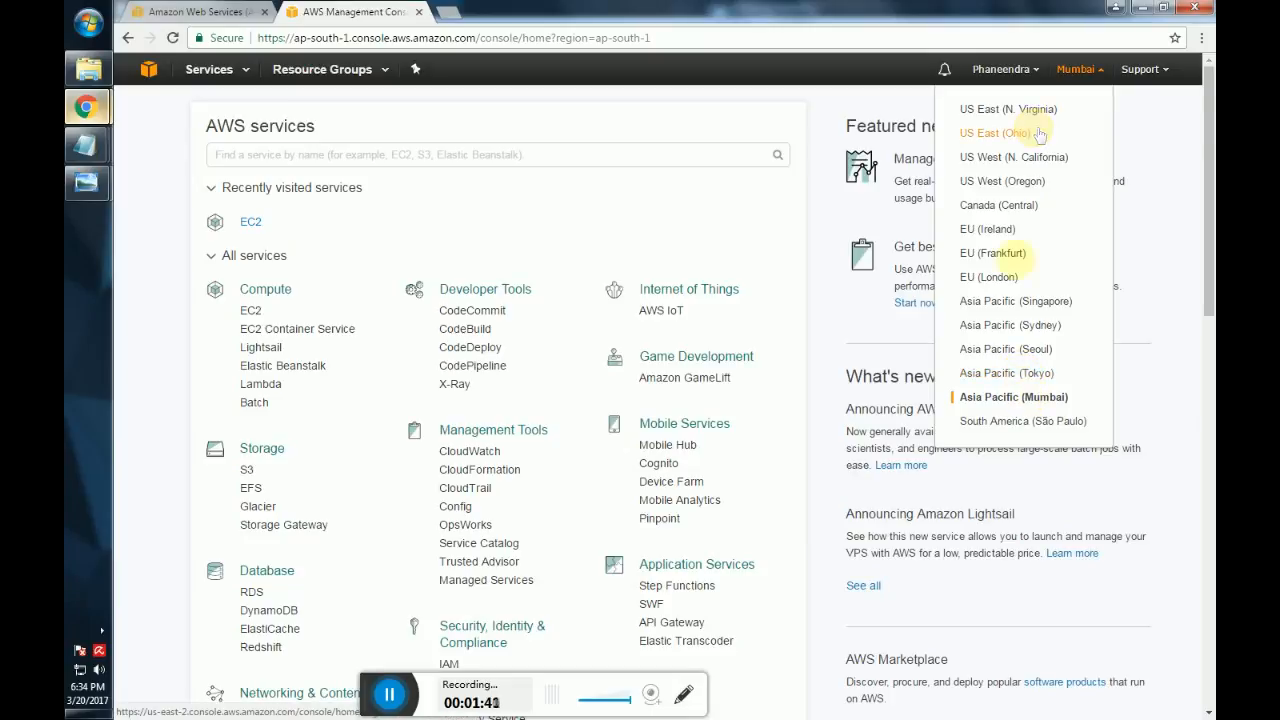
mouse_move(1012, 396)
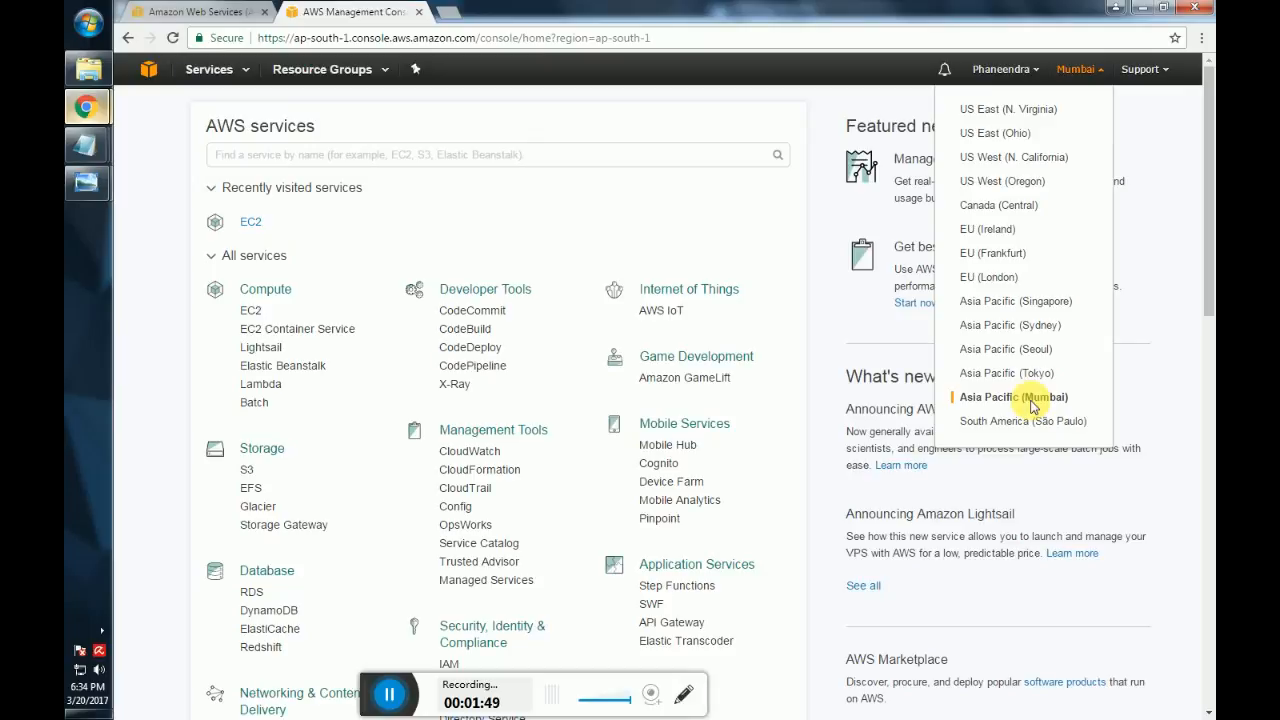
click(444, 218)
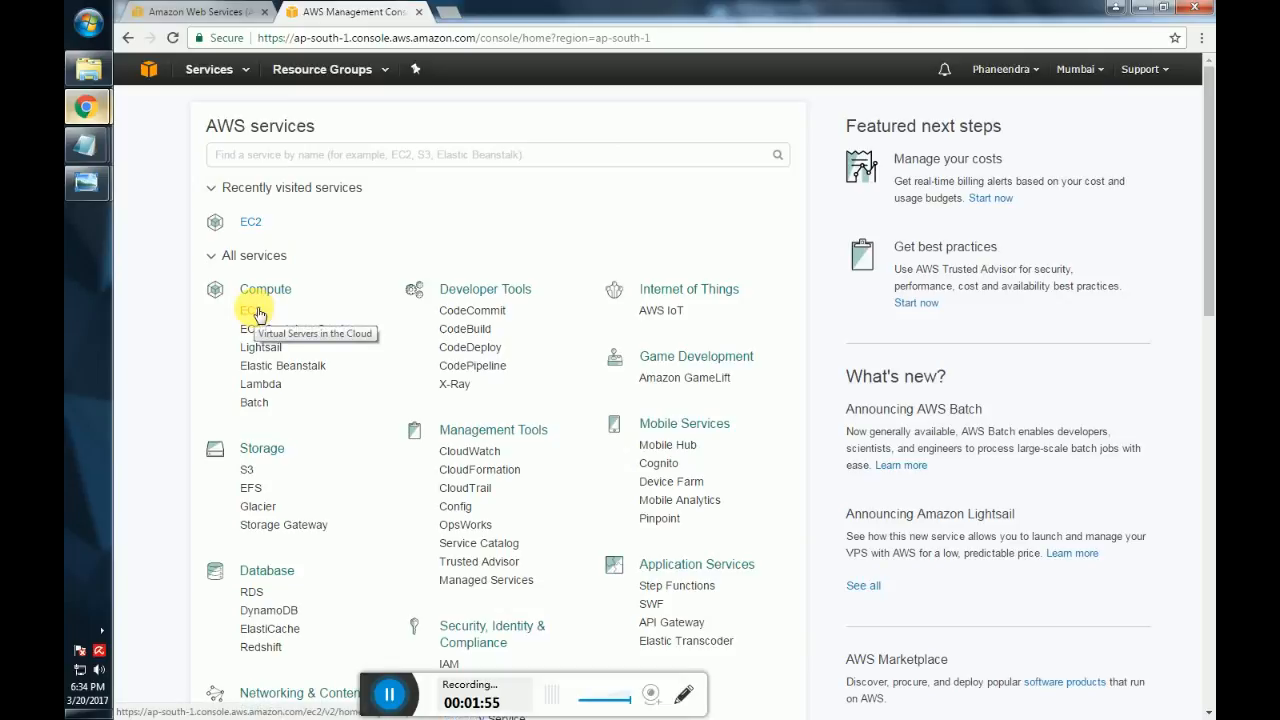
Go to the EC2 dashboard and its Running Instances list for Mumbai.
click(250, 310)
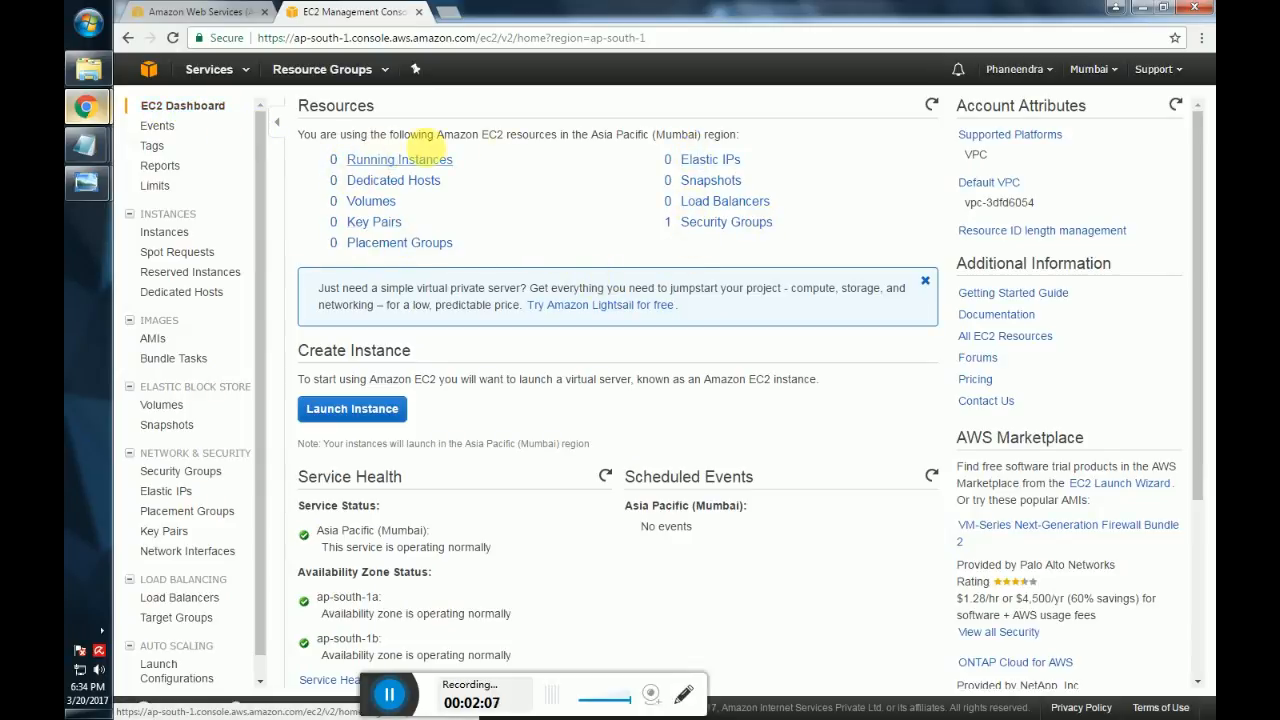
mouse_move(378, 172)
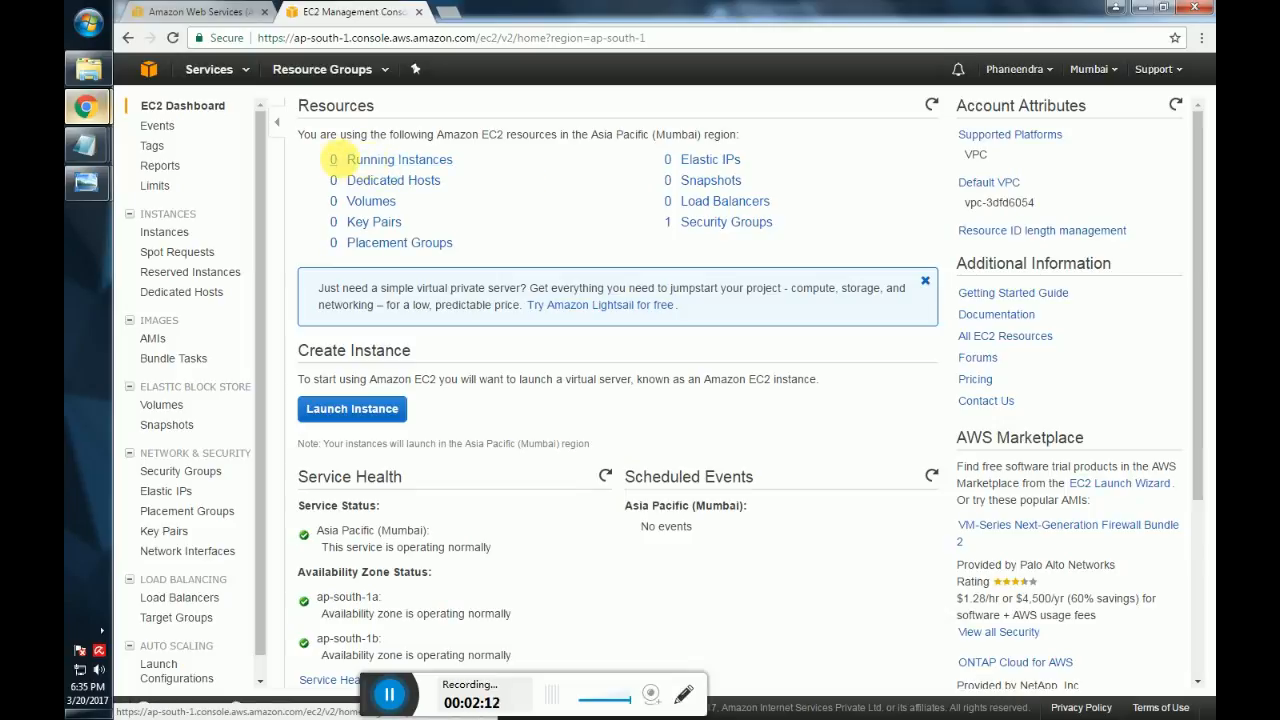
mouse_move(400, 160)
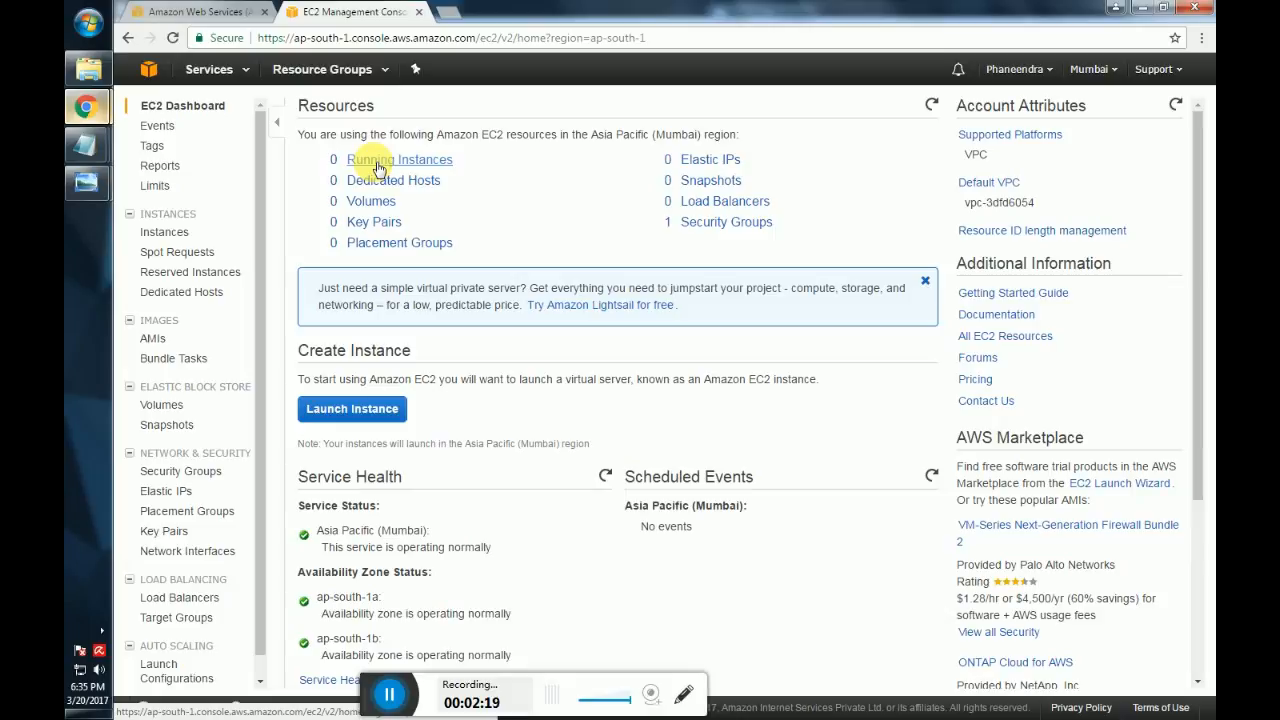
click(400, 160)
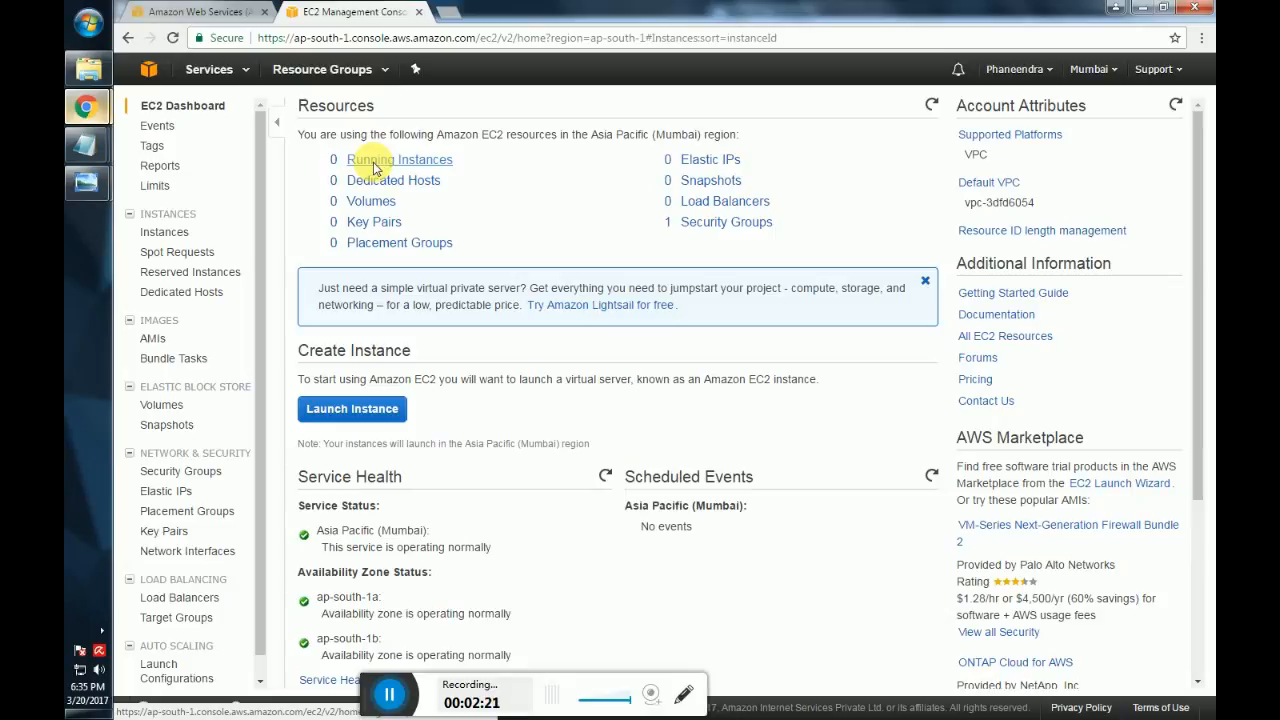
mouse_move(618, 160)
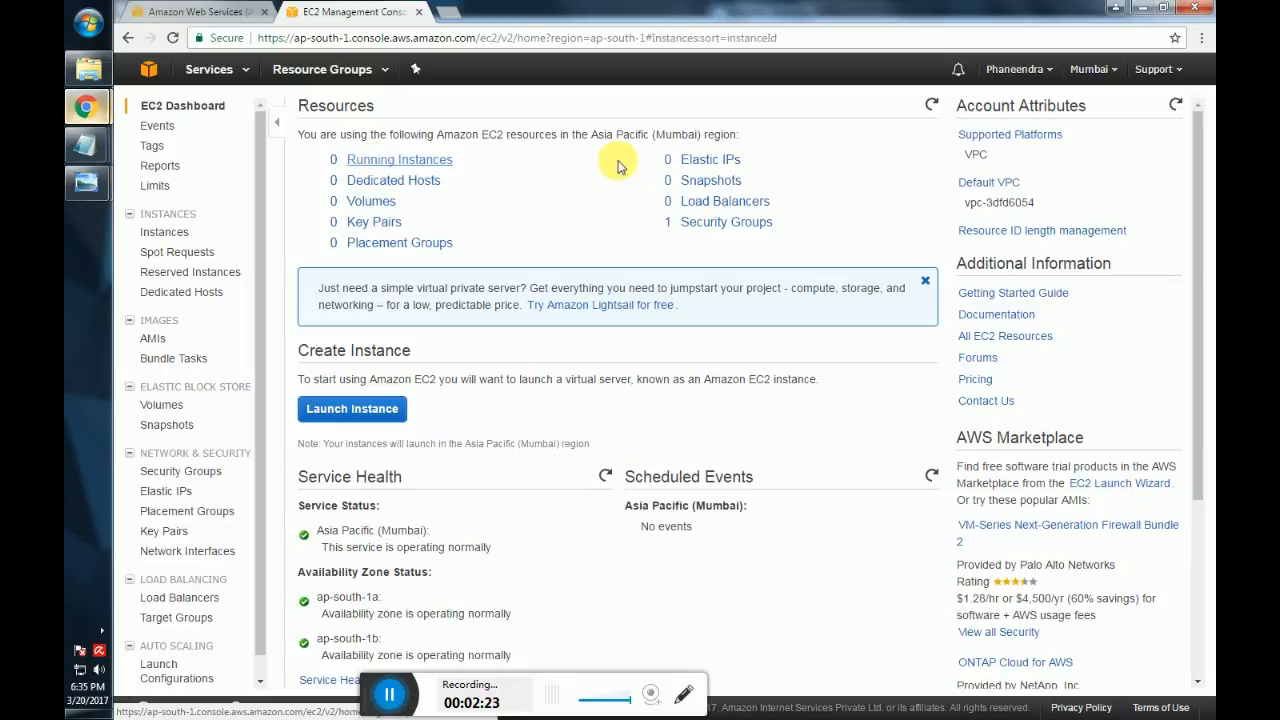
Start Launch Instance, filter AMIs to free tier only, and scroll to Windows Server 2008 R2 Base.
click(164, 232)
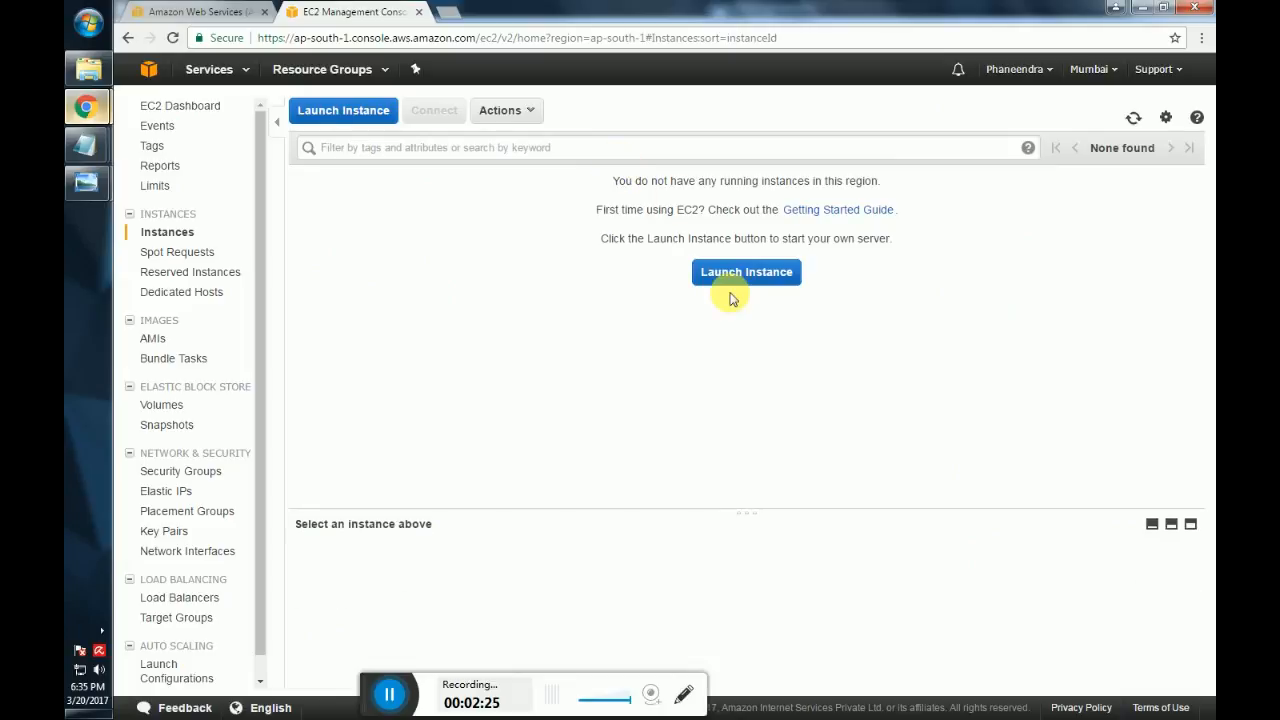
click(746, 272)
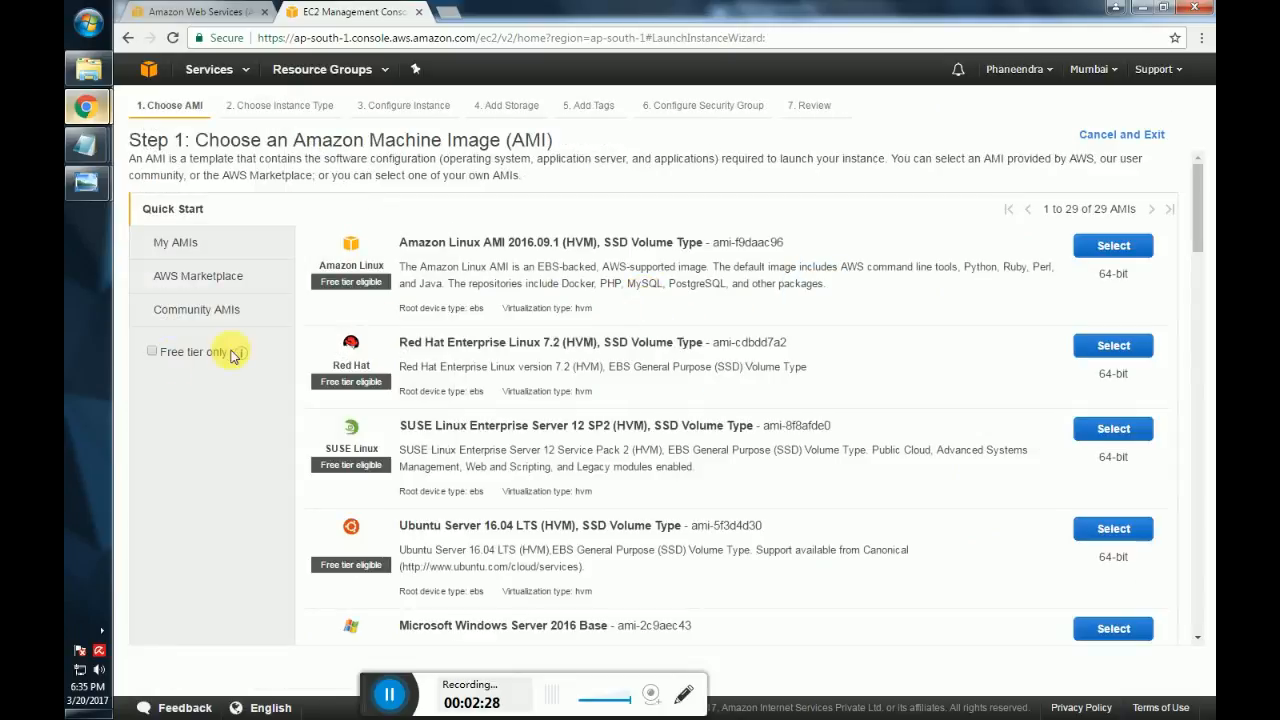
click(152, 352)
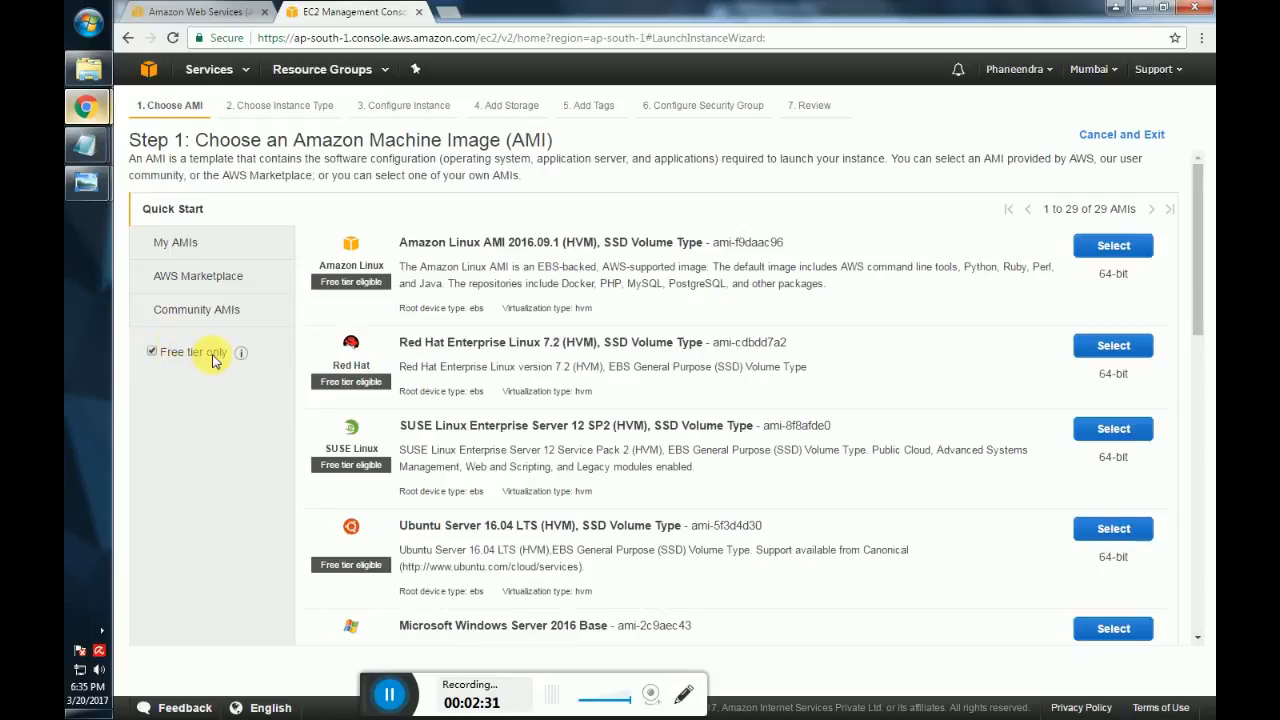
mouse_move(1004, 120)
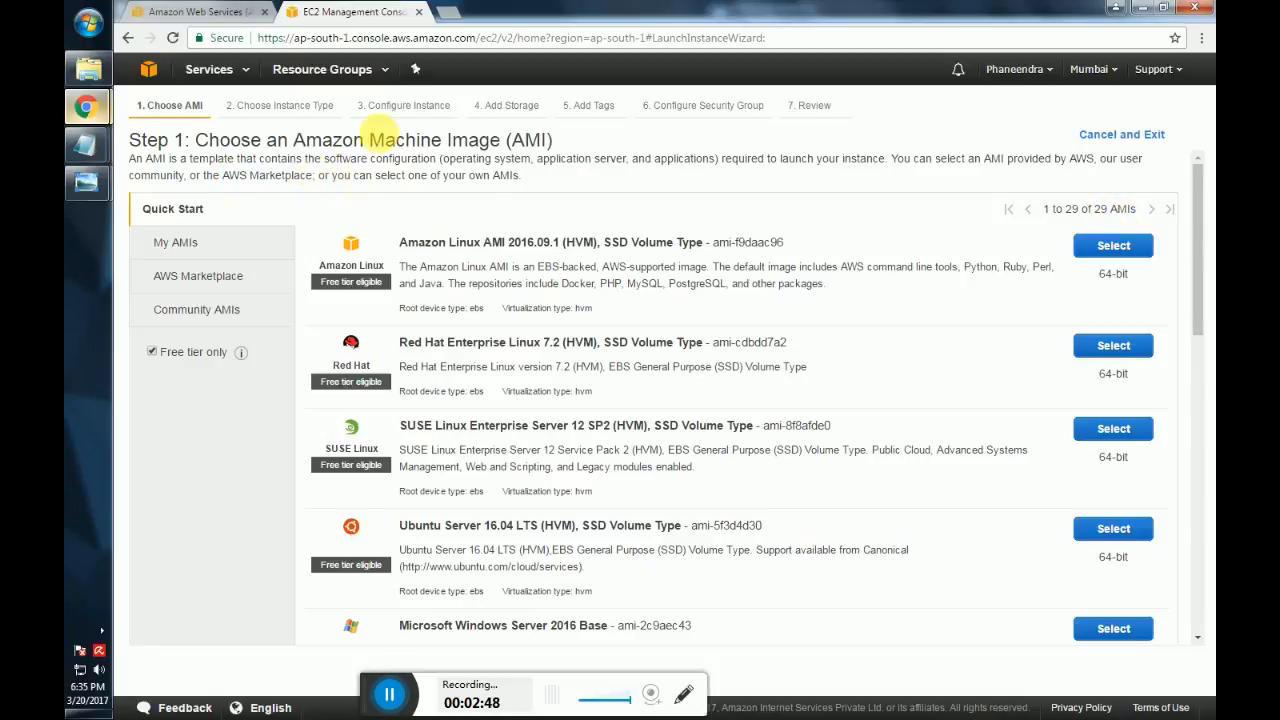
mouse_move(850, 222)
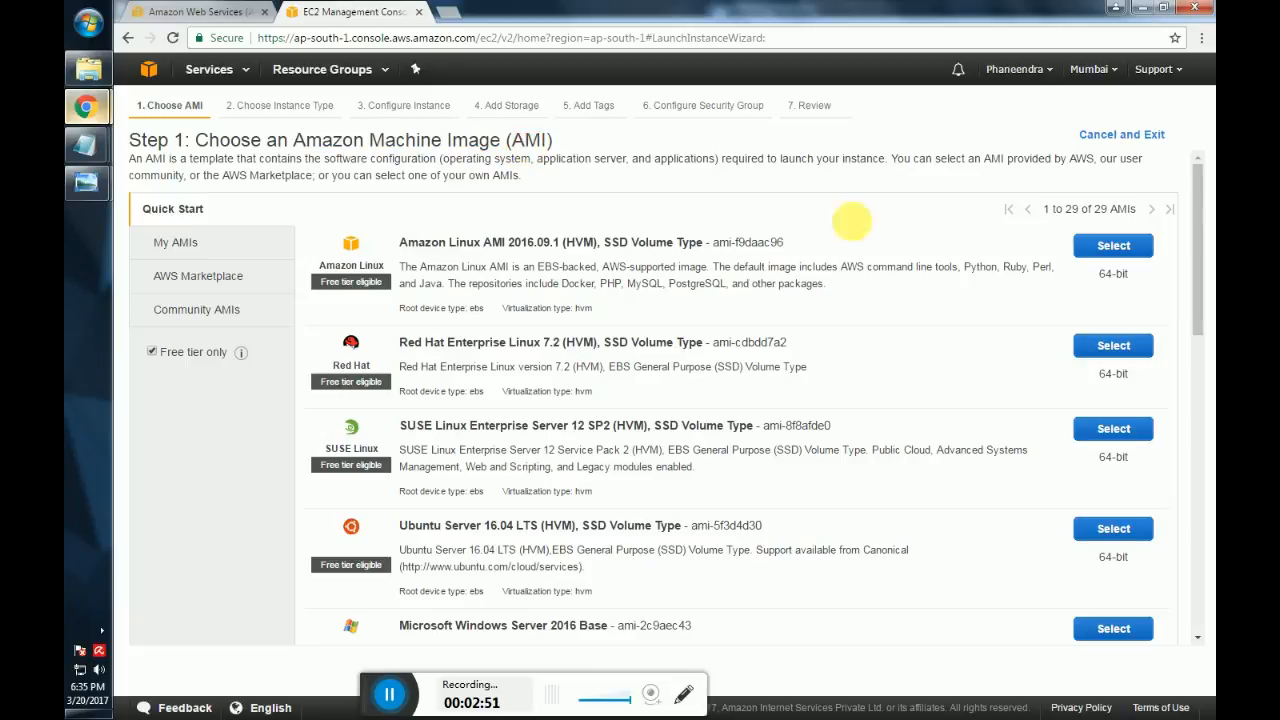
scroll(down, 3)
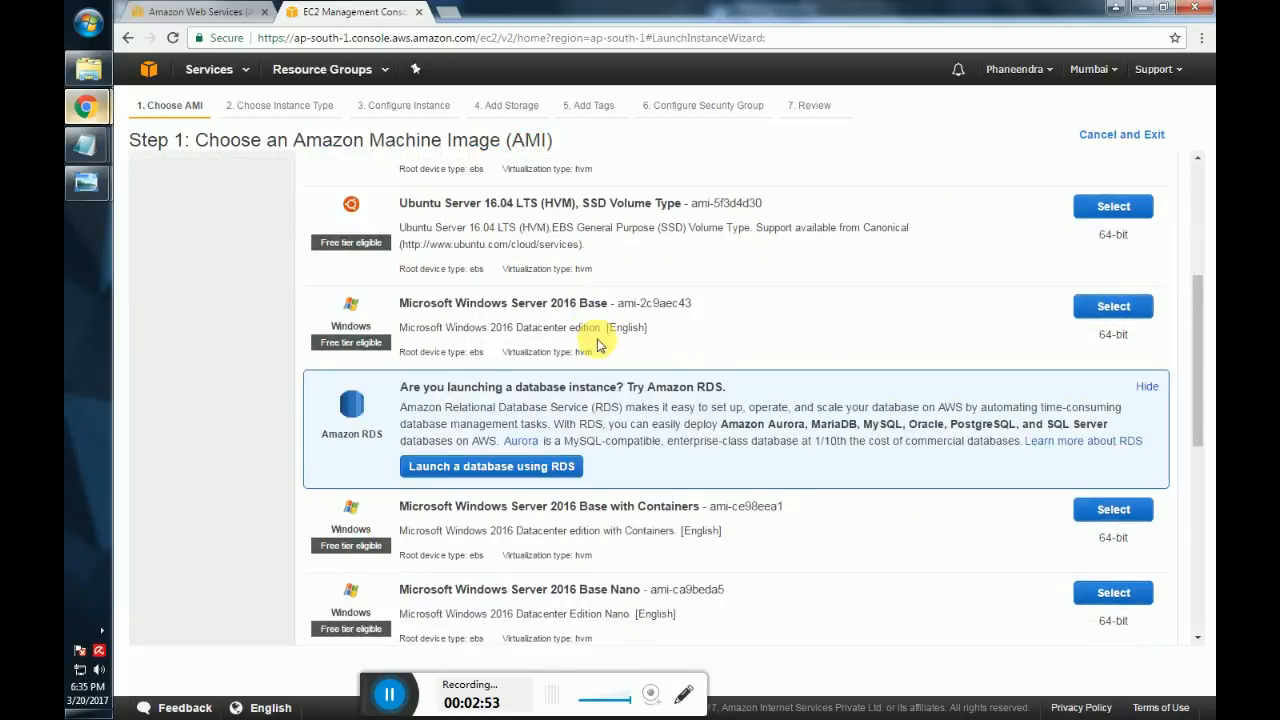
scroll(down, 3)
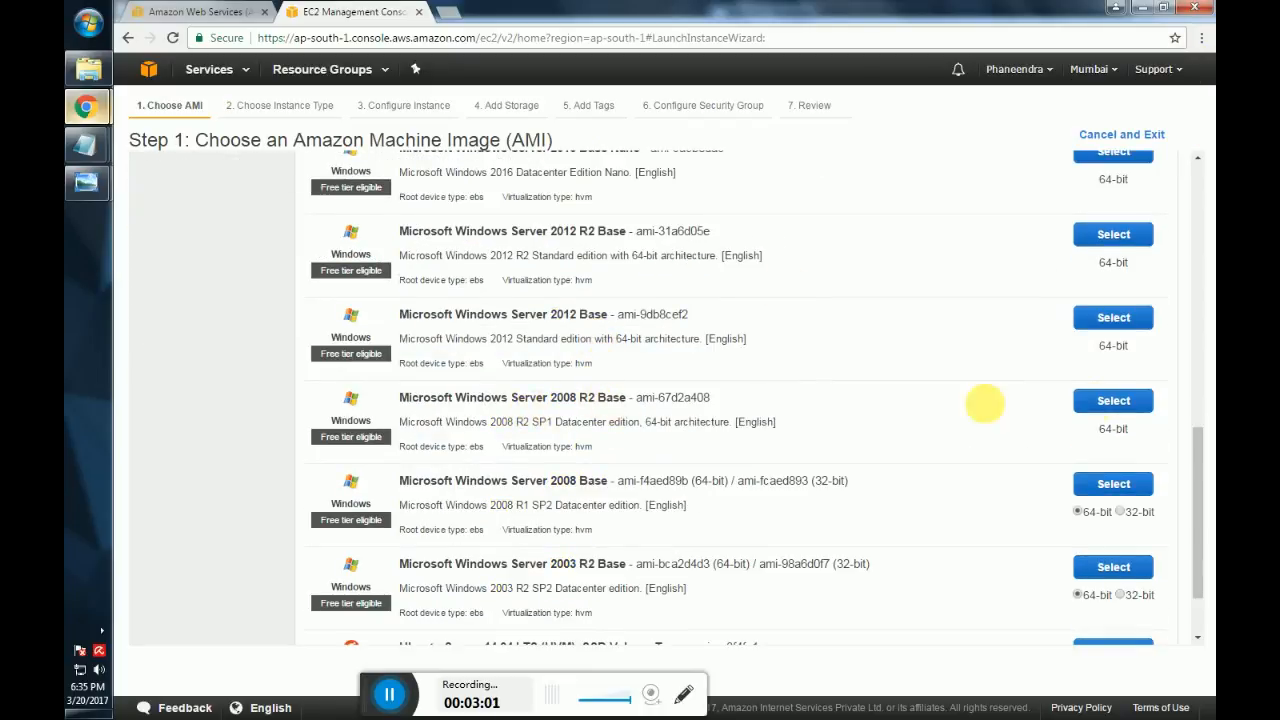
Select Windows Server 2008 R2 Base as the AMI, keeping t2.micro as the instance type.
click(1112, 400)
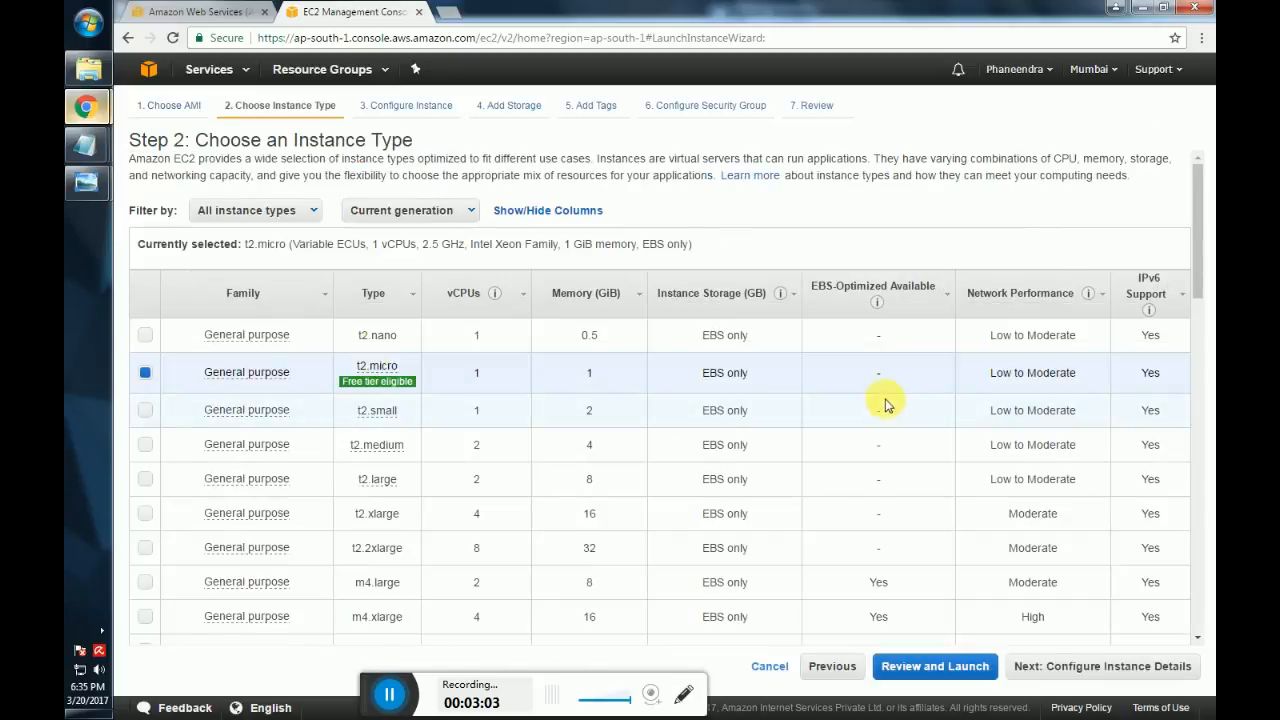
mouse_move(378, 380)
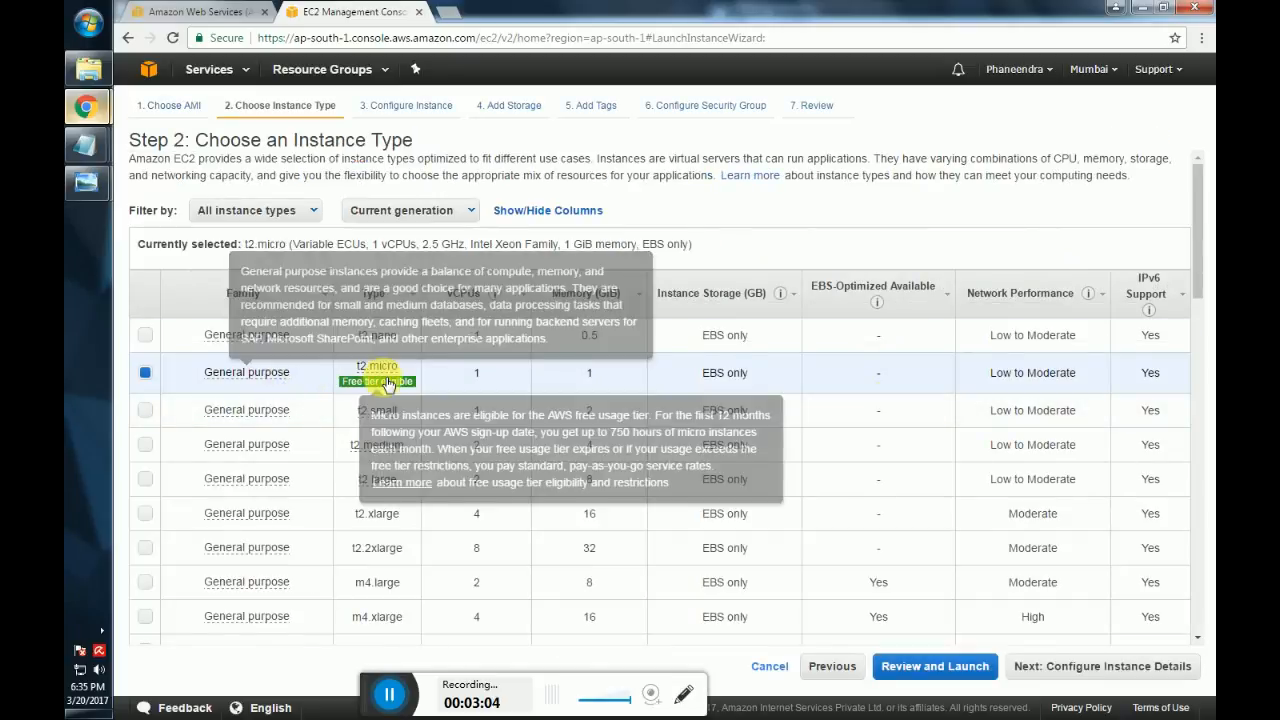
mouse_move(376, 372)
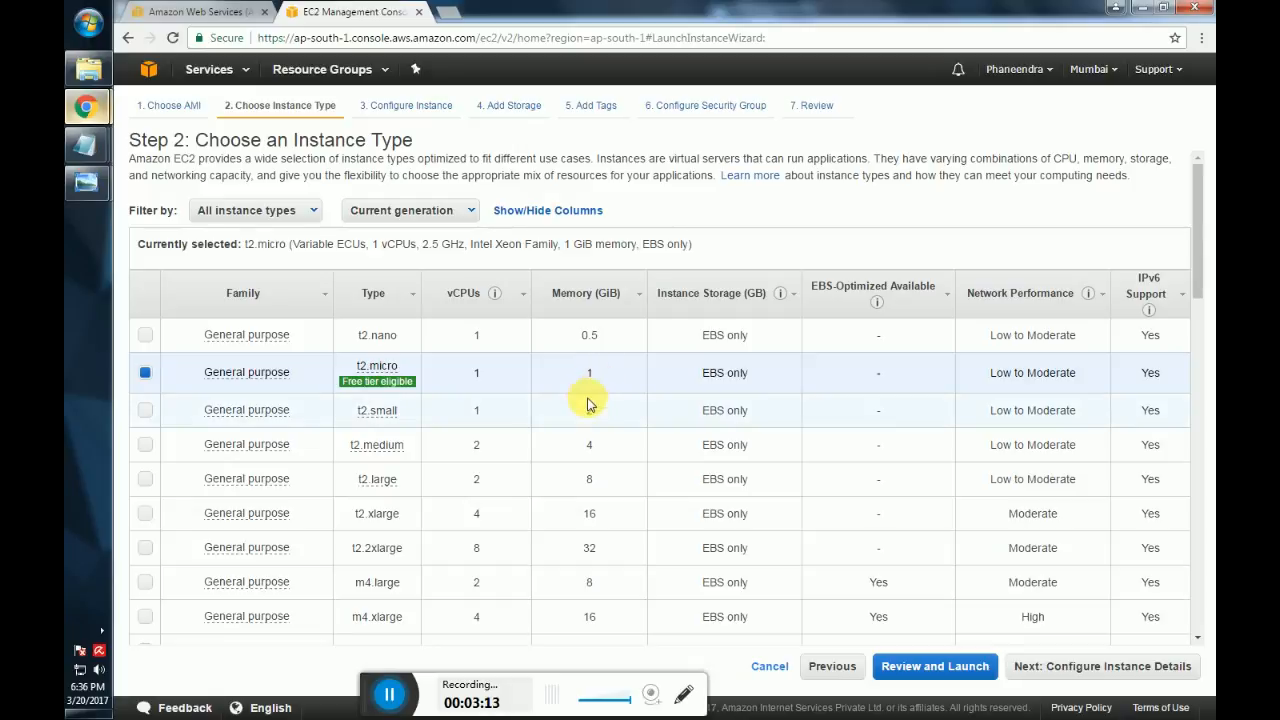
mouse_move(600, 512)
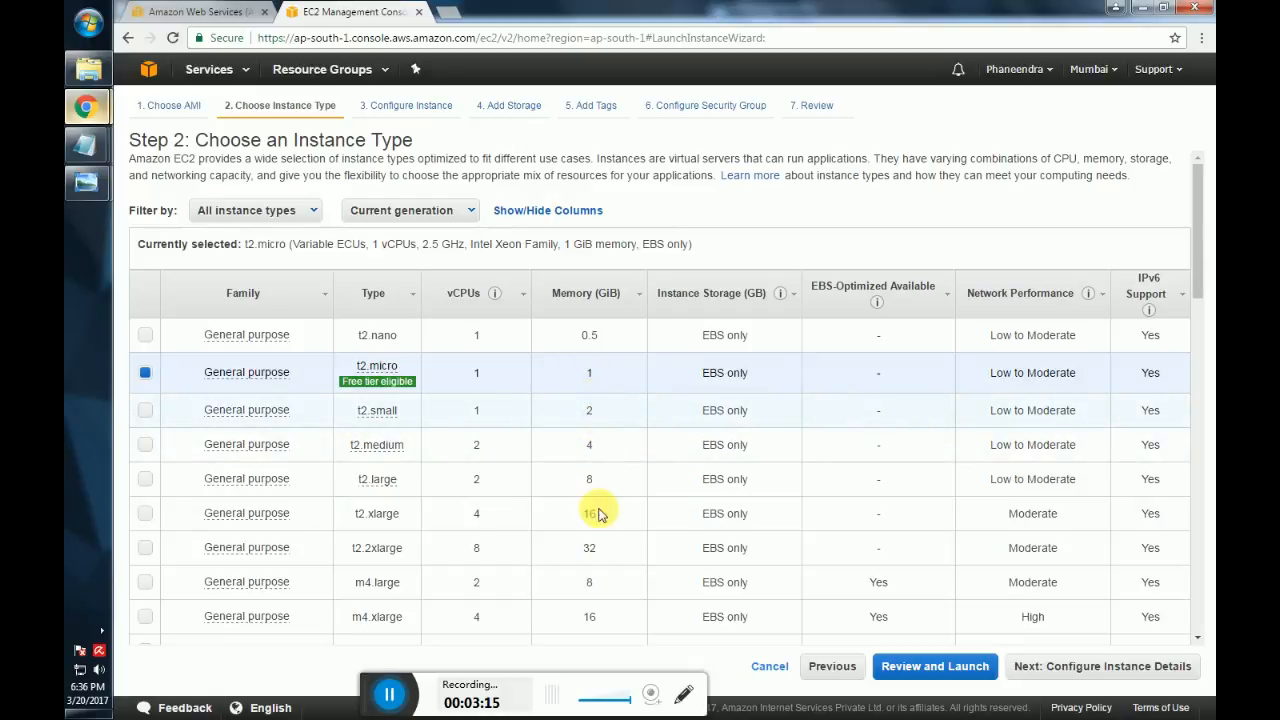
mouse_move(596, 568)
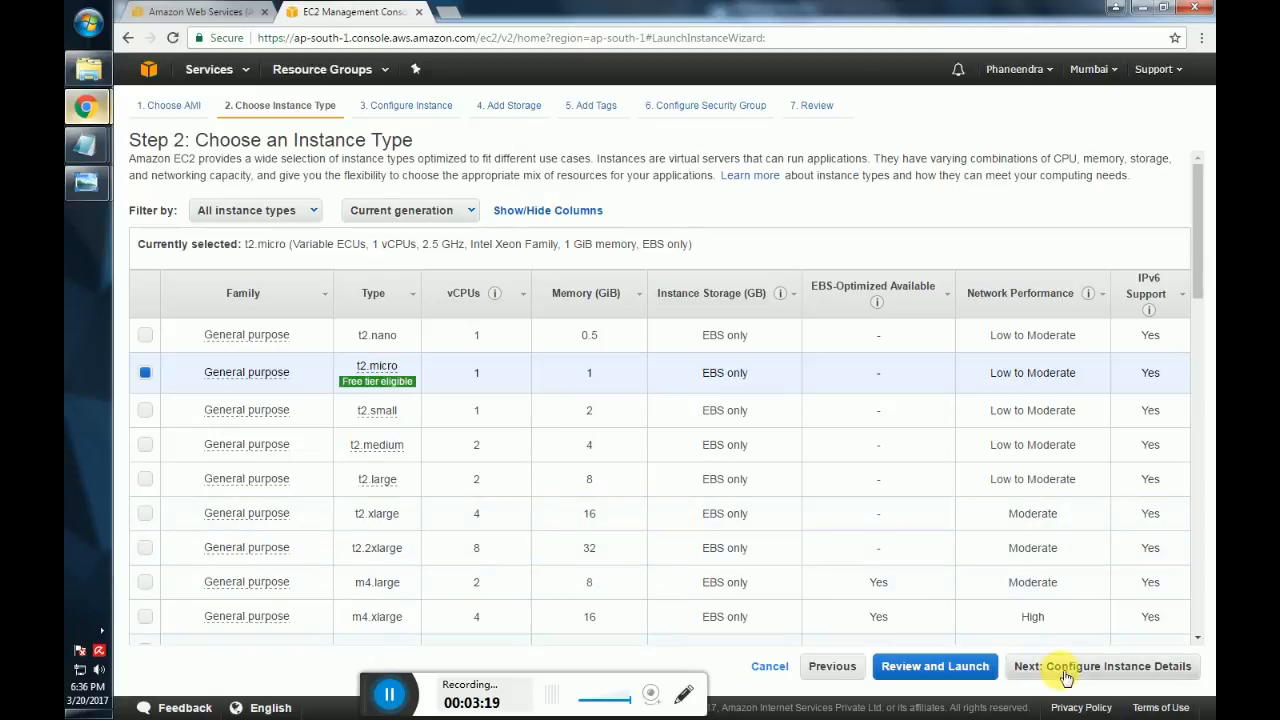
Advance to Configure Instance Details and view the available subnet options.
click(1100, 666)
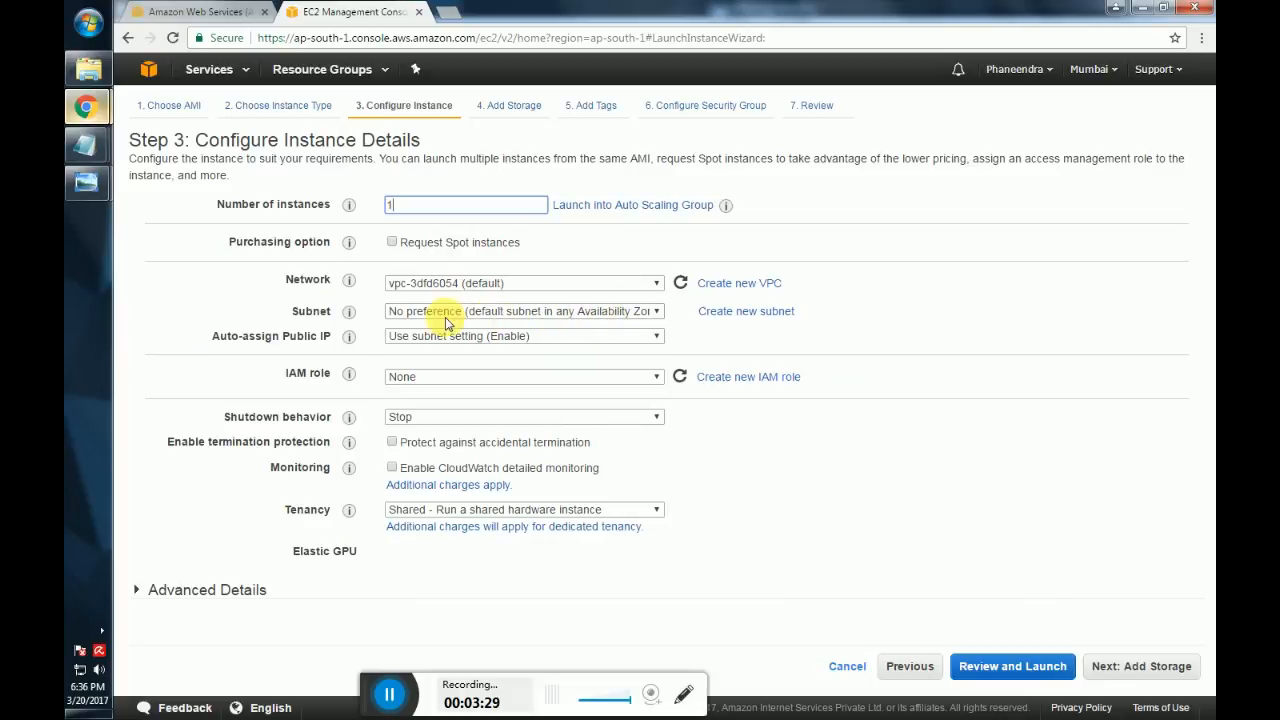
click(524, 312)
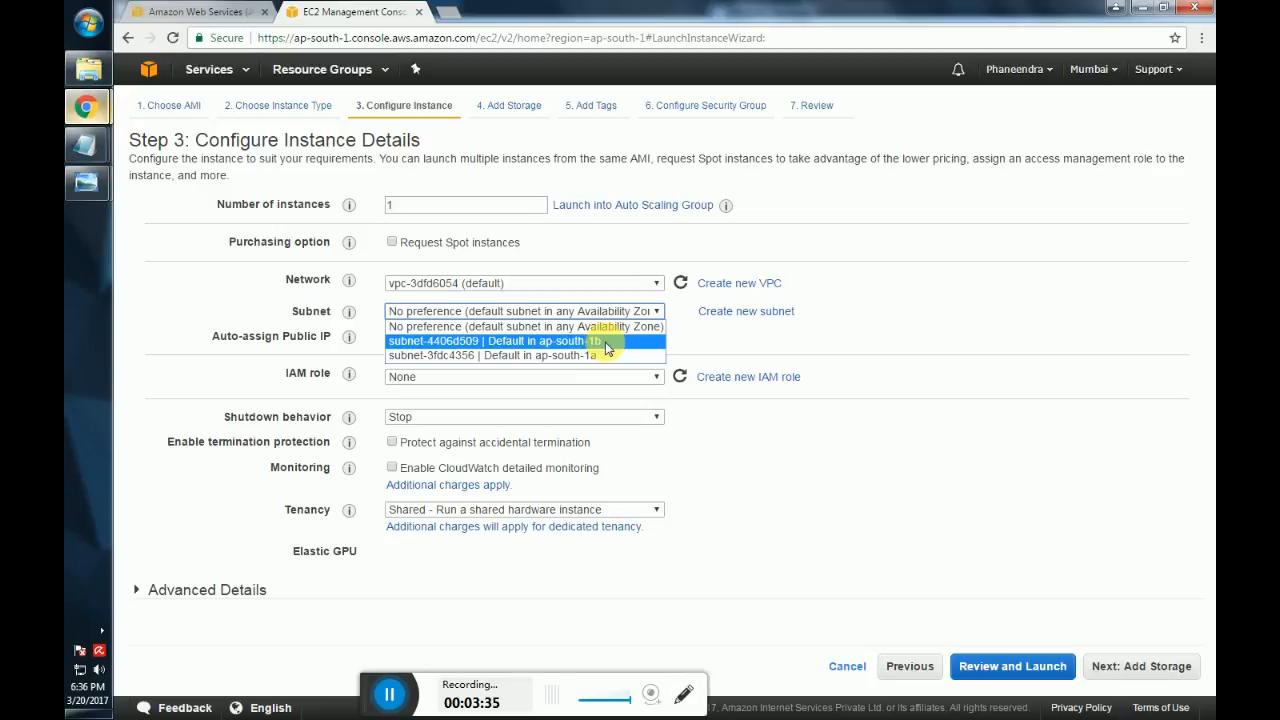
mouse_move(604, 356)
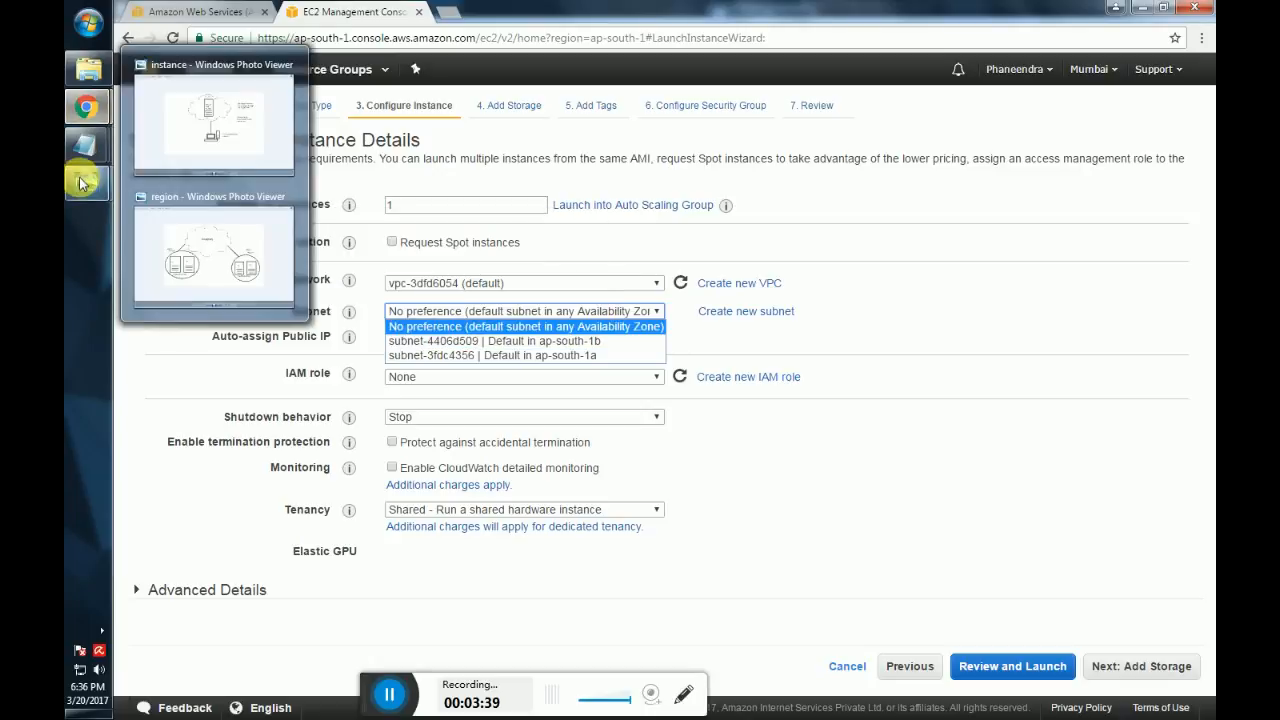
Review the region diagram in Photo Viewer, then return to the launch wizard with subnet at No preference.
click(212, 252)
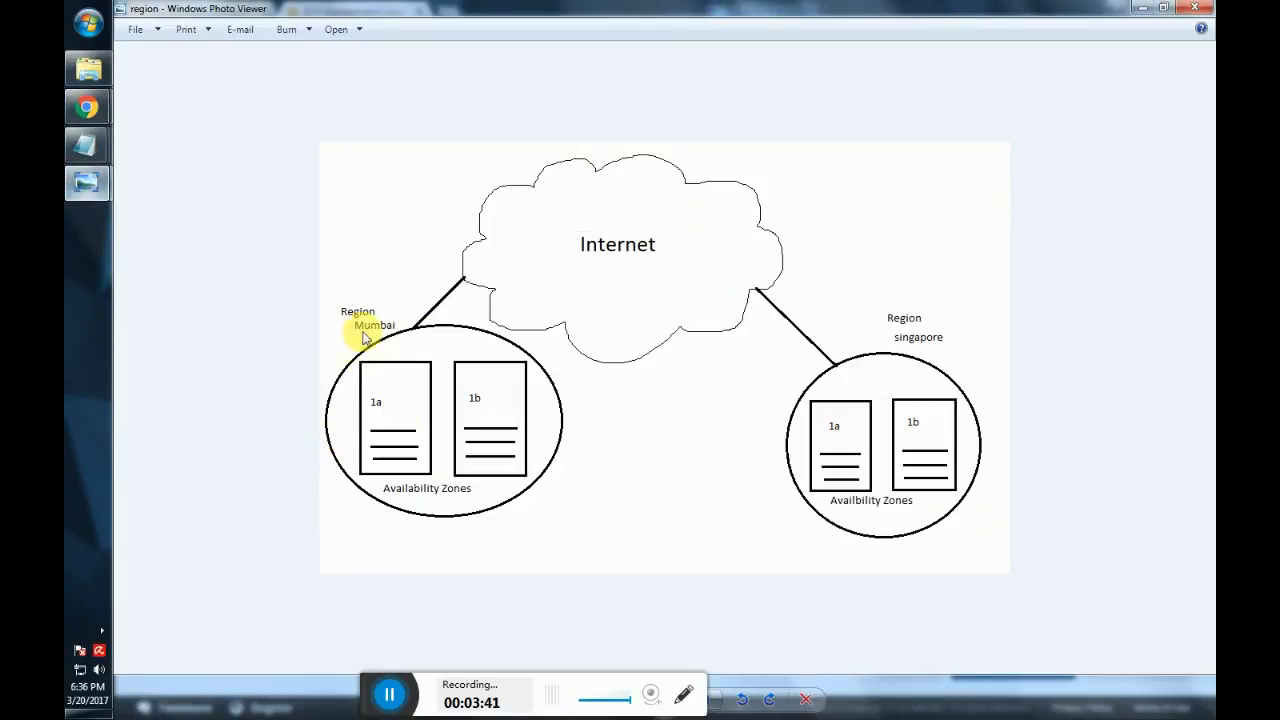
mouse_move(368, 436)
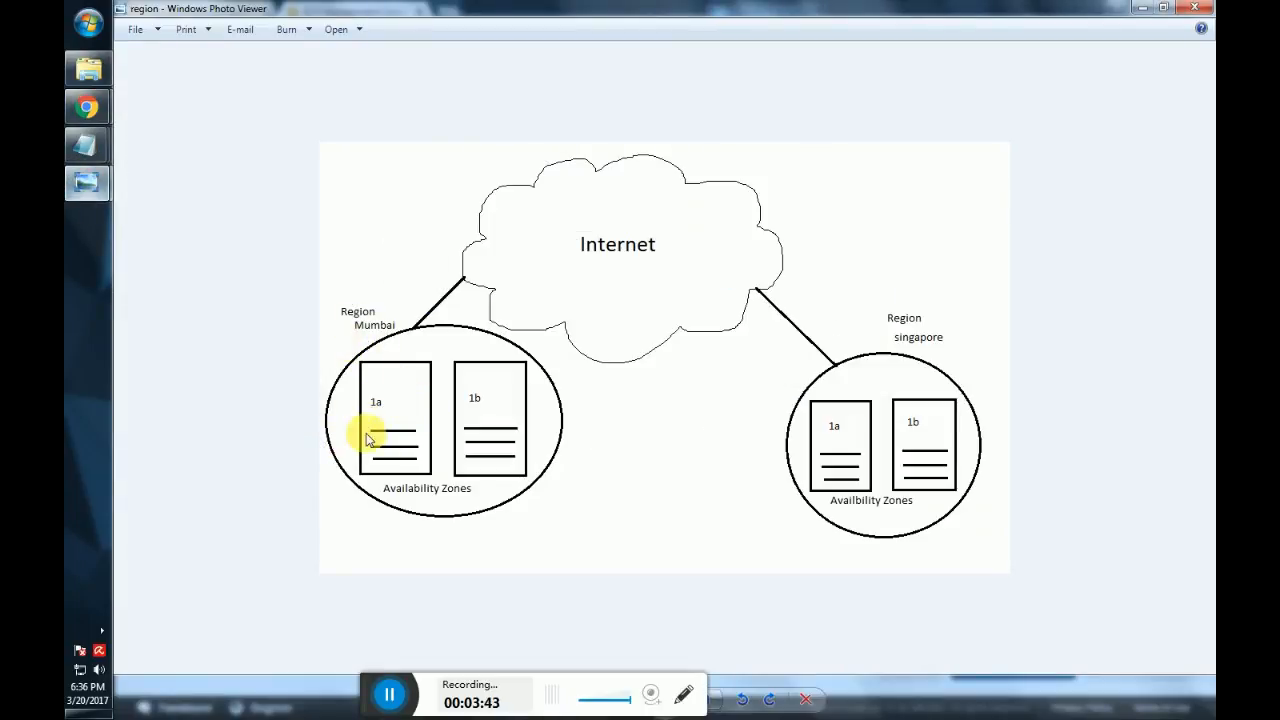
mouse_move(490, 404)
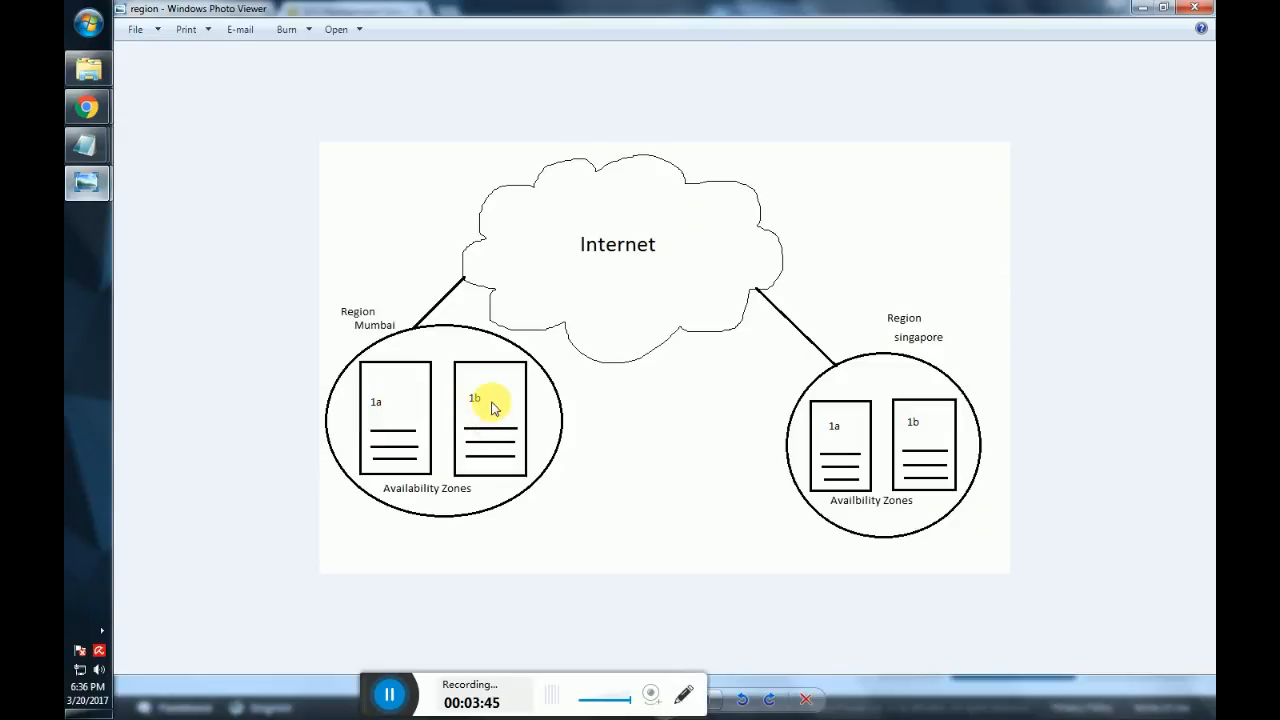
mouse_move(88, 108)
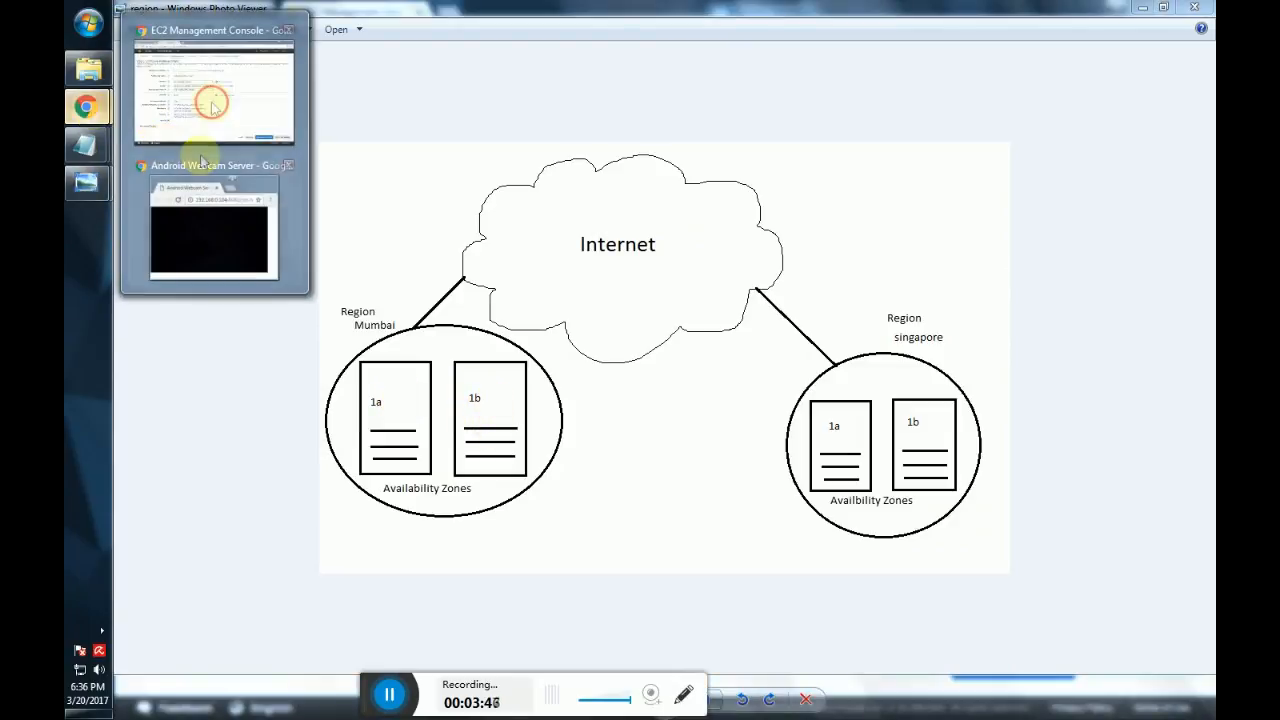
click(212, 90)
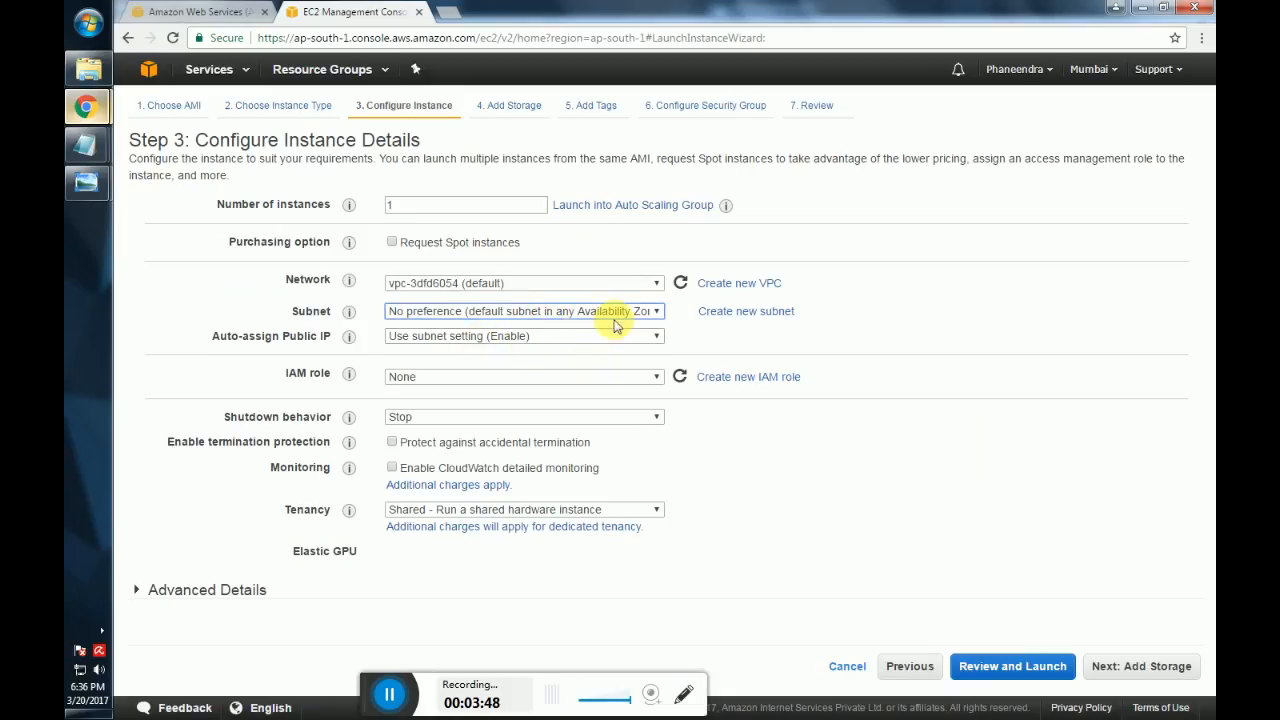
mouse_move(438, 320)
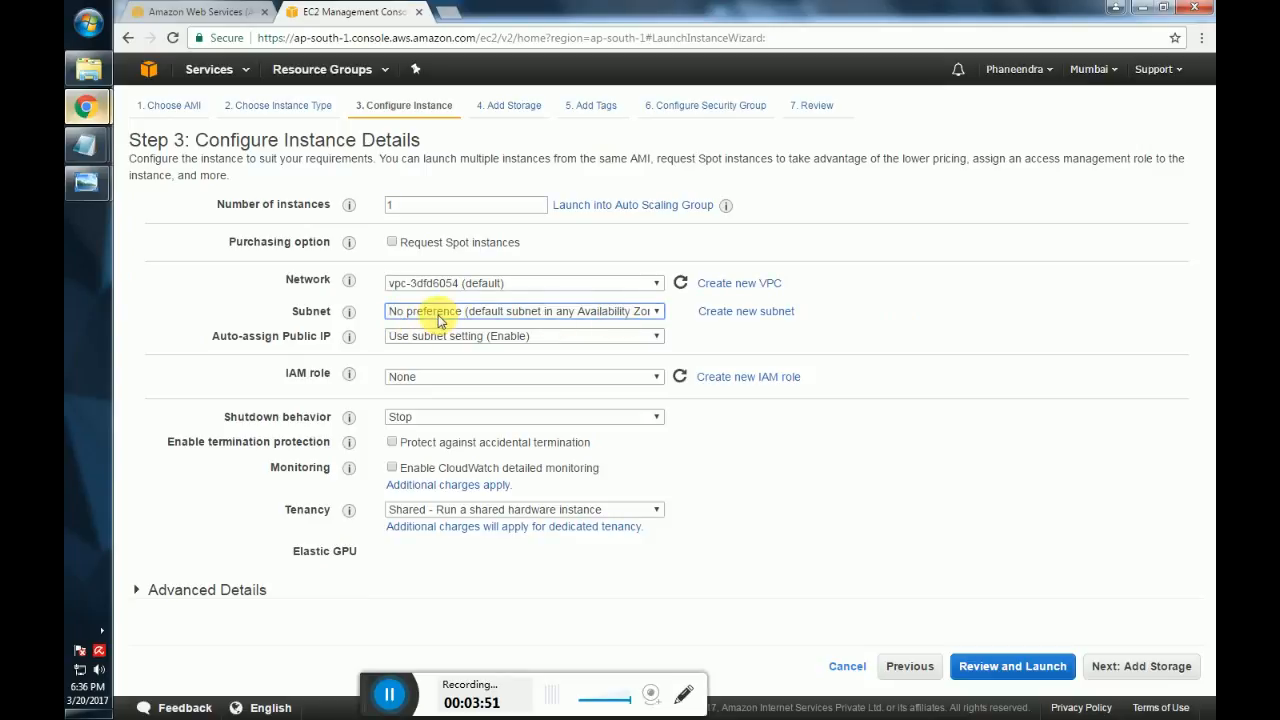
mouse_move(1136, 672)
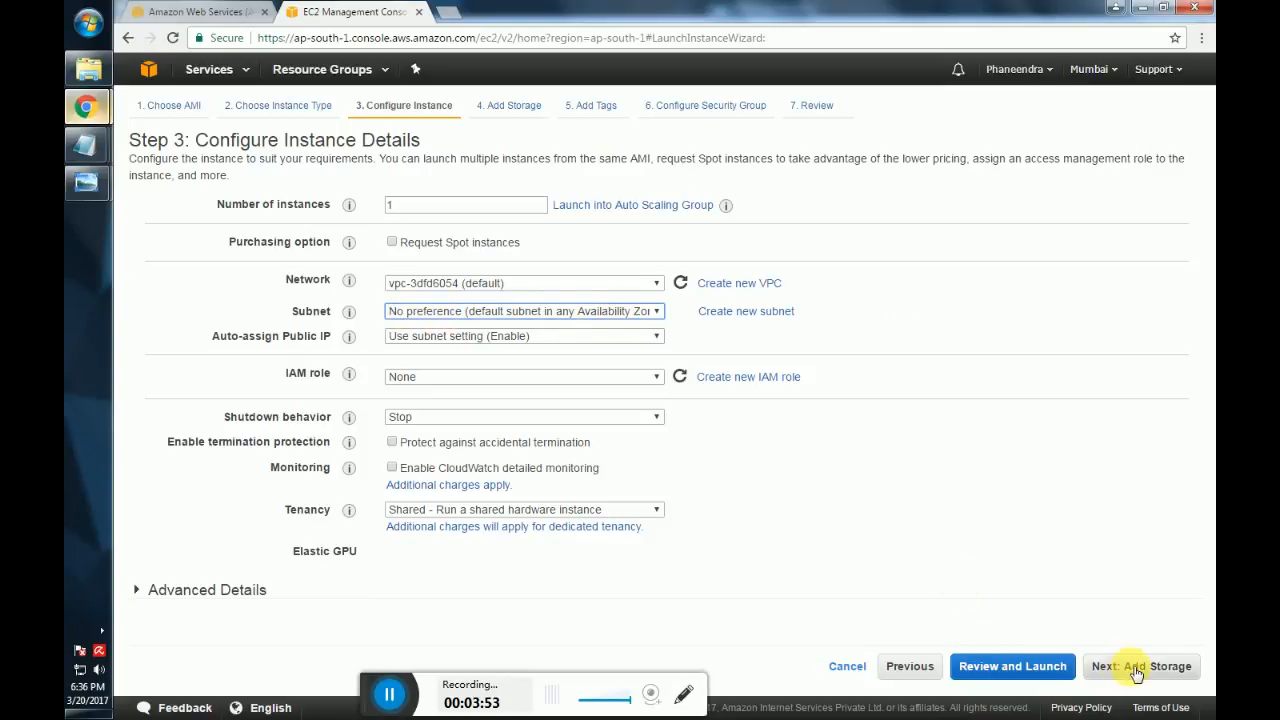
Advance to Add Storage and select the 30 GiB gp2 root volume size value.
click(1140, 666)
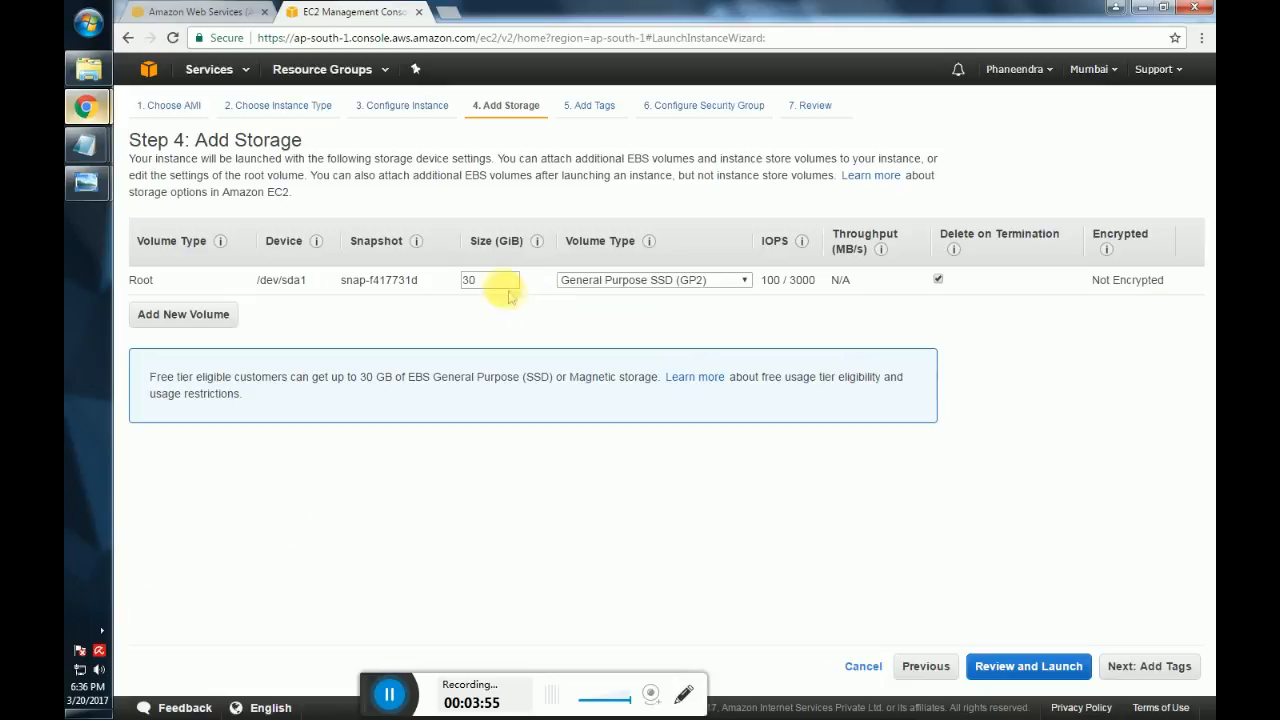
double_click(488, 280)
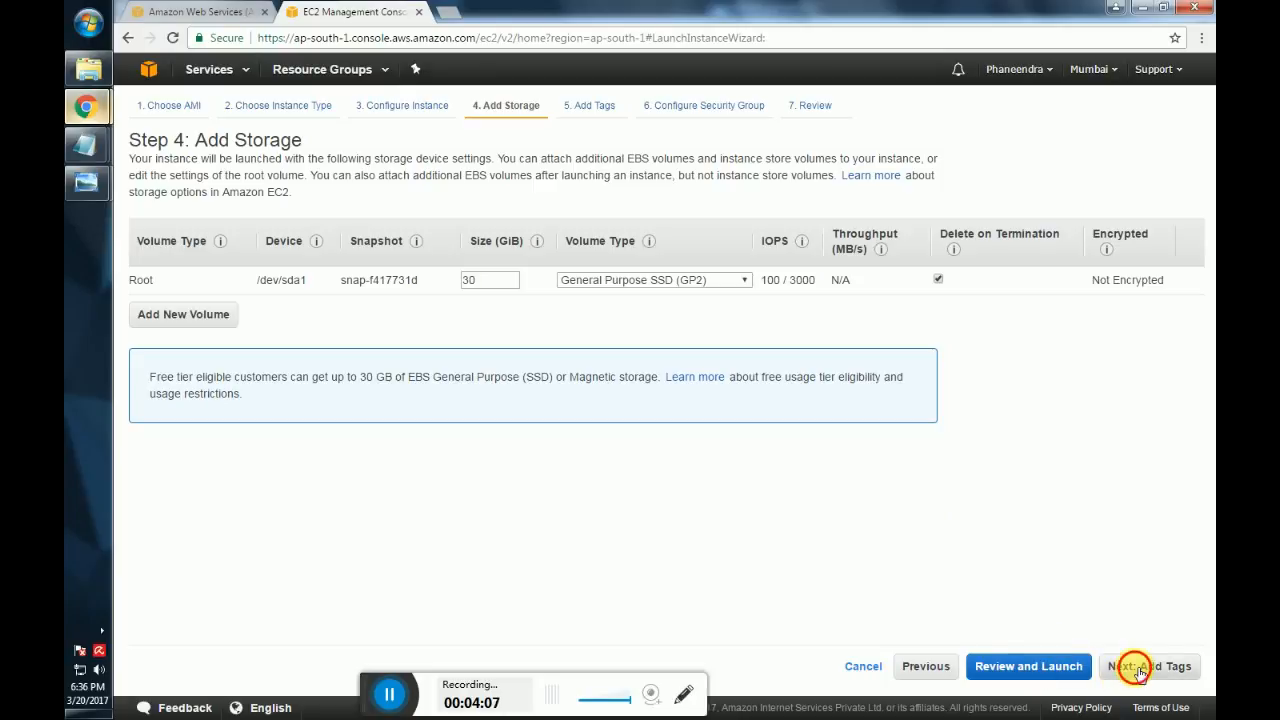
Enter 'win2008r2' as the value of the instance's Name tag.
click(1148, 666)
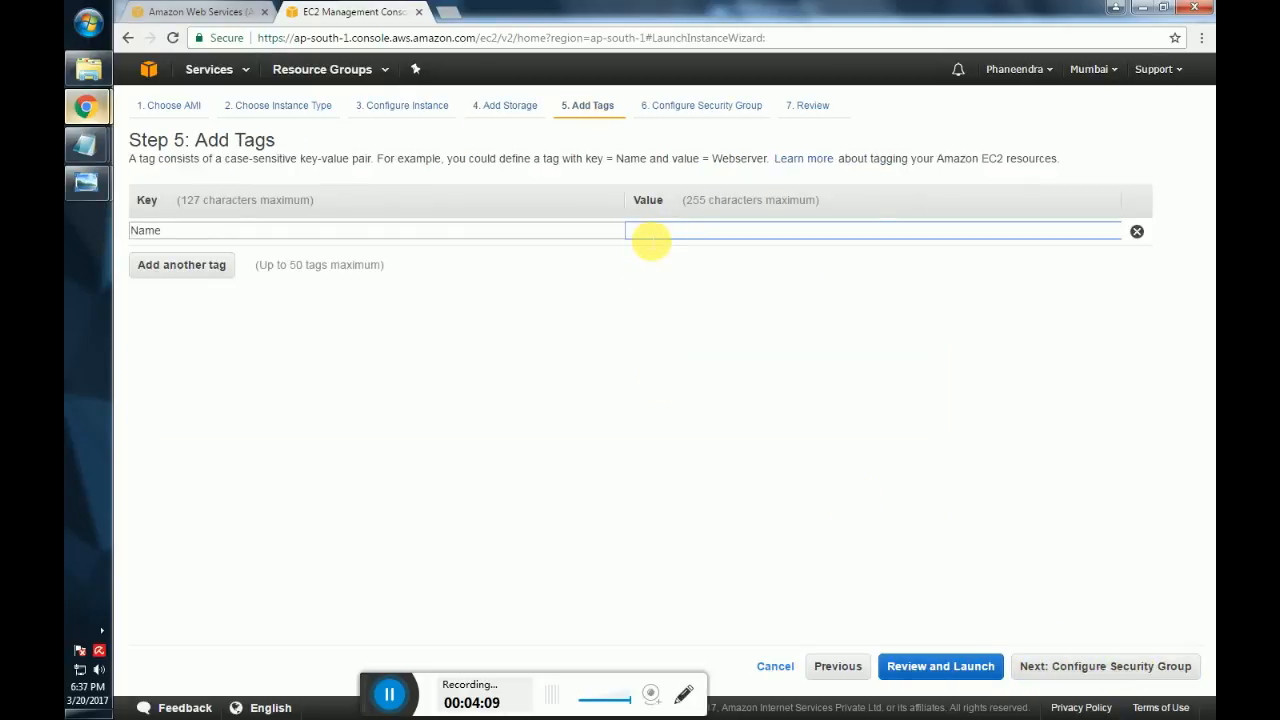
text(win)
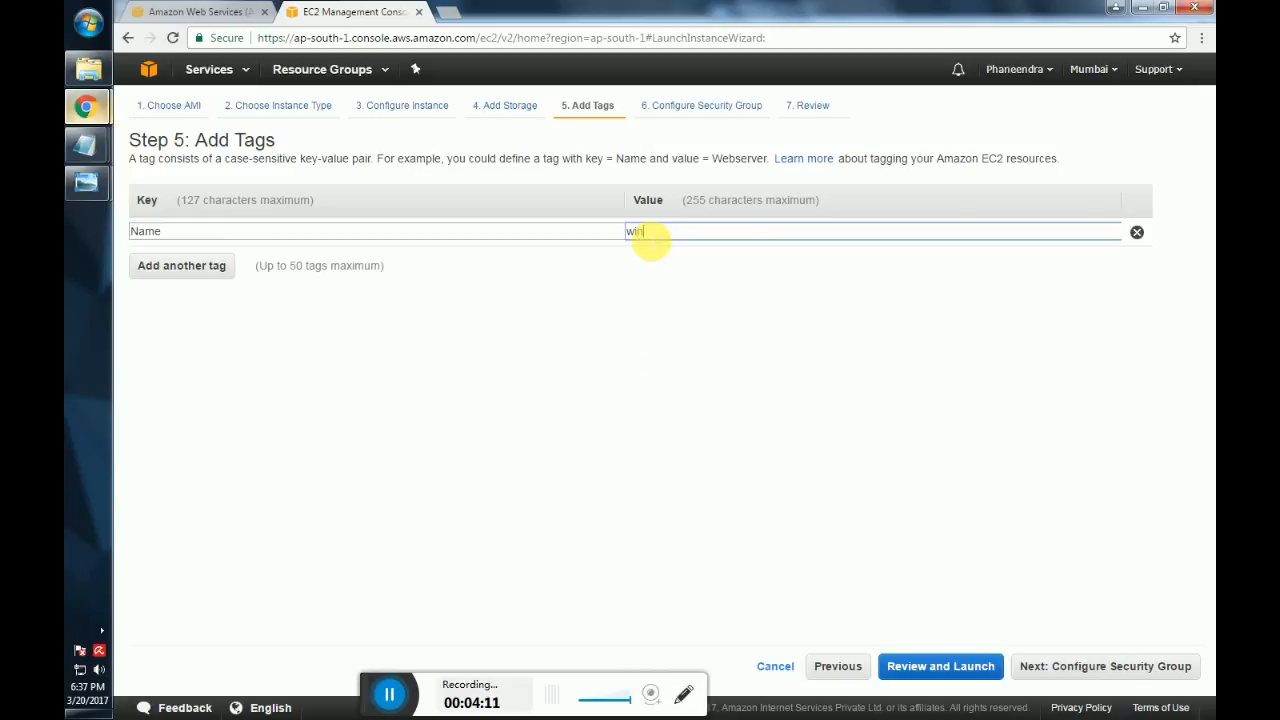
text(2008)
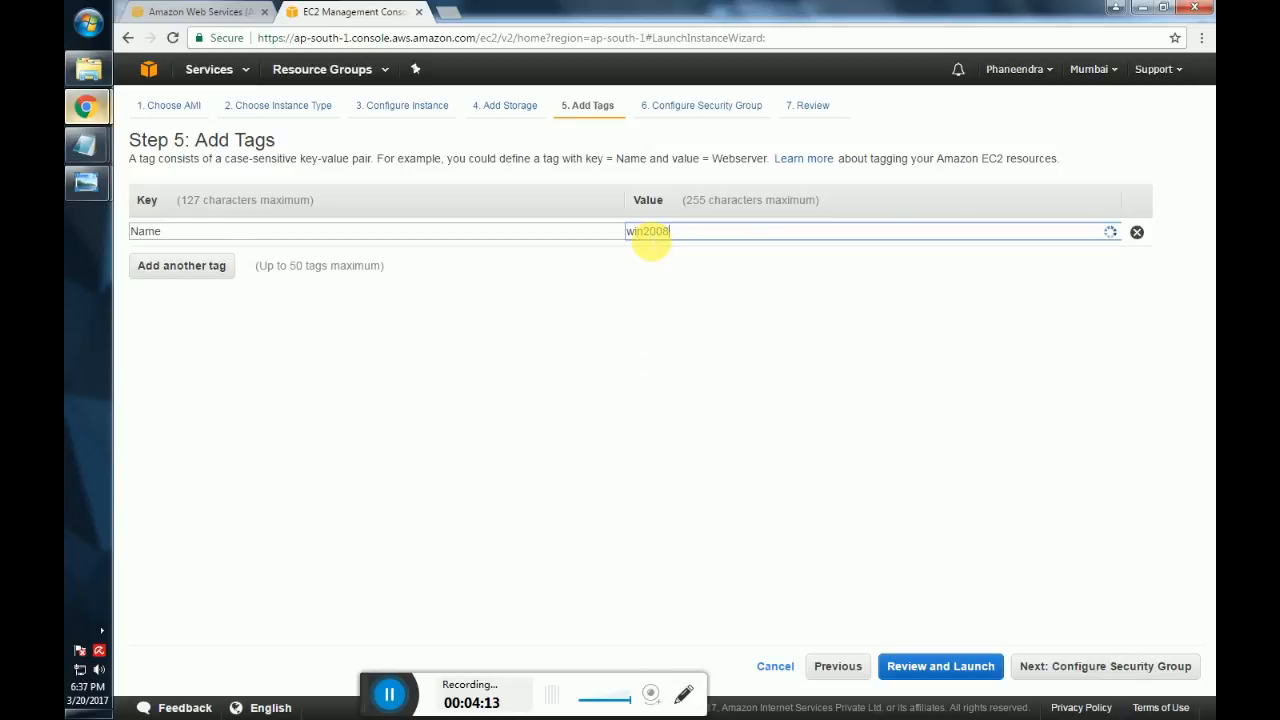
text(r)
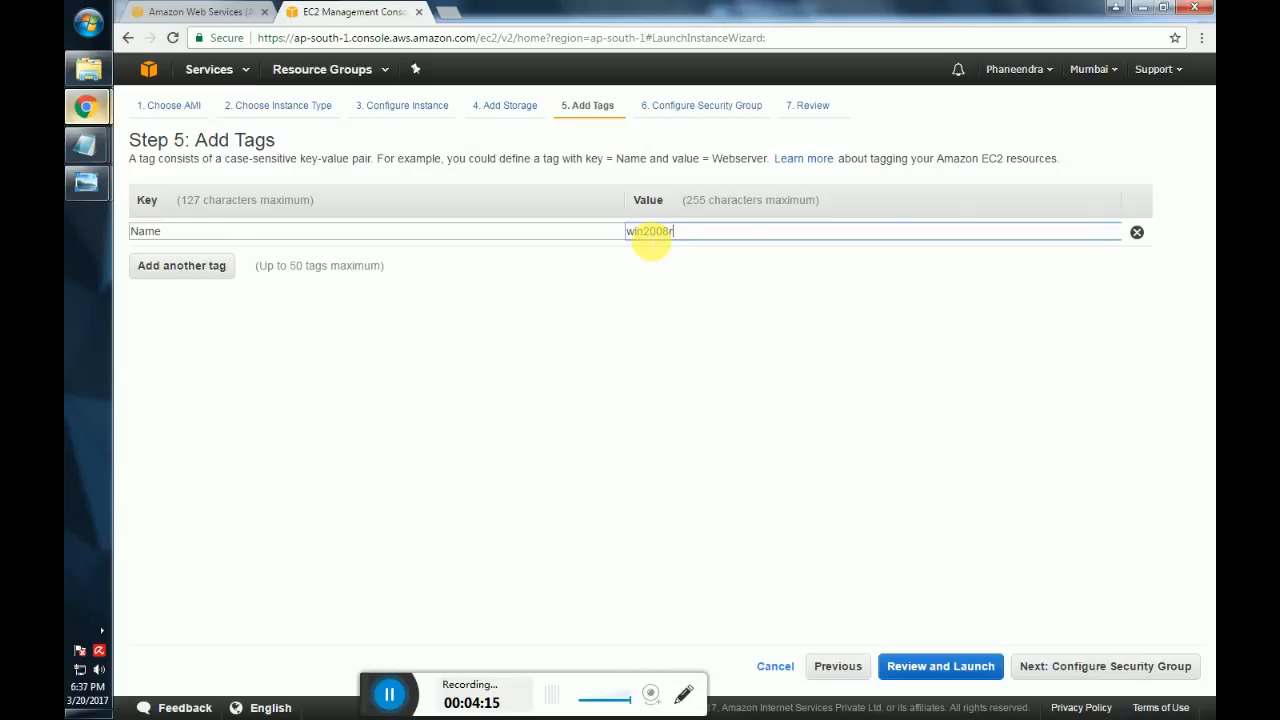
Finish the Name tag and continue to Configure Security Group, keeping RDP 3389 from 0.0.0.0/0.
text(2)
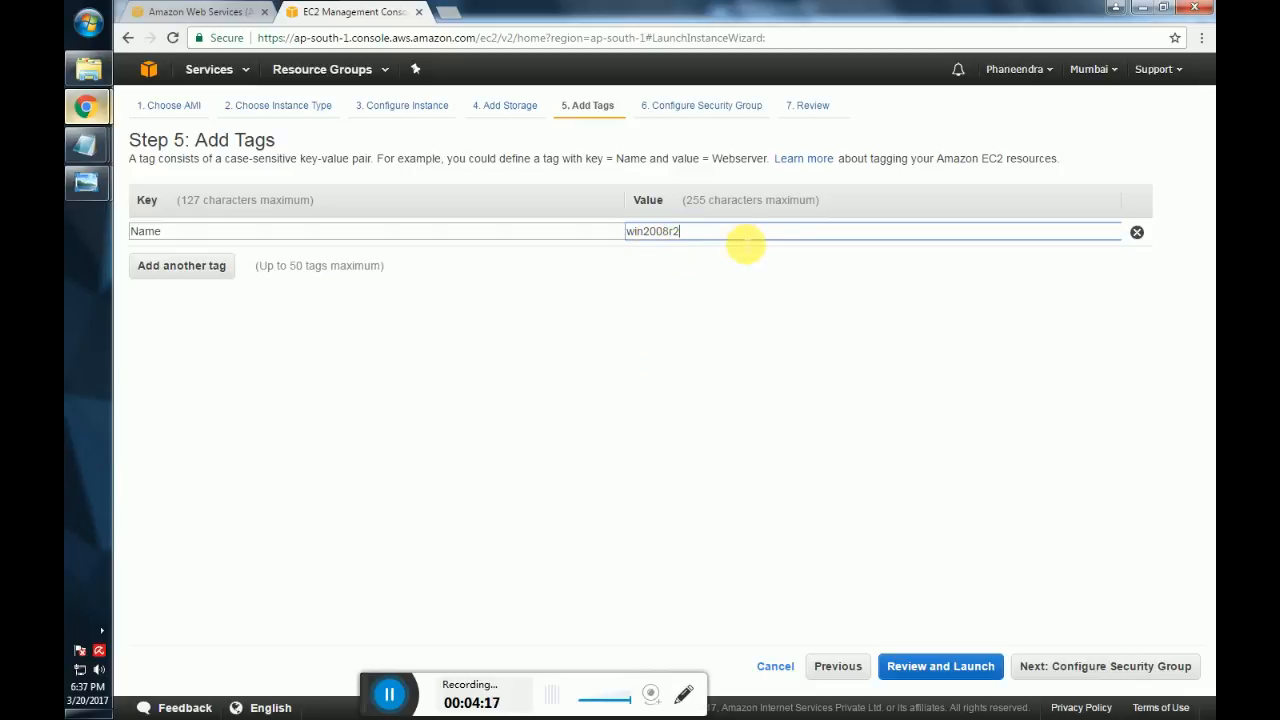
click(1104, 666)
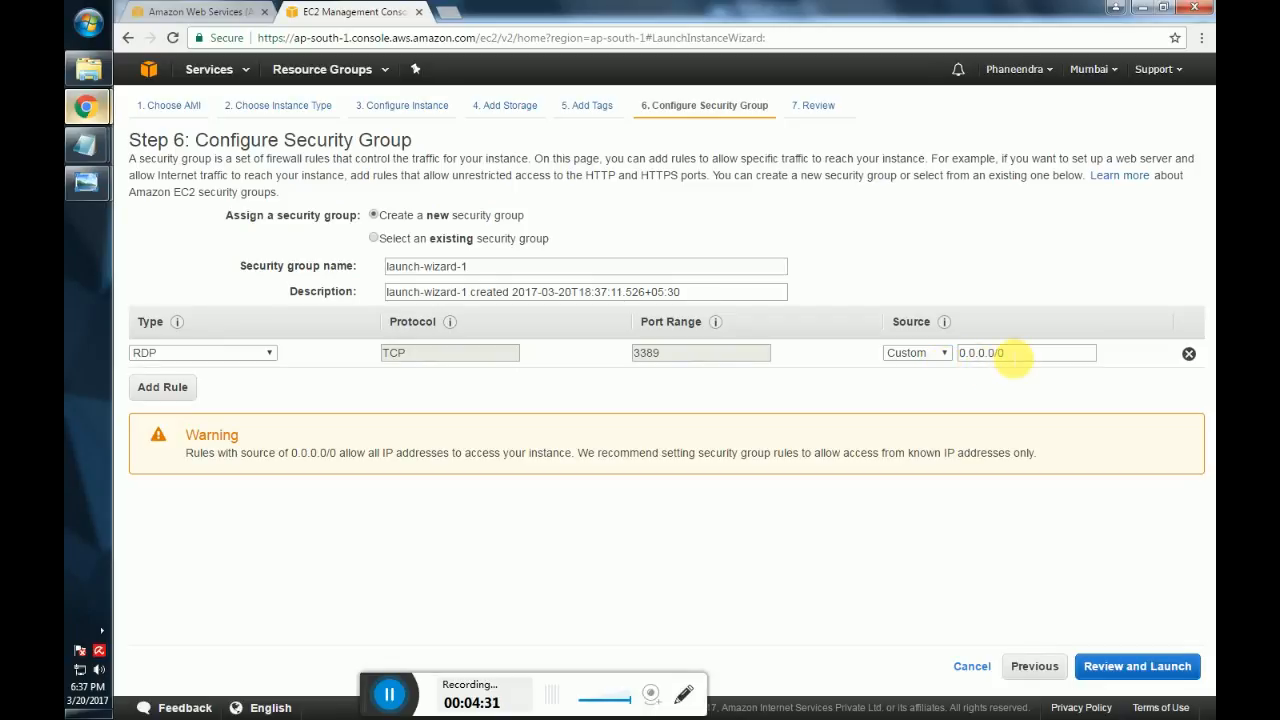
mouse_move(1024, 368)
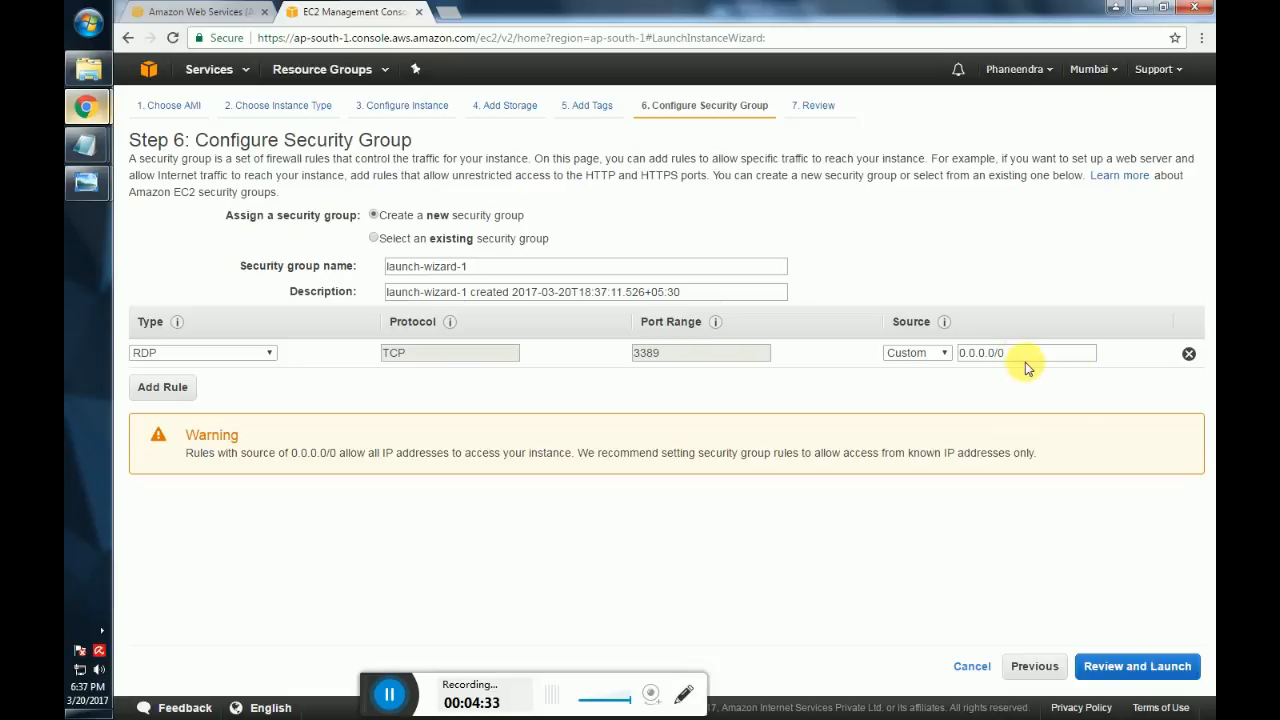
Review the instance summary on Step 7 and request the launch.
click(1136, 666)
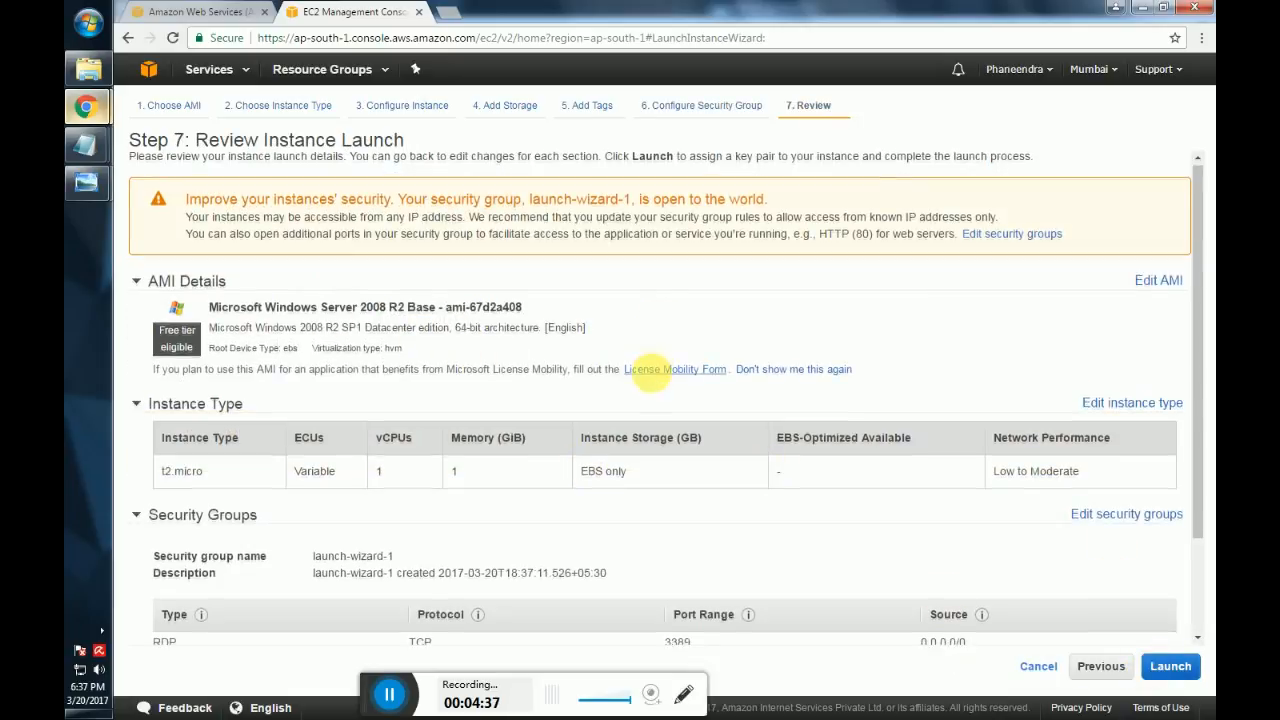
scroll(down, 3)
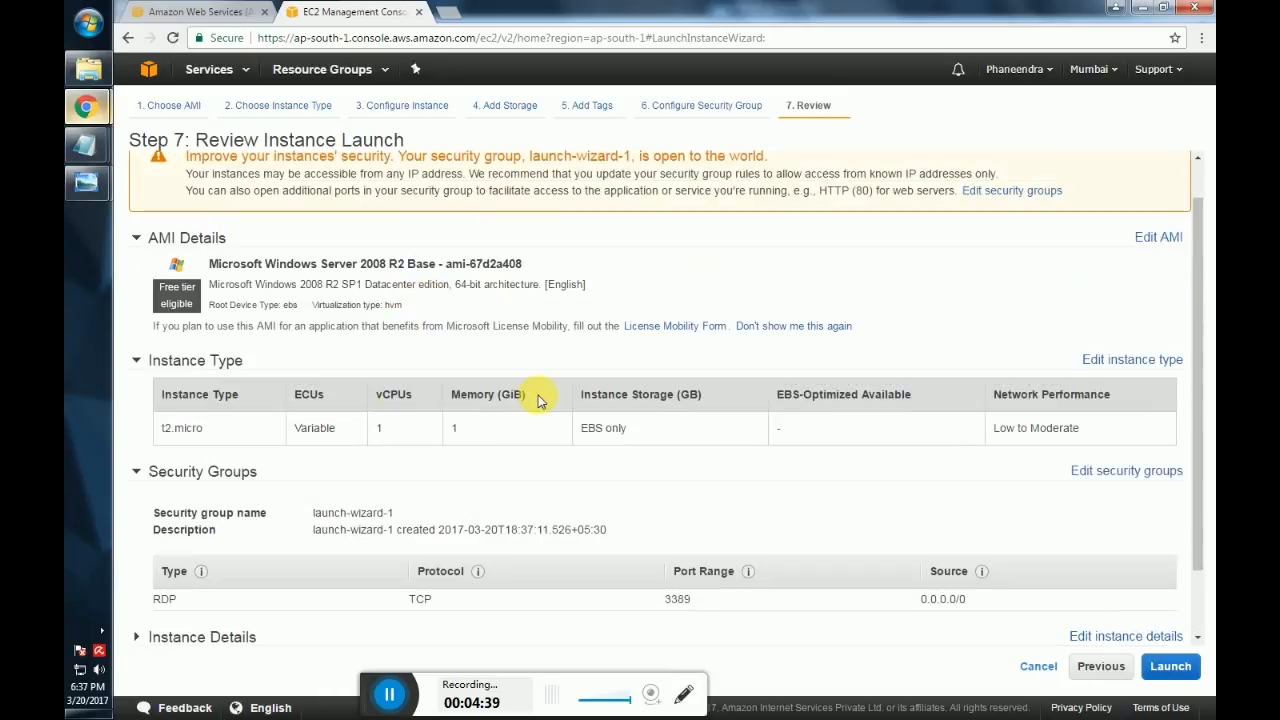
scroll(down, 3)
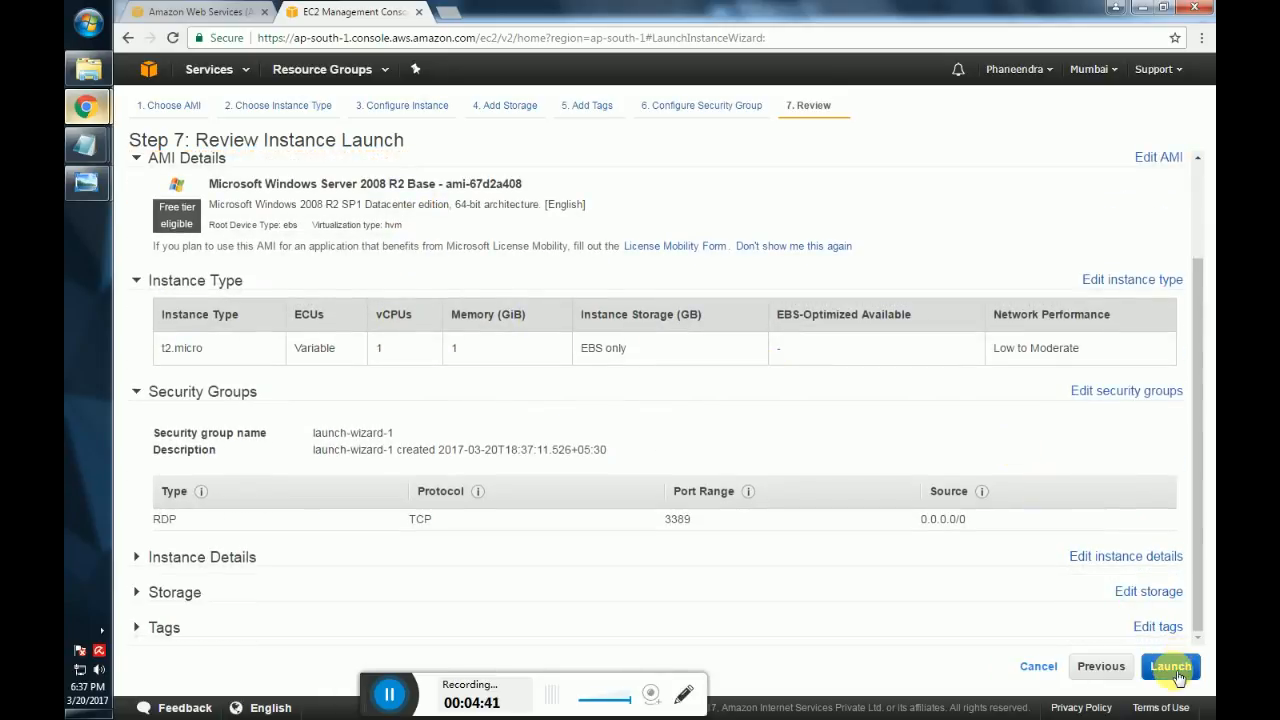
click(1170, 666)
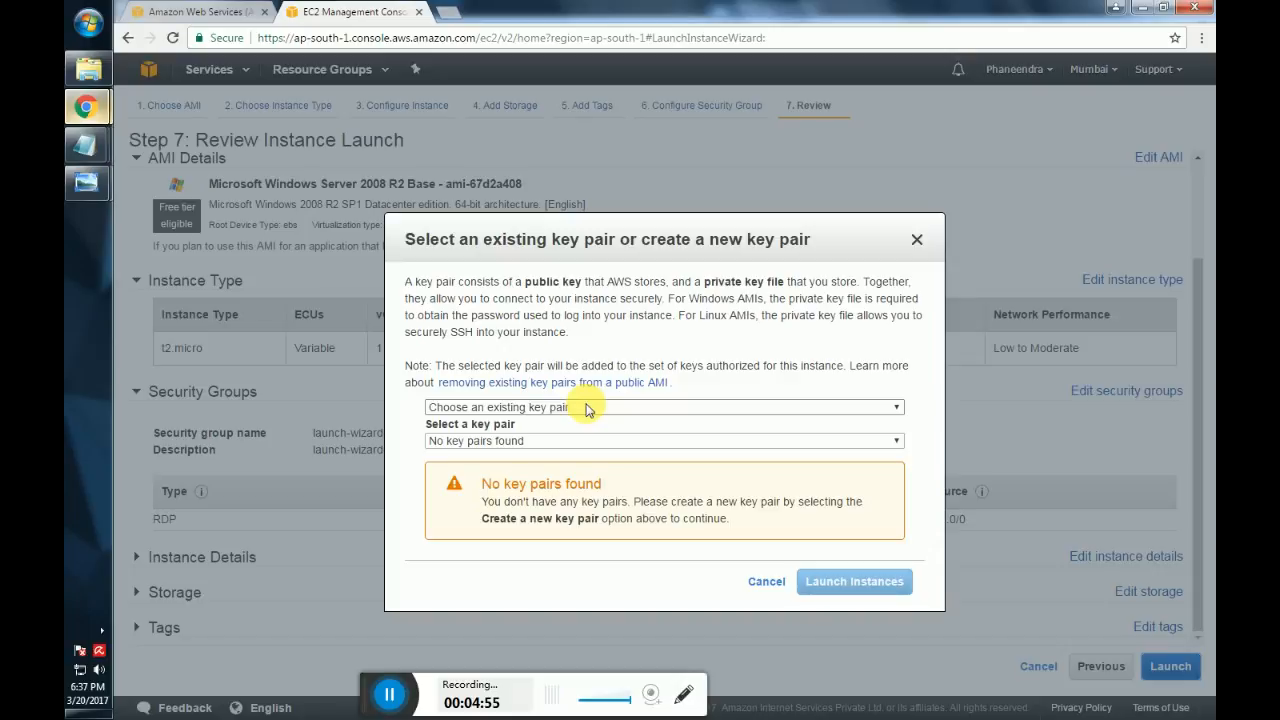
Create a new key pair named win2008r2 and download win2008r2.pem.
click(664, 408)
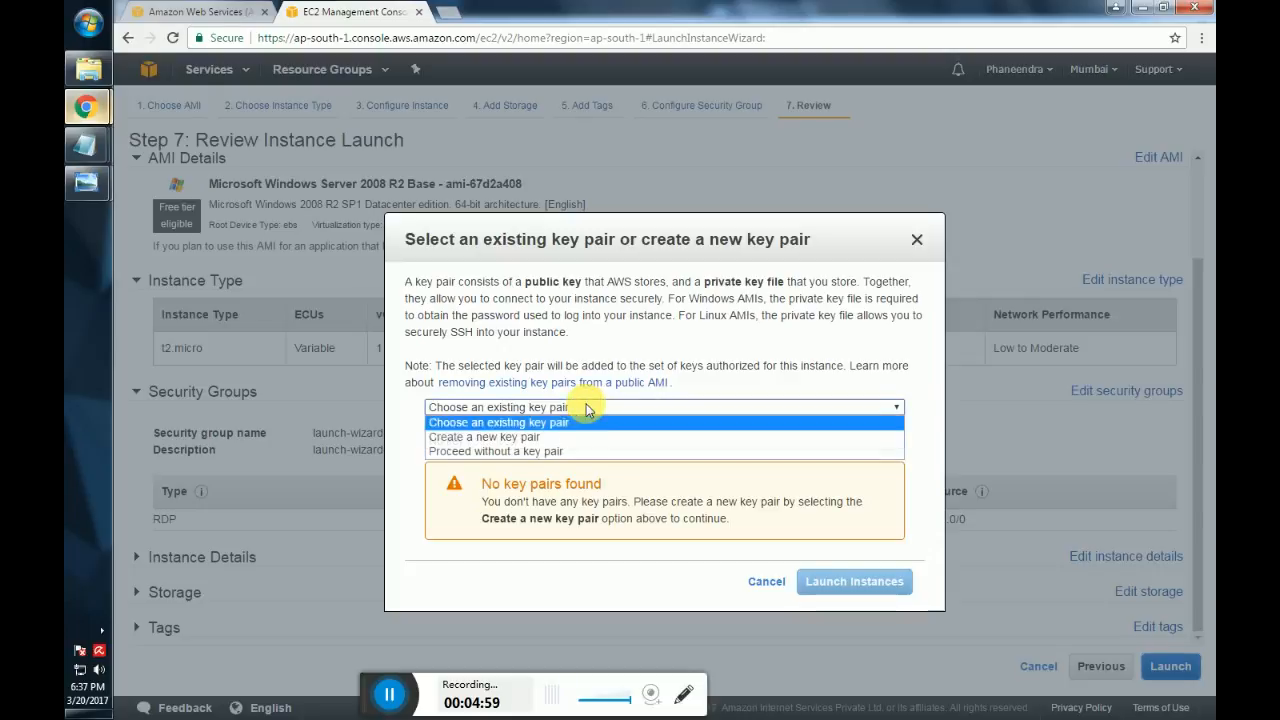
mouse_move(590, 436)
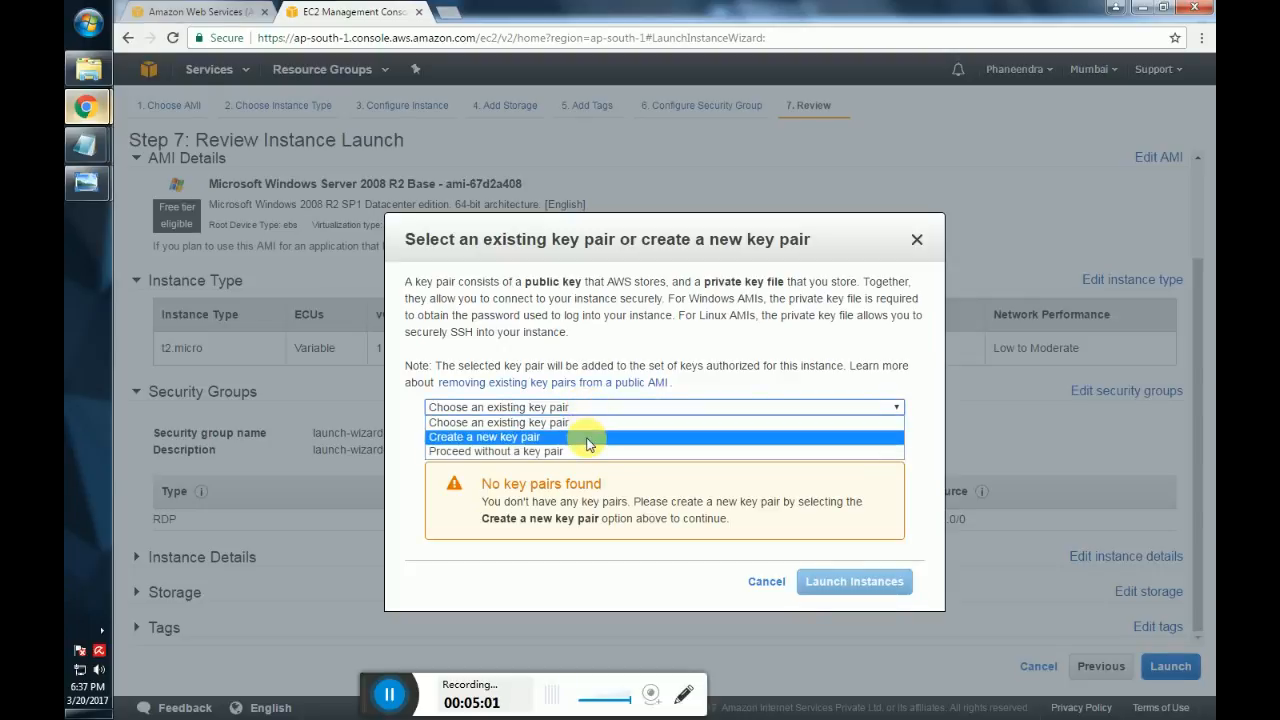
click(484, 436)
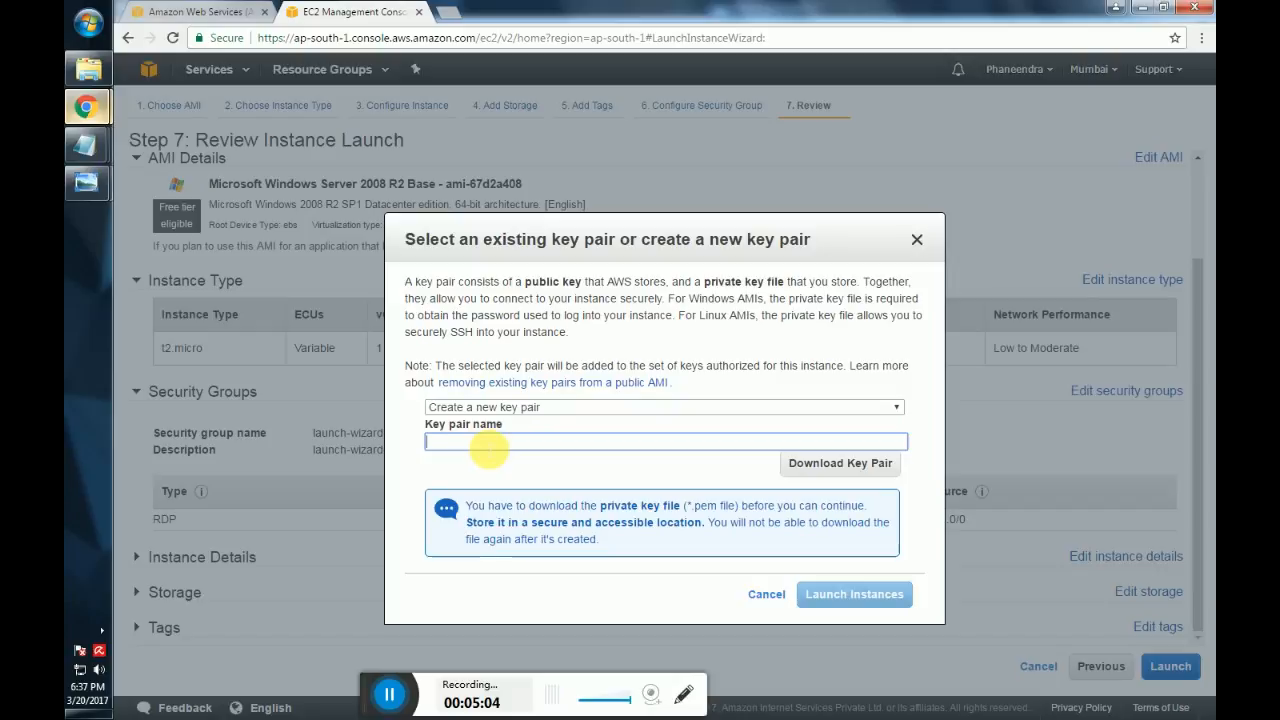
text(win2)
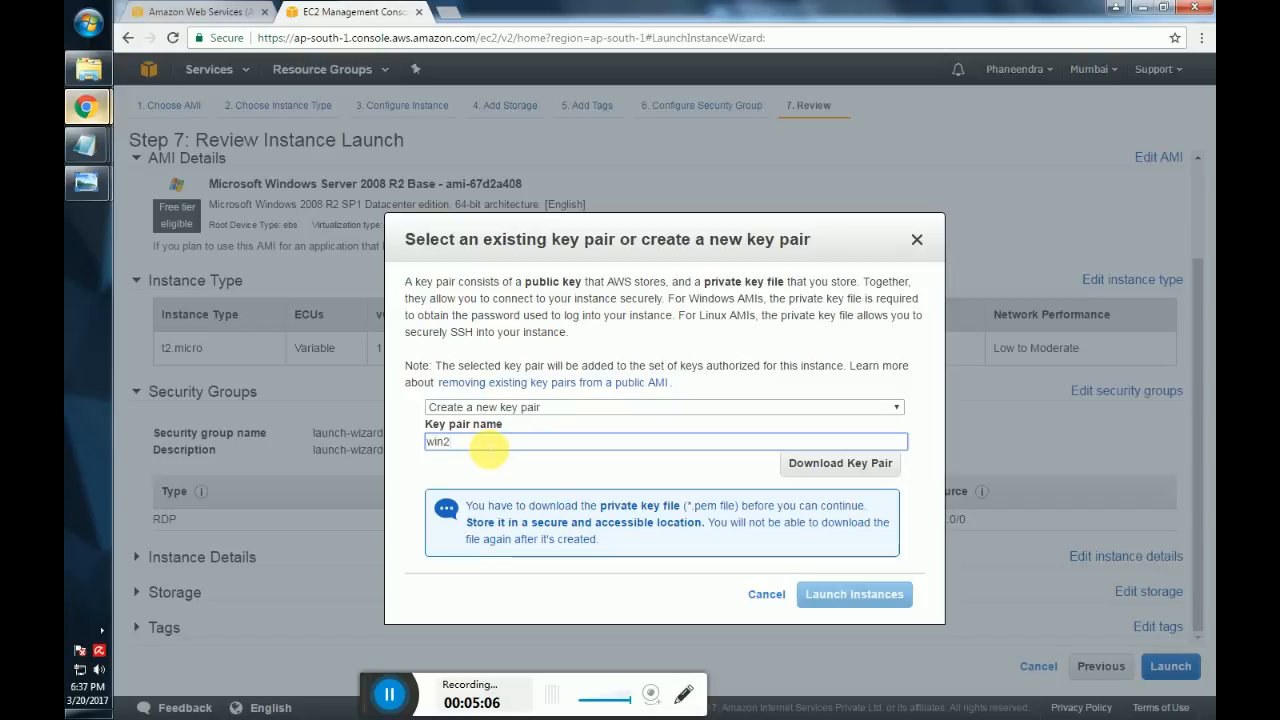
text(008)
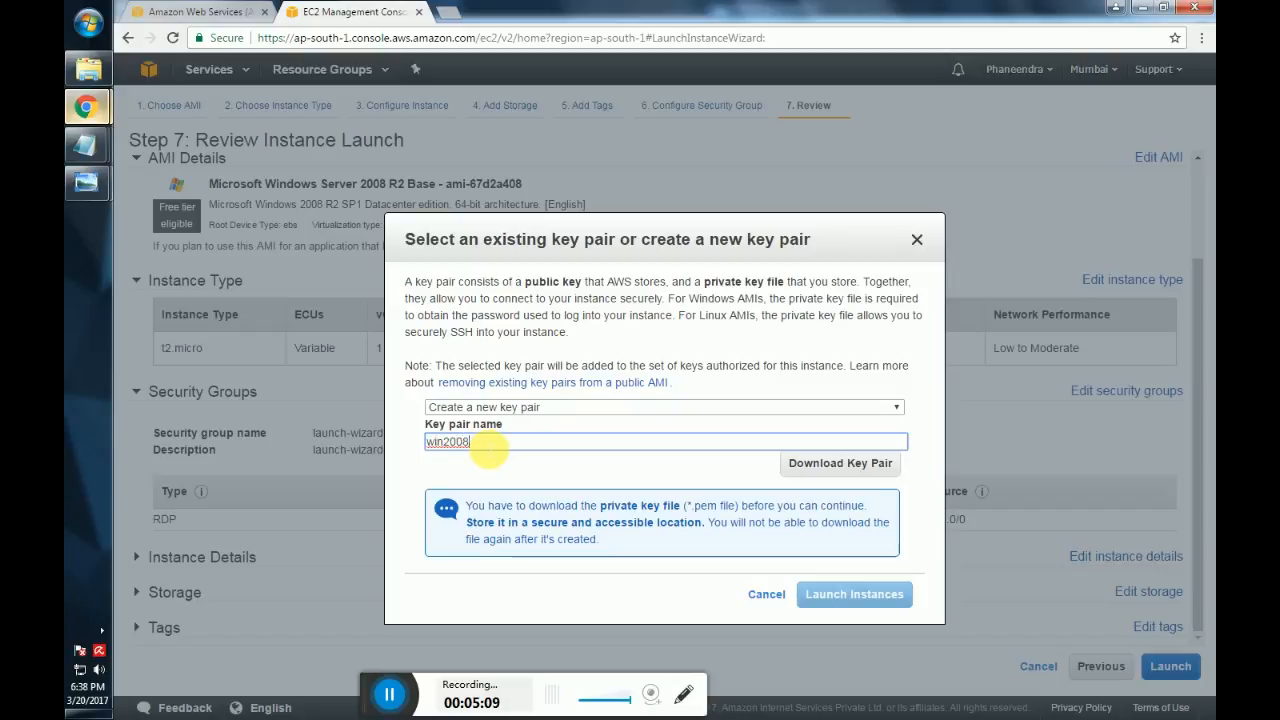
text(r2)
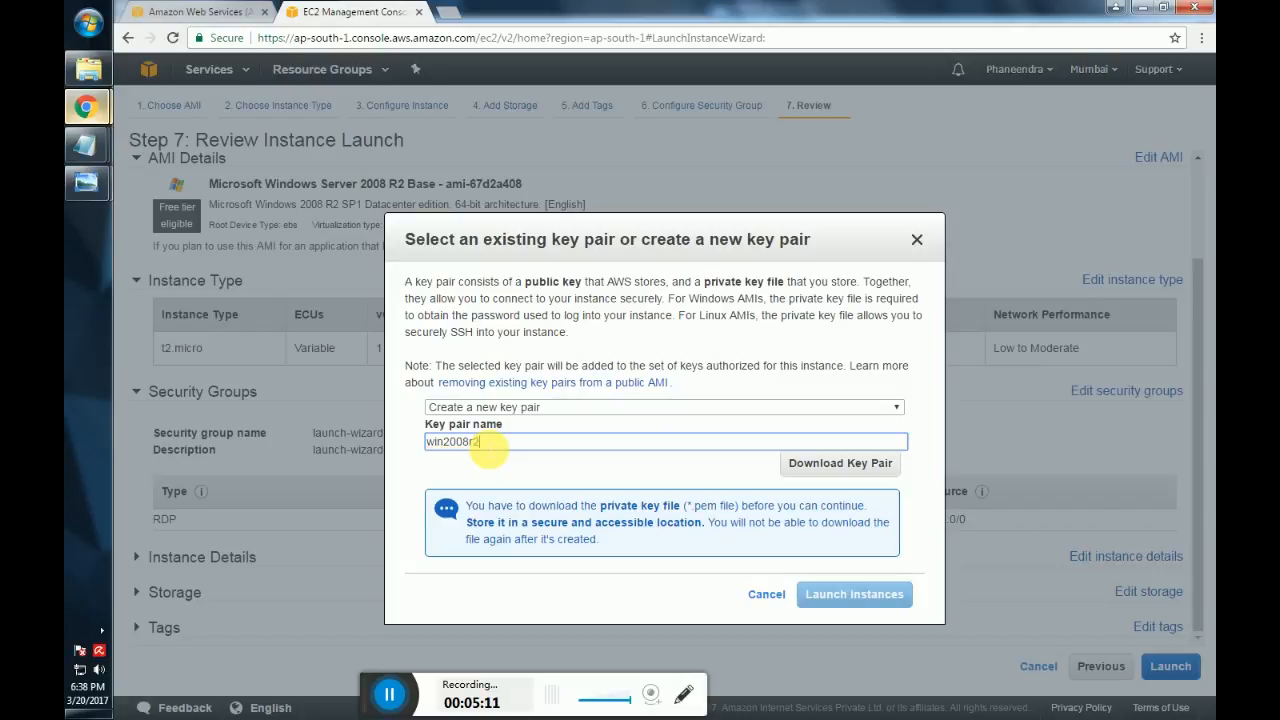
click(840, 464)
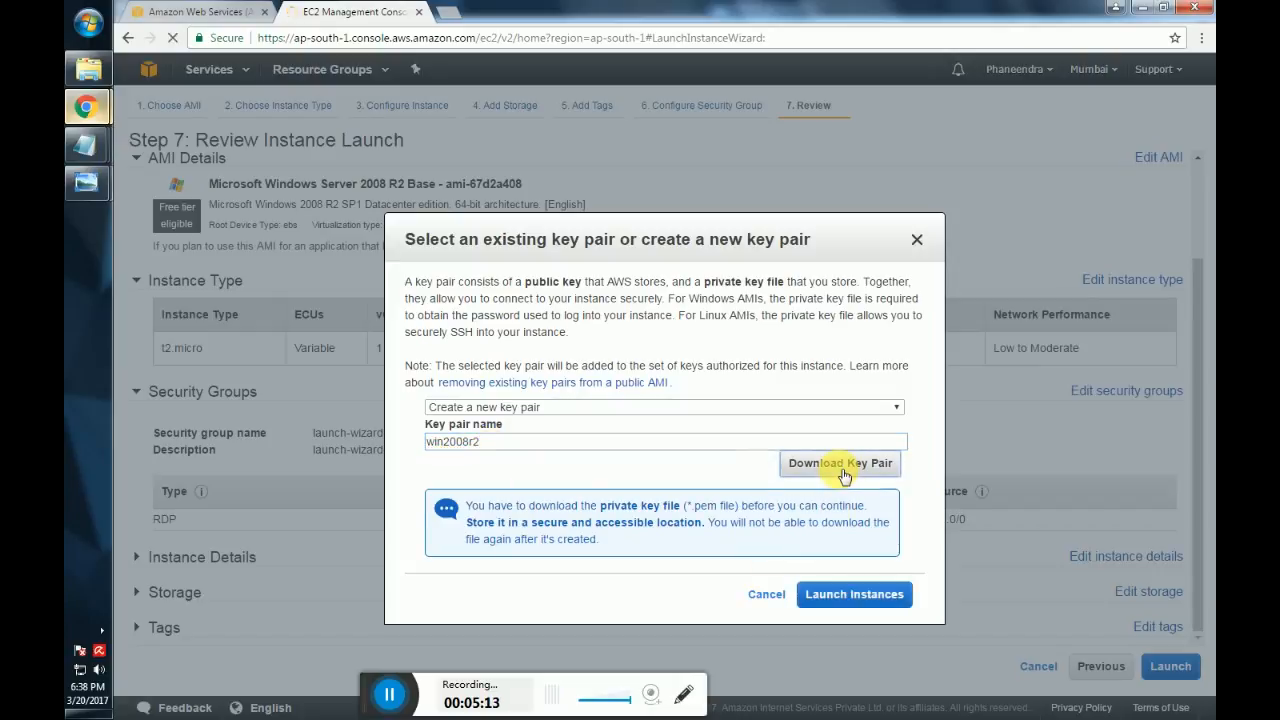
click(840, 464)
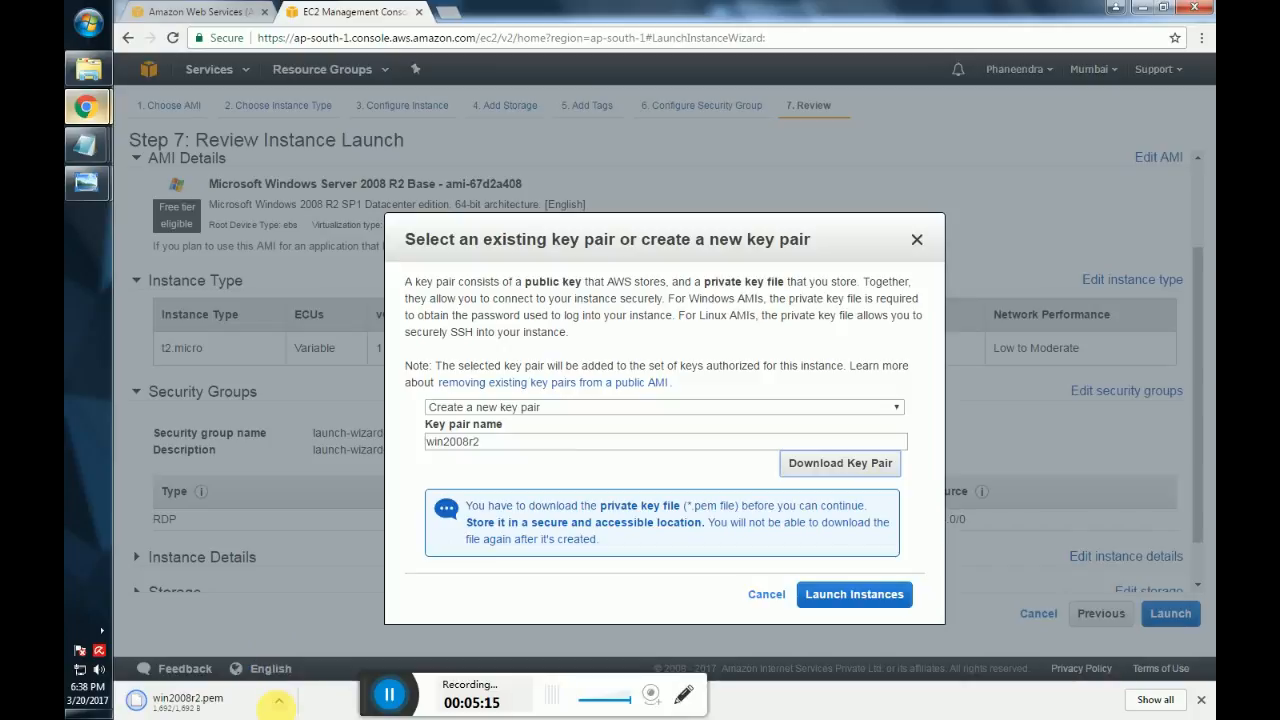
Show win2008r2.pem in Downloads and move it to the Desktop.
click(840, 464)
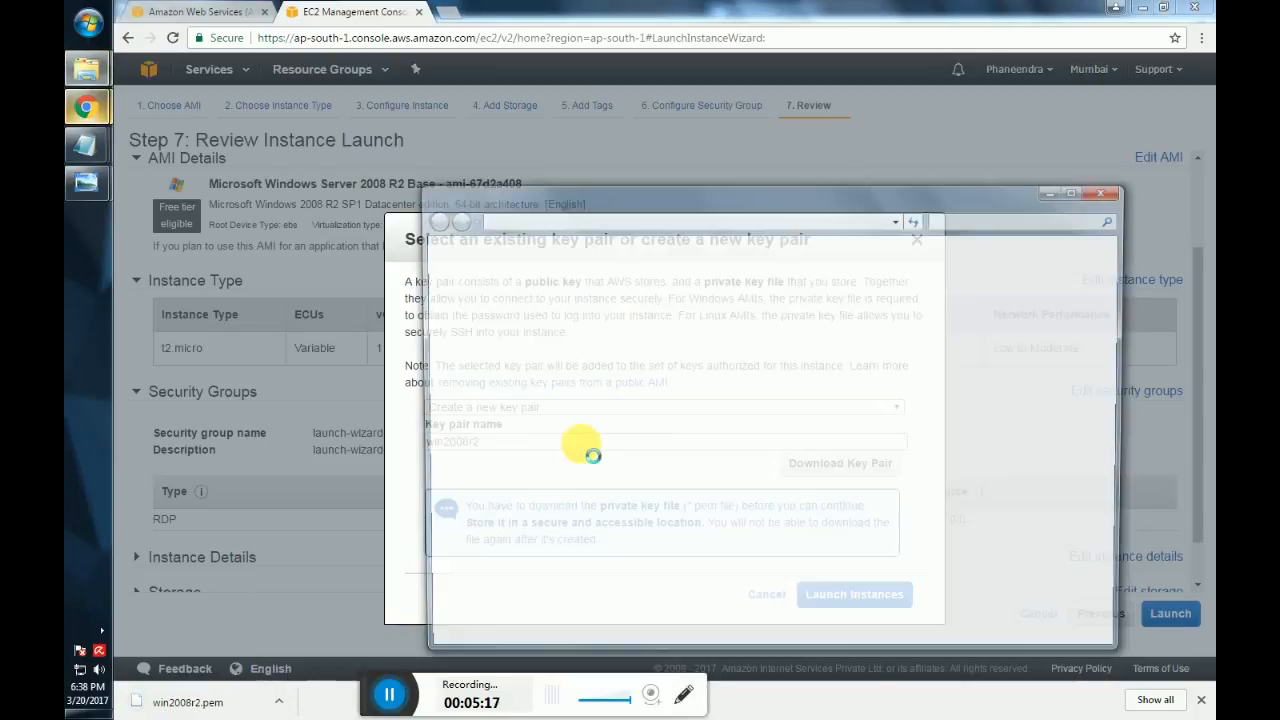
click(840, 464)
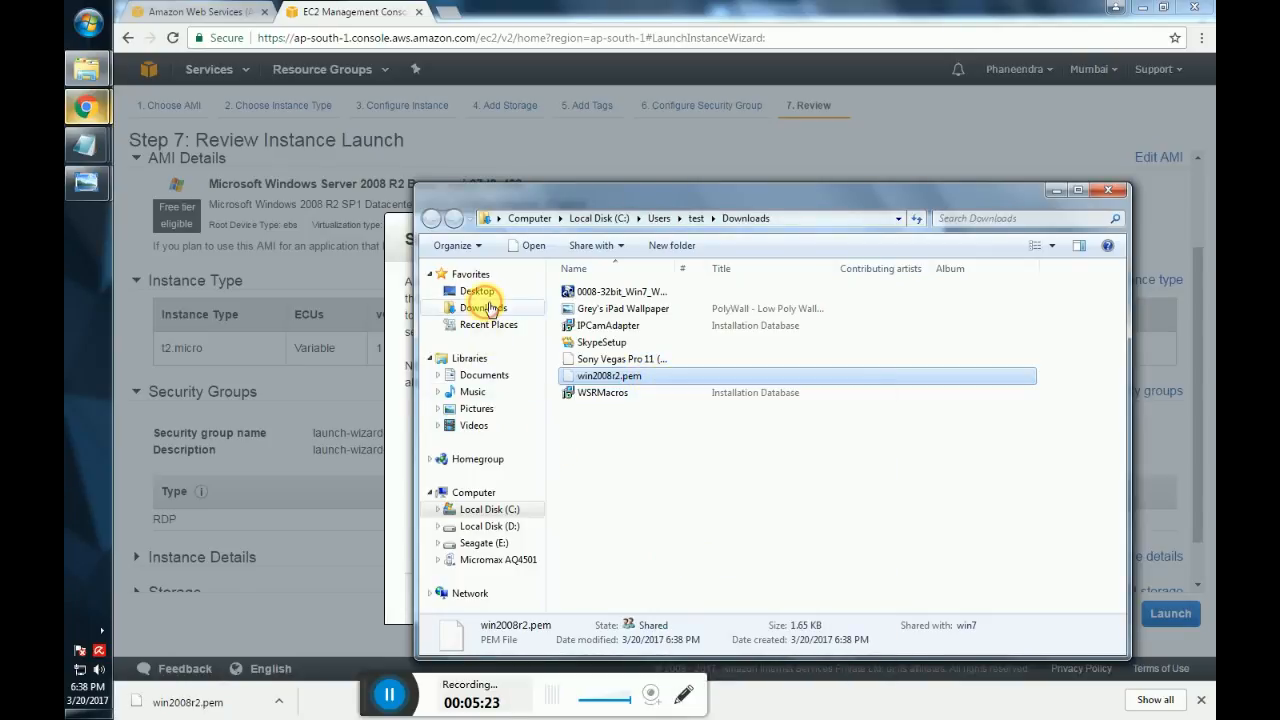
click(476, 292)
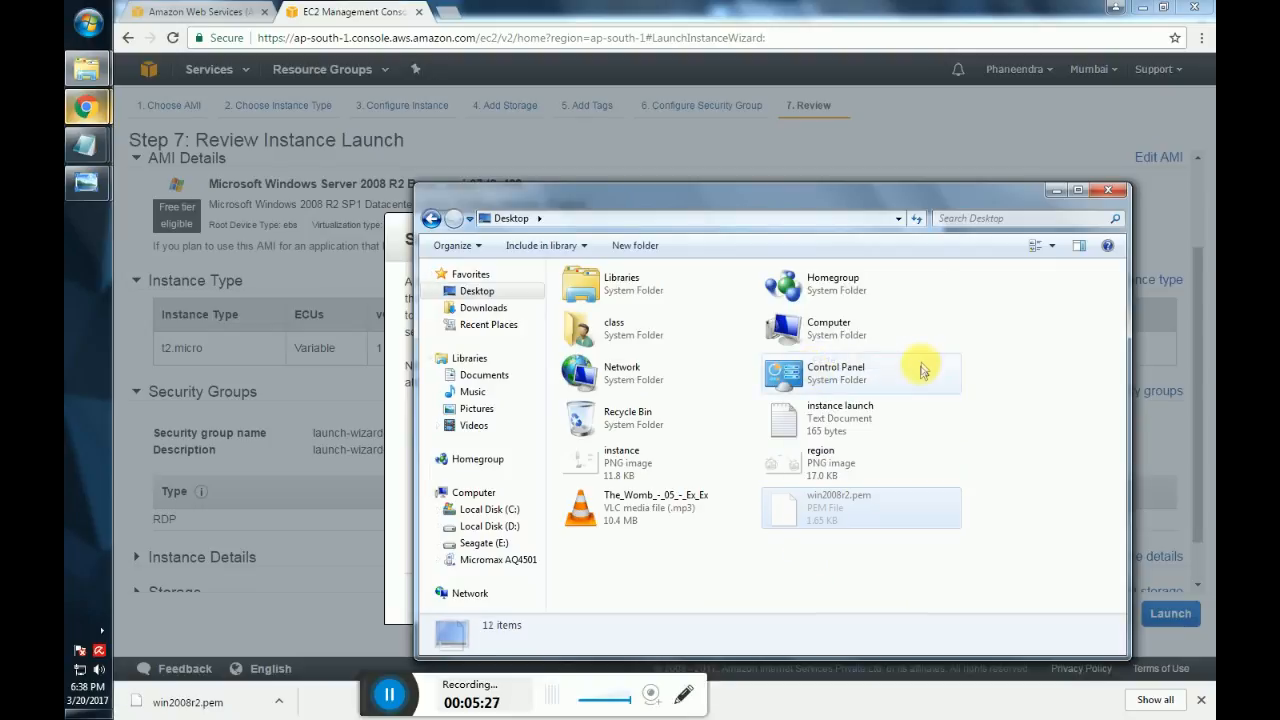
click(860, 508)
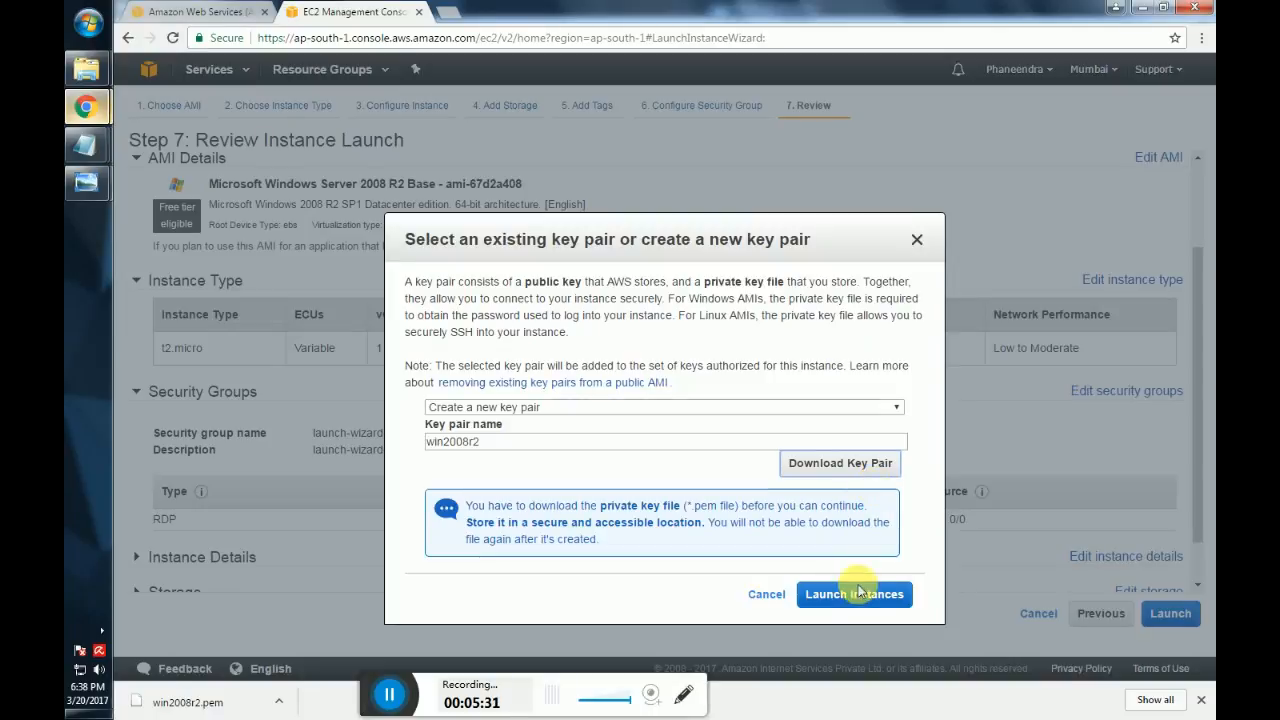
Launch the instance and view it as pending in the EC2 Instances list.
click(854, 594)
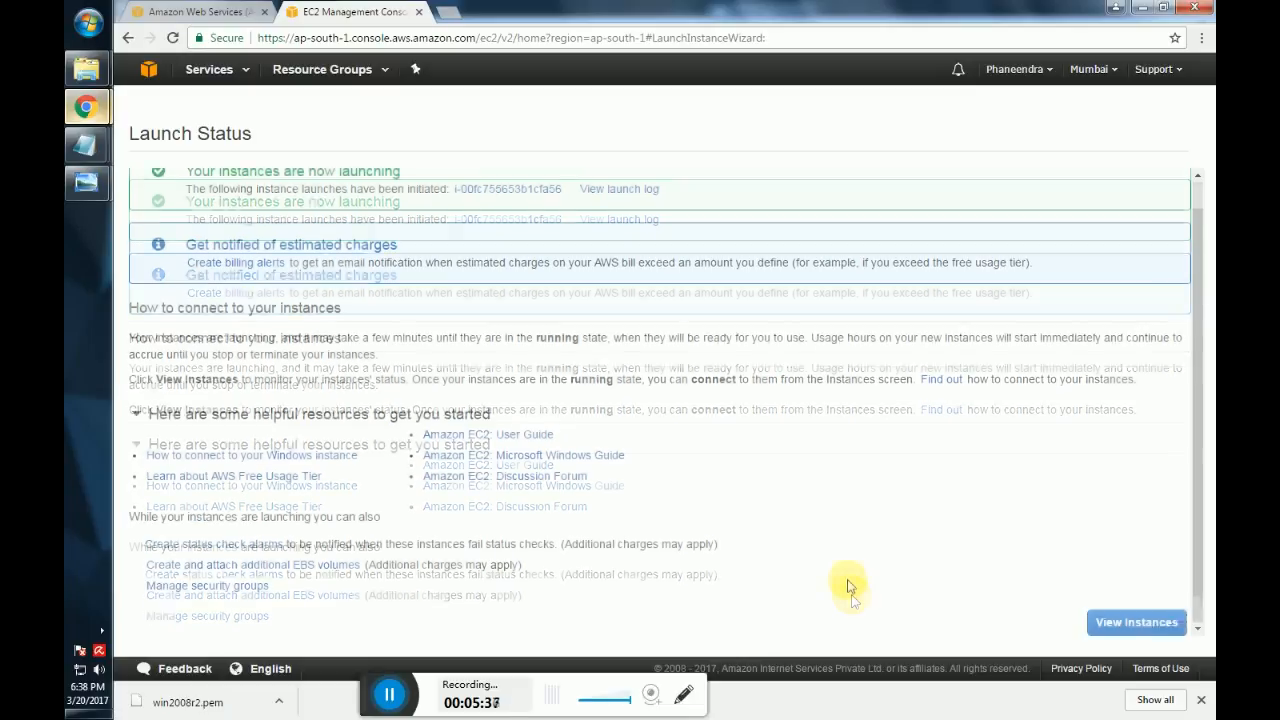
click(1136, 622)
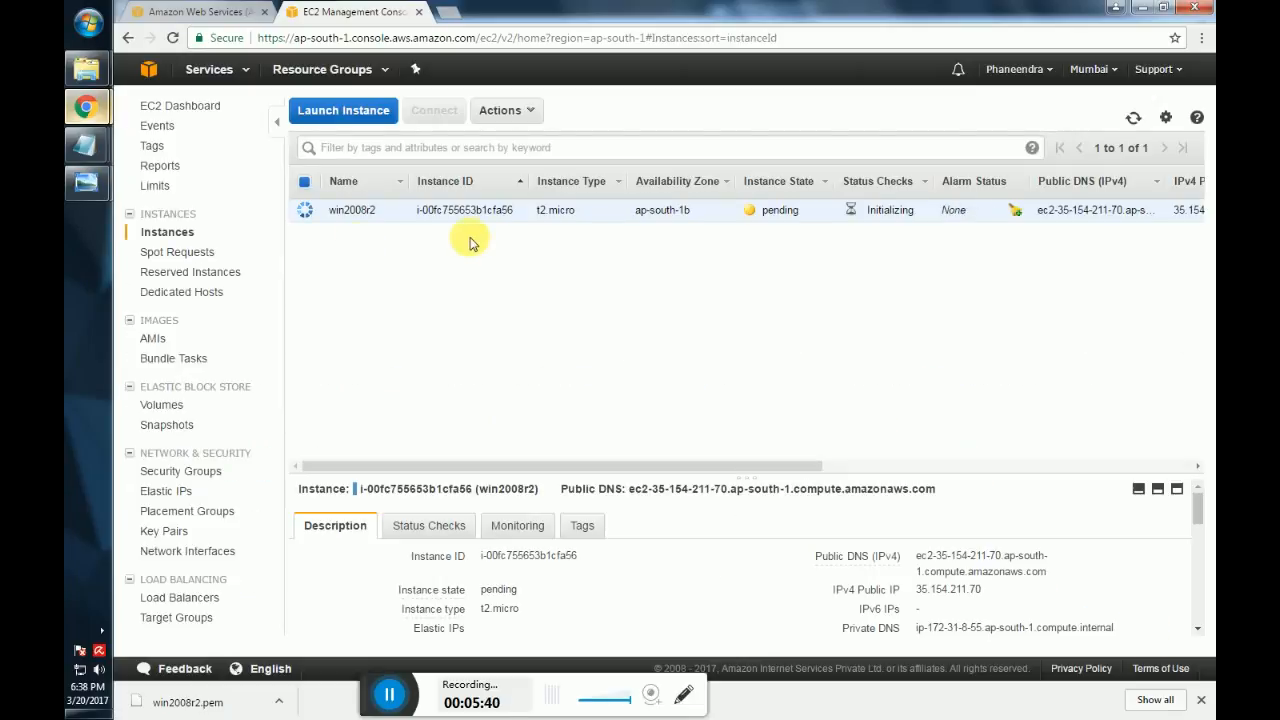
mouse_move(716, 352)
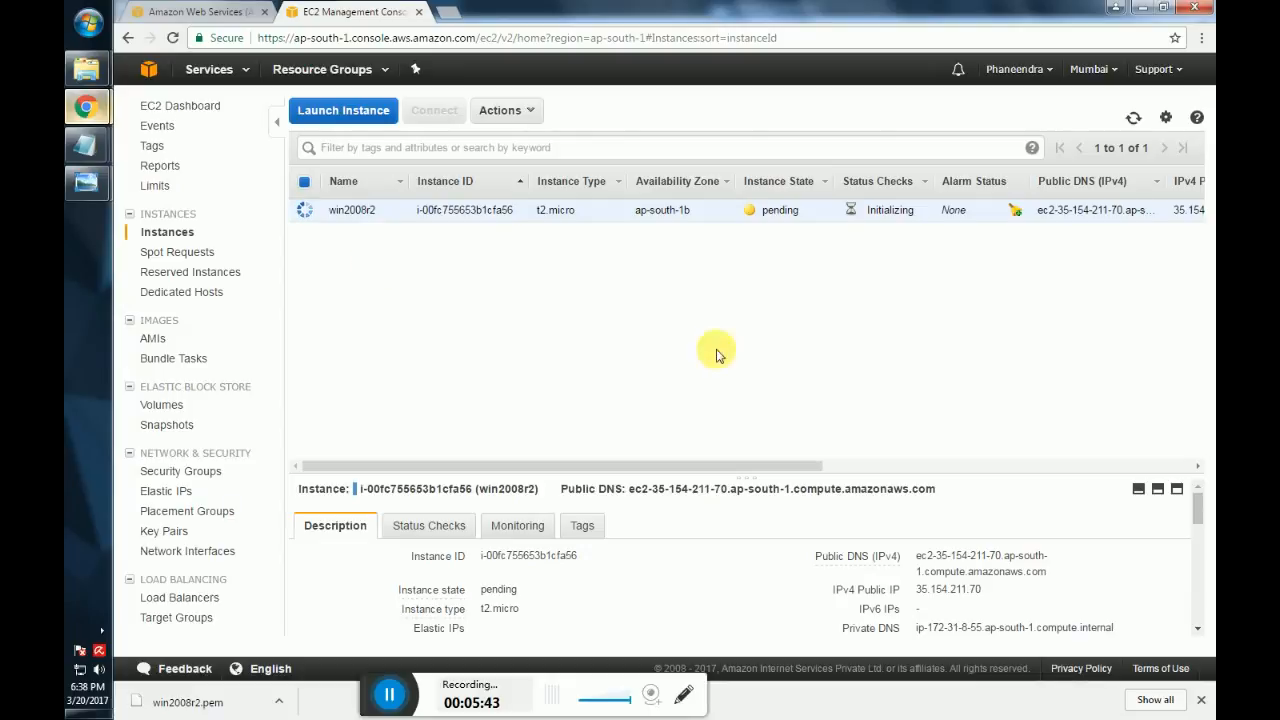
mouse_move(878, 258)
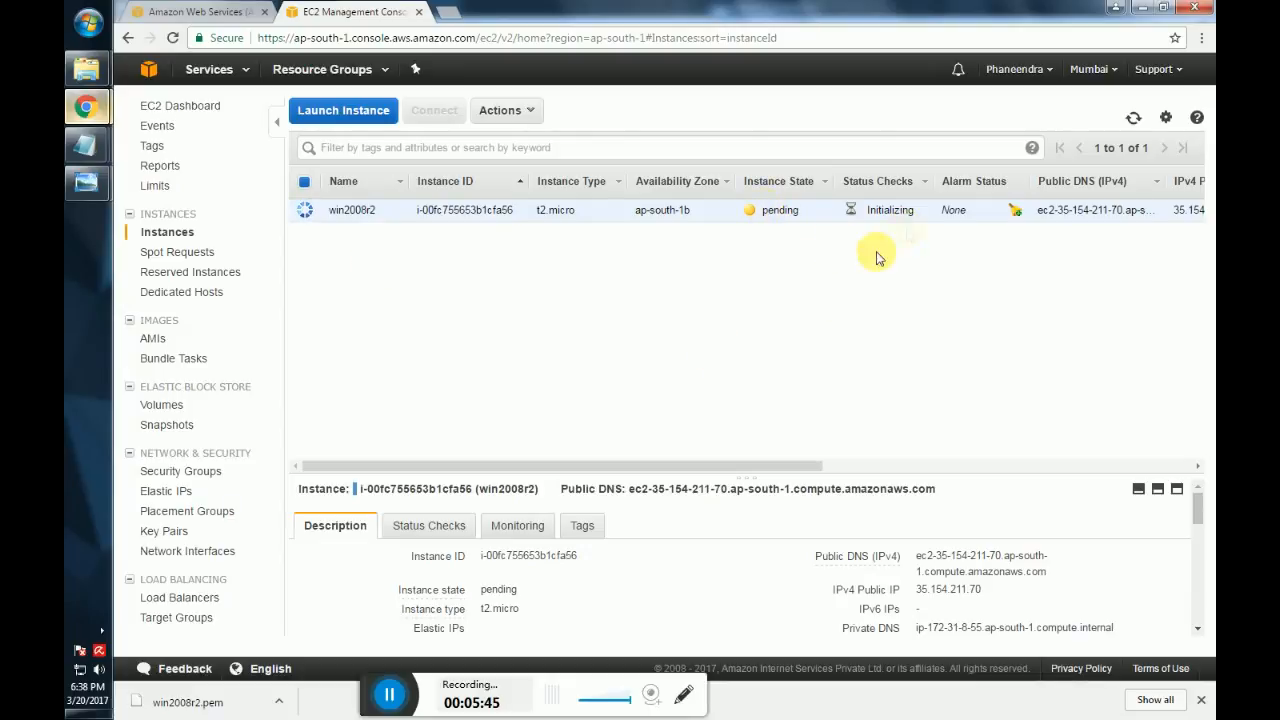
mouse_move(596, 262)
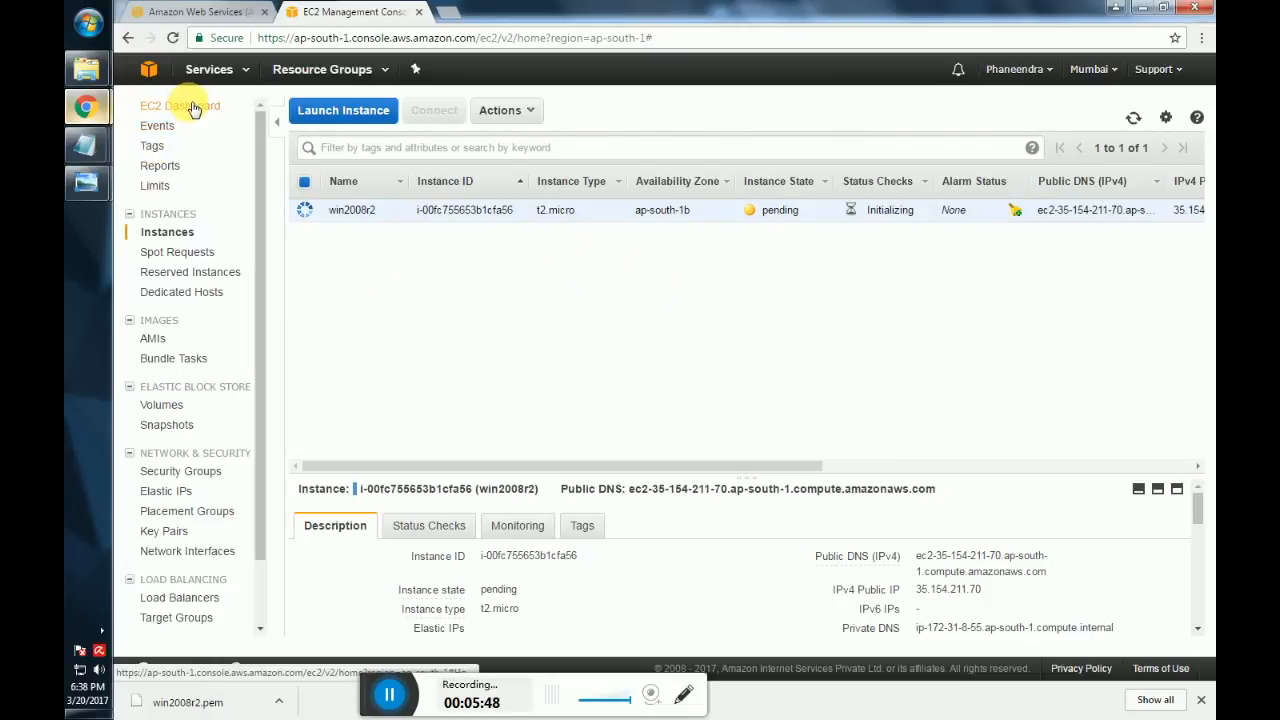
Return to the EC2 Dashboard resources overview showing 1 running instance.
click(180, 104)
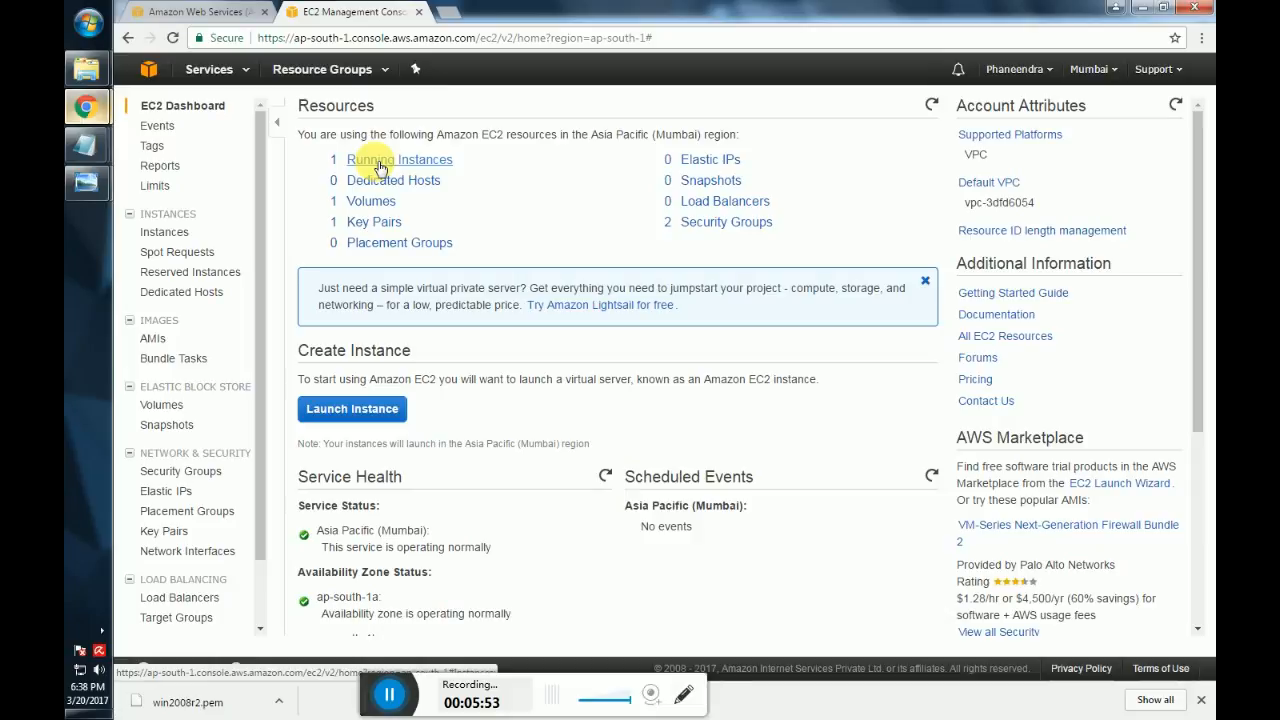
mouse_move(384, 204)
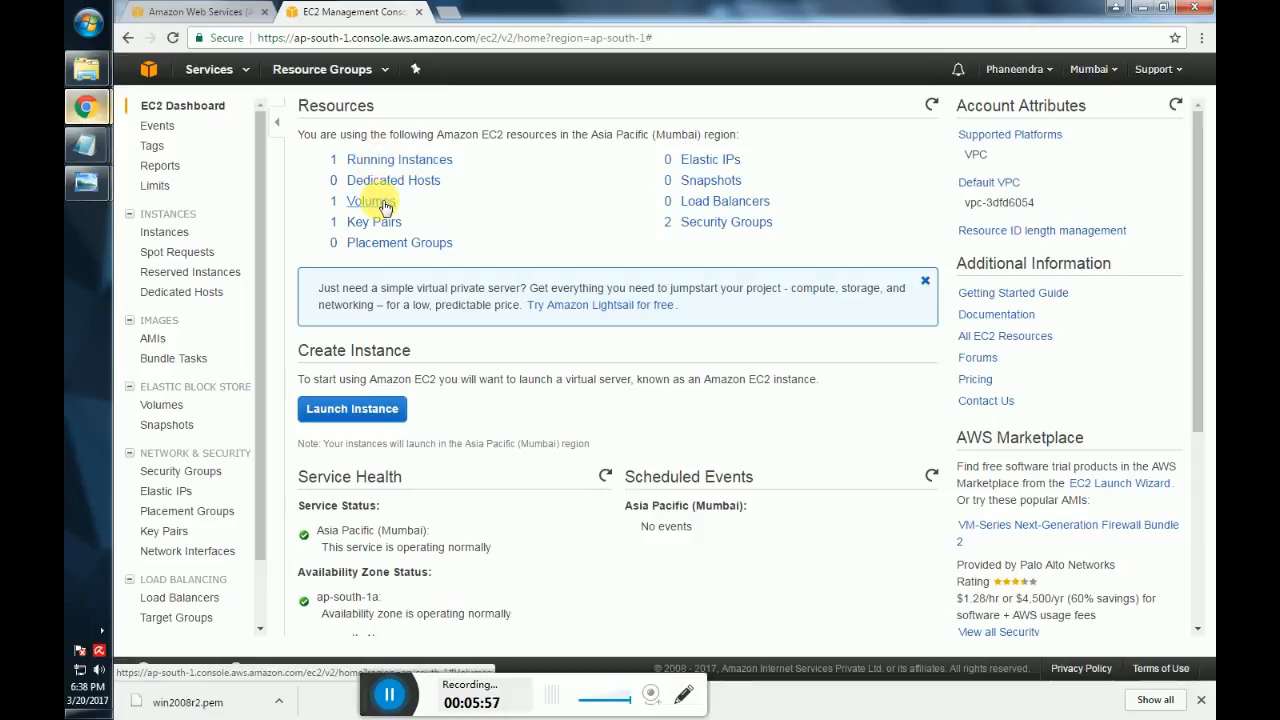
mouse_move(384, 224)
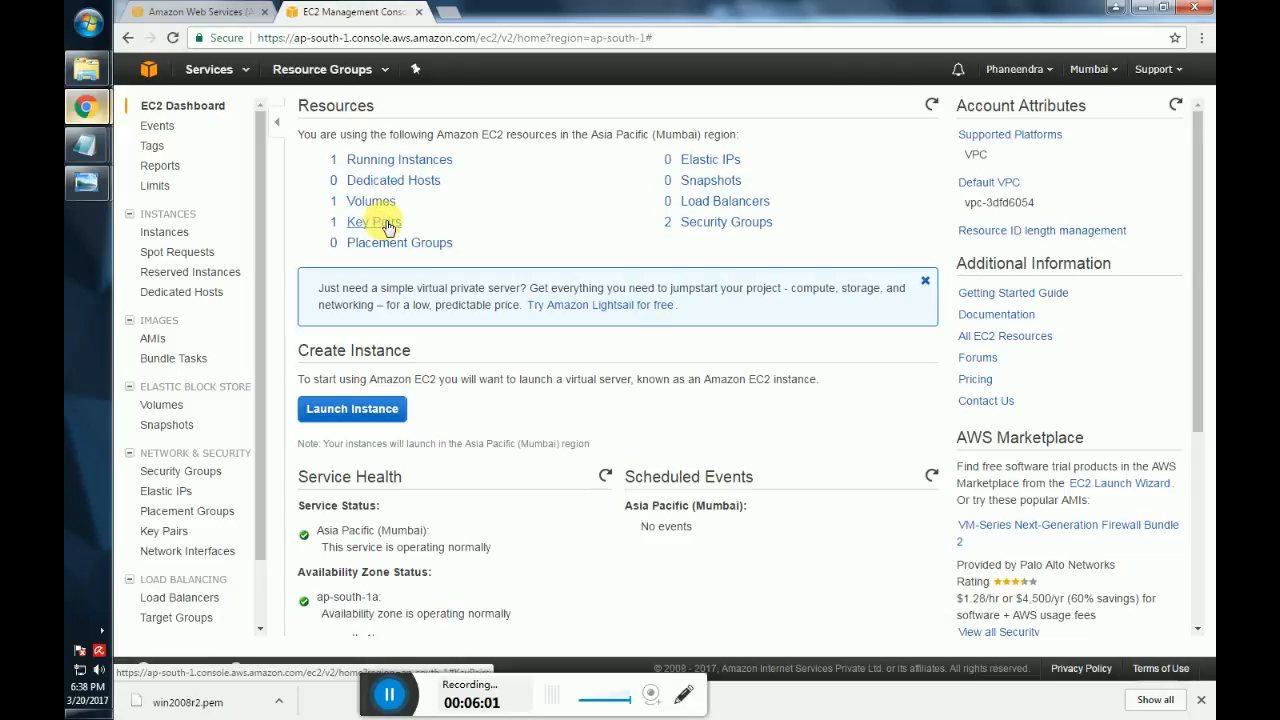
mouse_move(400, 160)
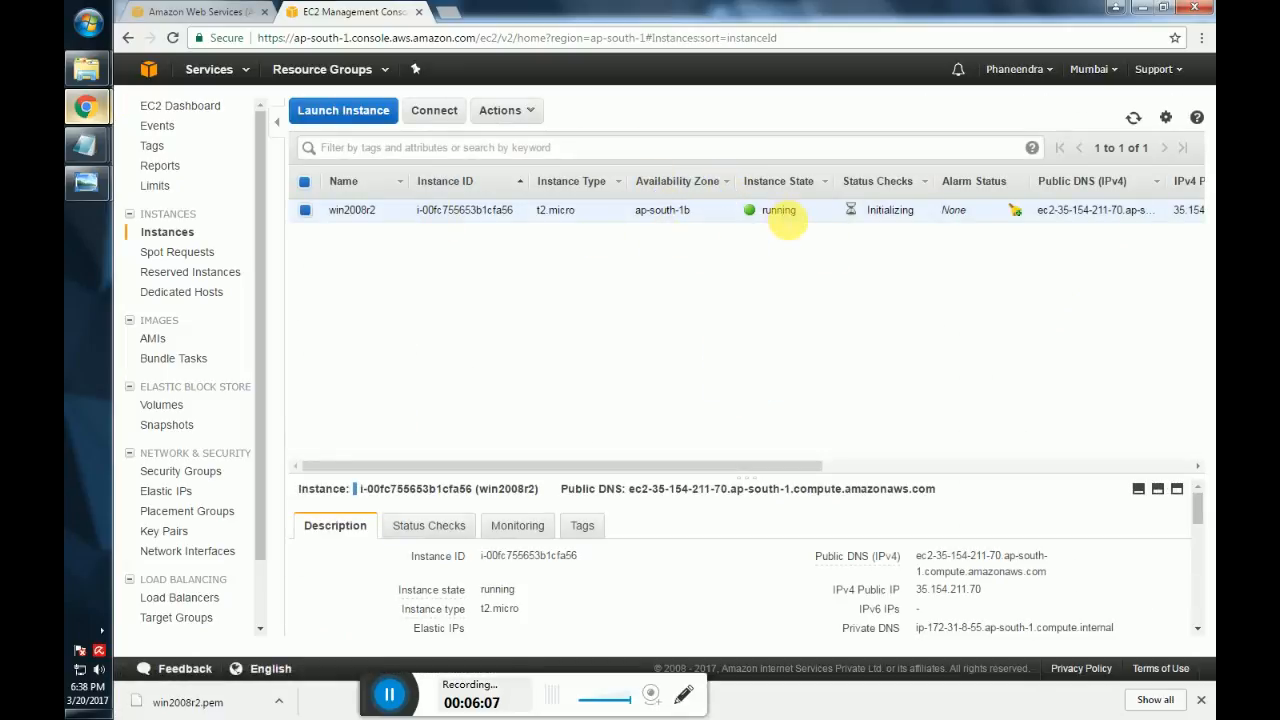
mouse_move(756, 272)
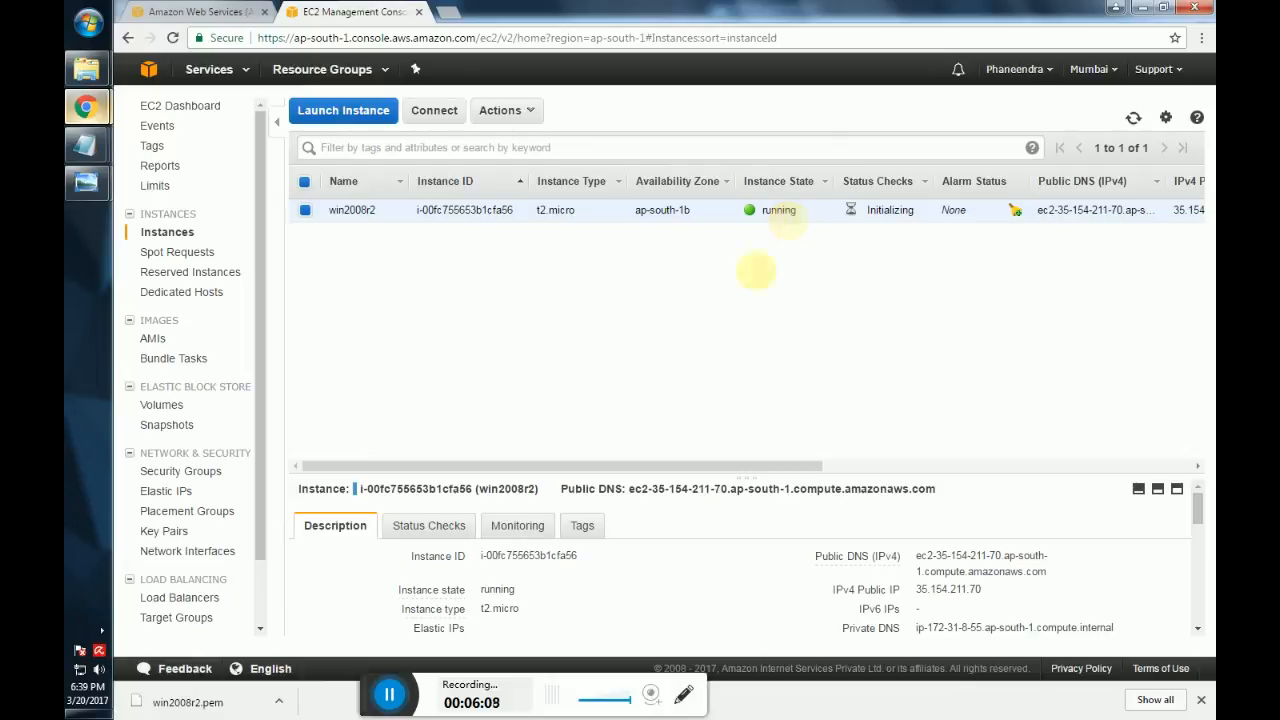
mouse_move(436, 110)
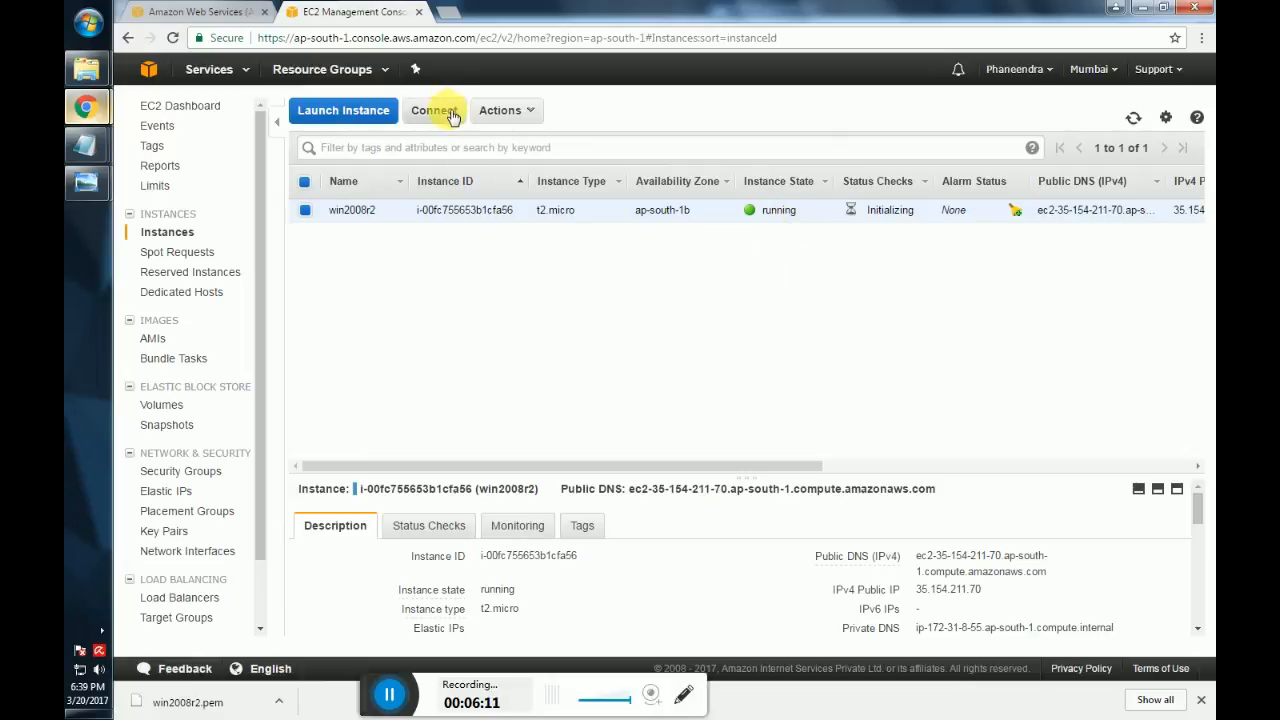
Bring up the Connect To Your Instance dialog with RDP details for win2008r2.
click(434, 110)
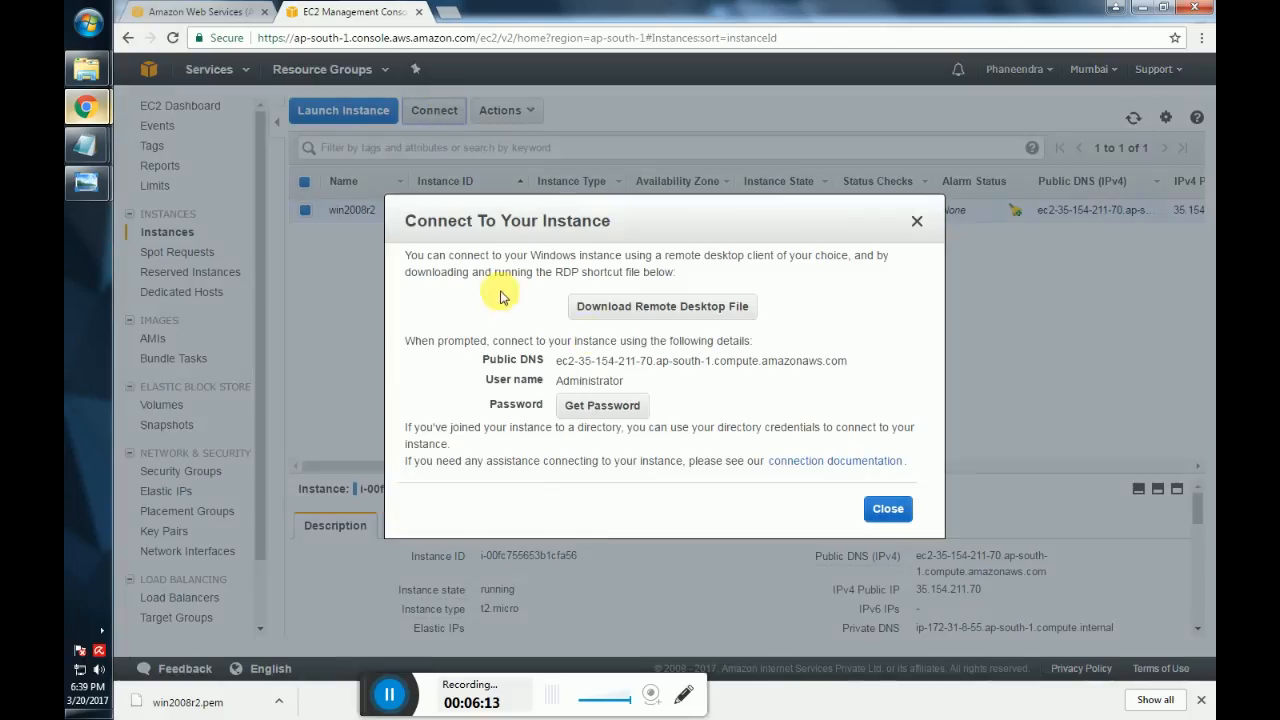
mouse_move(648, 306)
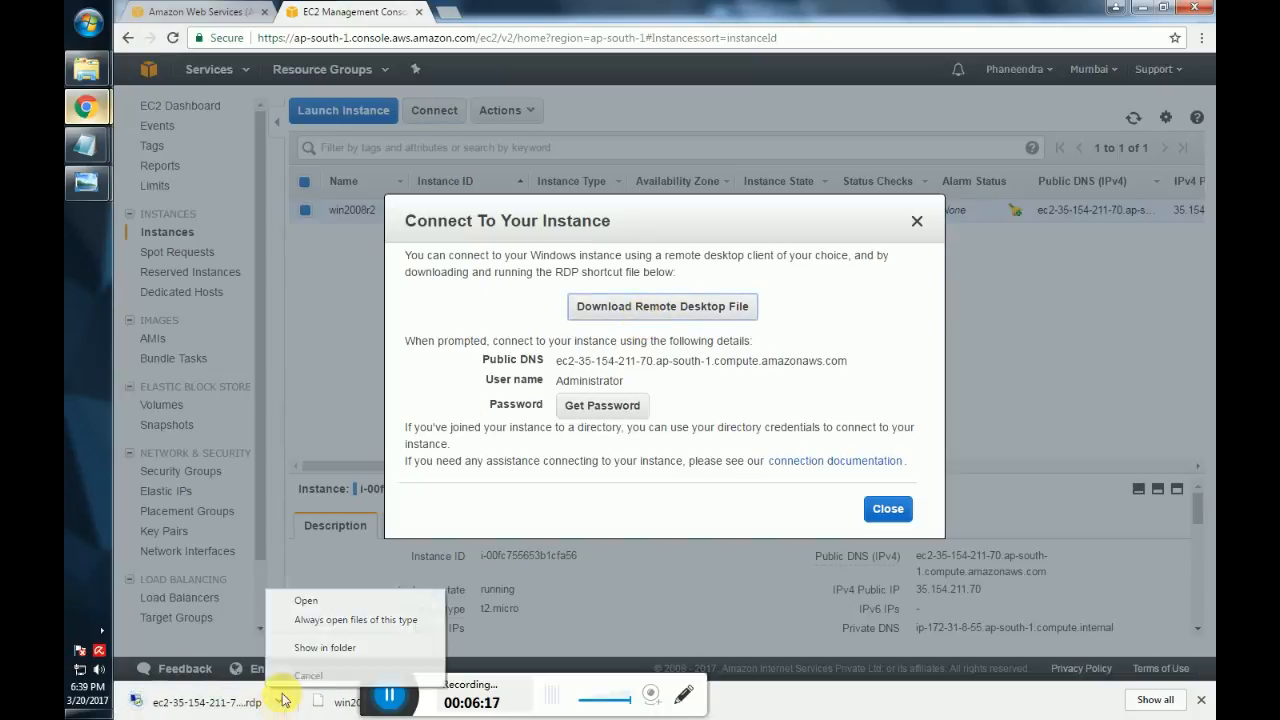
Move the downloaded .rdp shortcut to the Desktop and launch the remote desktop connection.
click(324, 648)
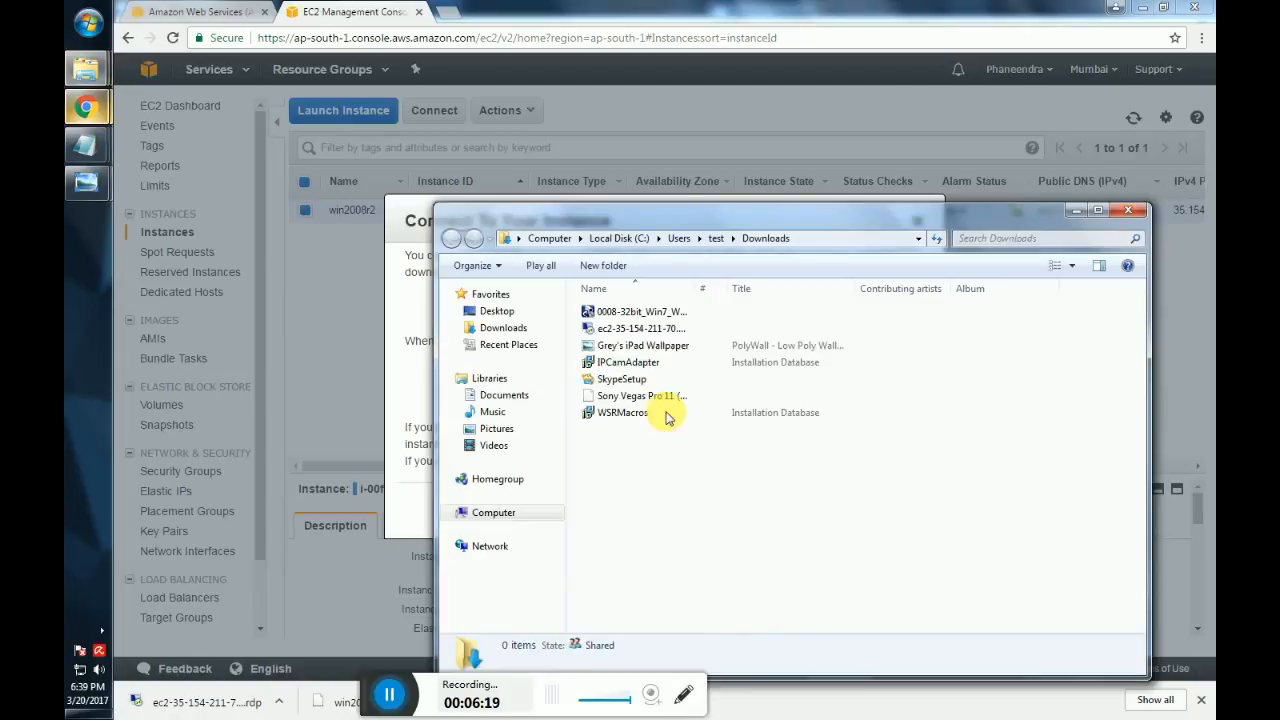
right_click(640, 328)
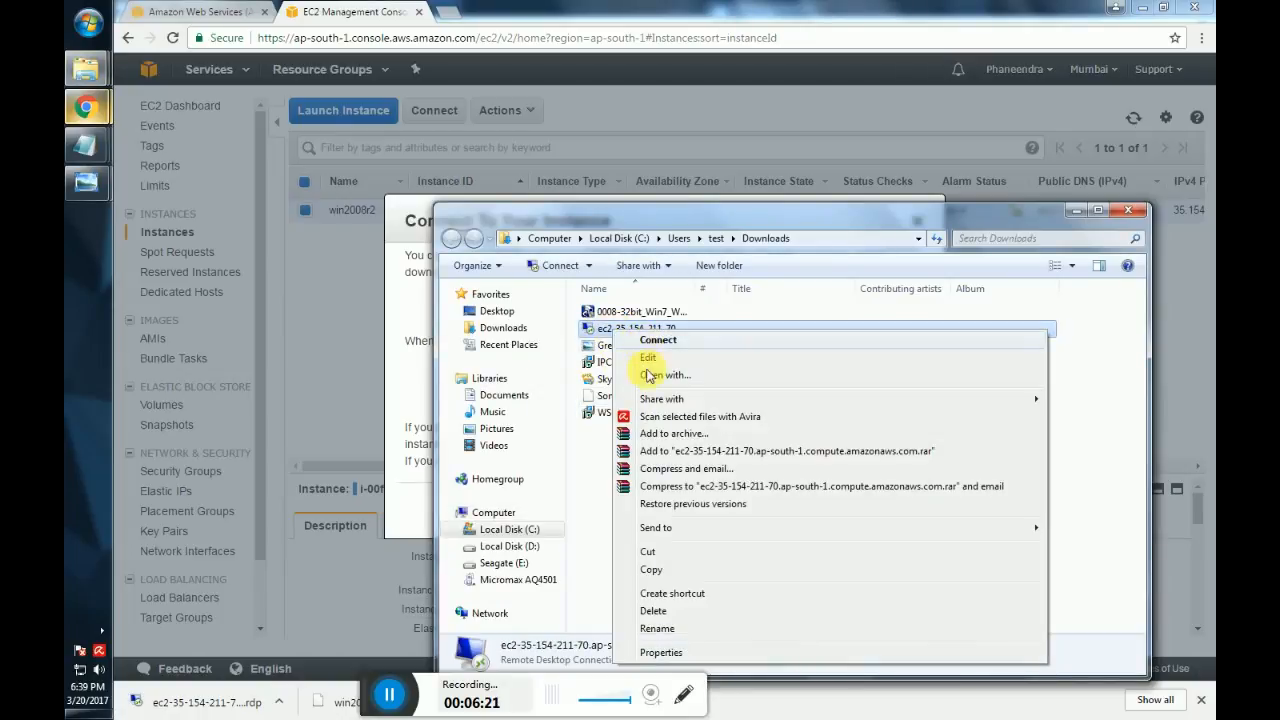
click(648, 552)
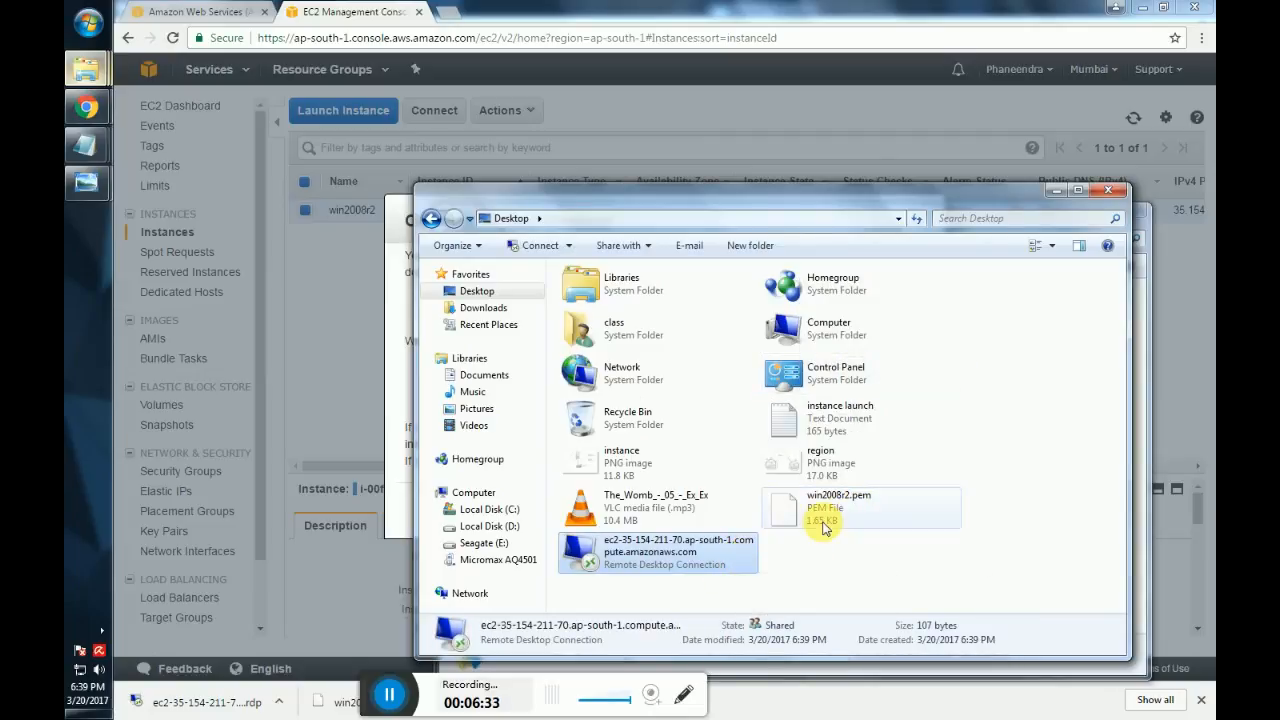
click(840, 508)
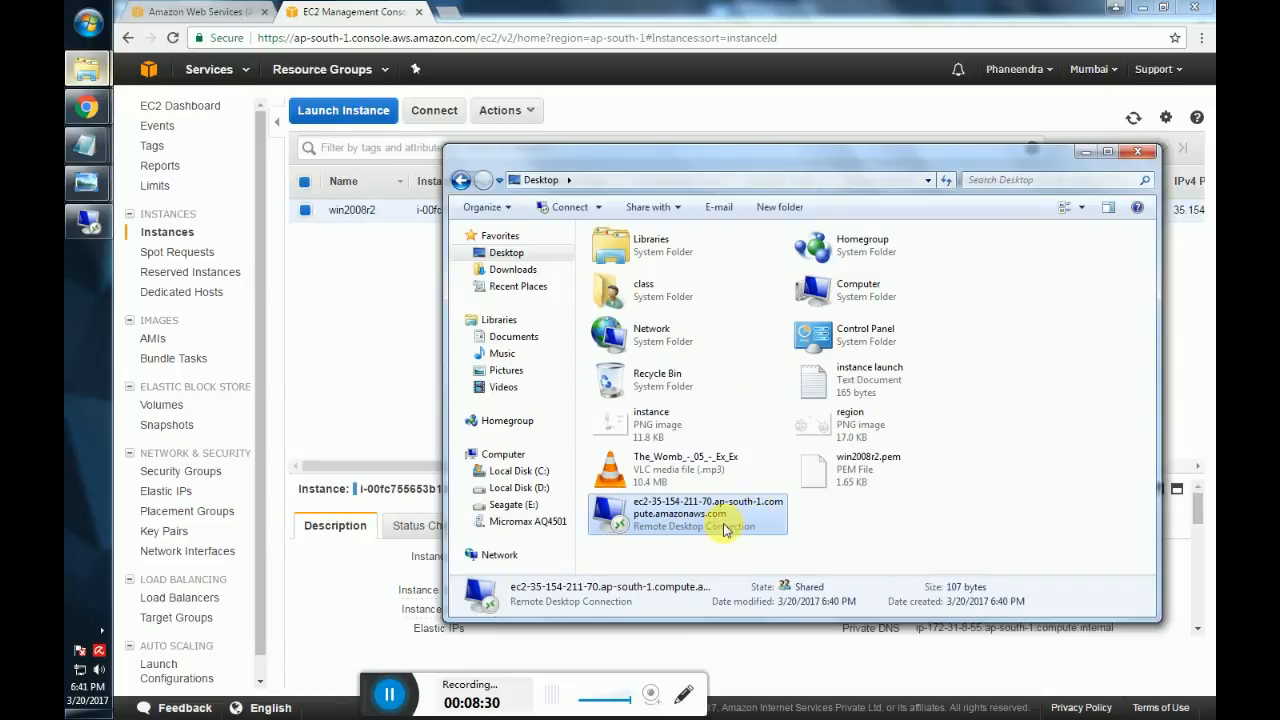
mouse_move(724, 512)
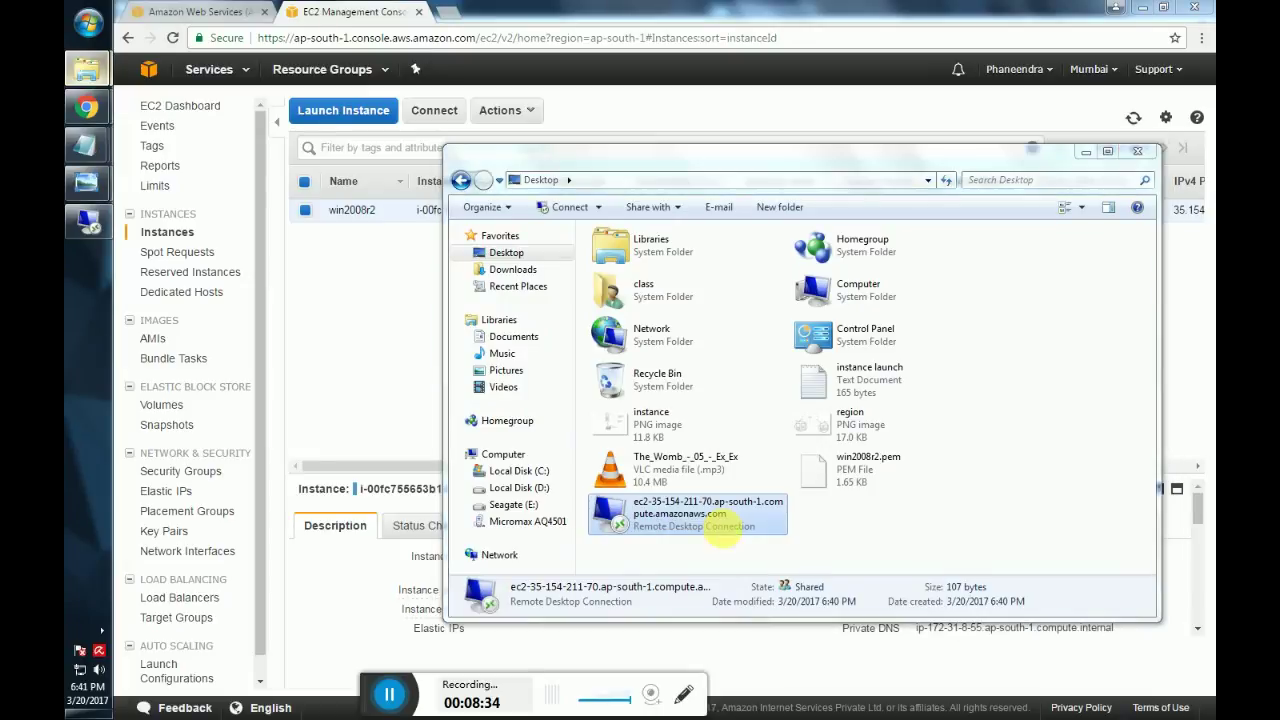
double_click(688, 512)
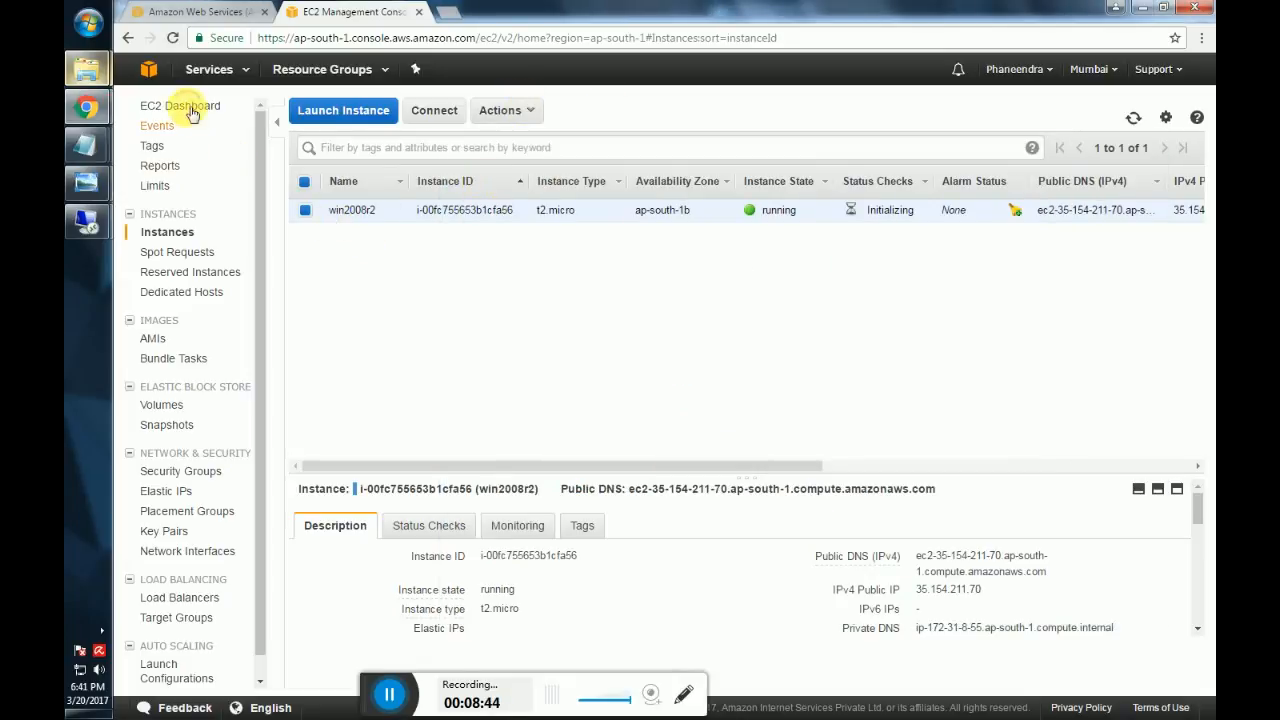
From Running Instances, start Get Windows Password for win2008r2 via Actions.
click(180, 104)
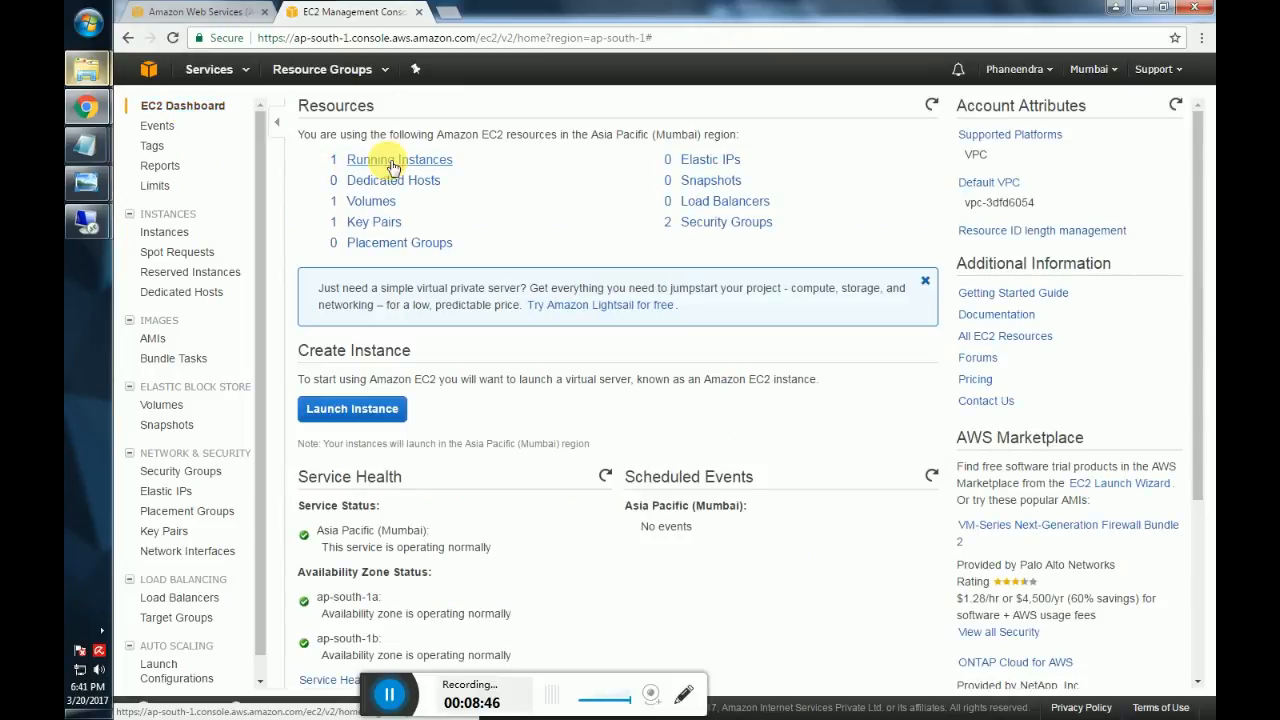
click(400, 160)
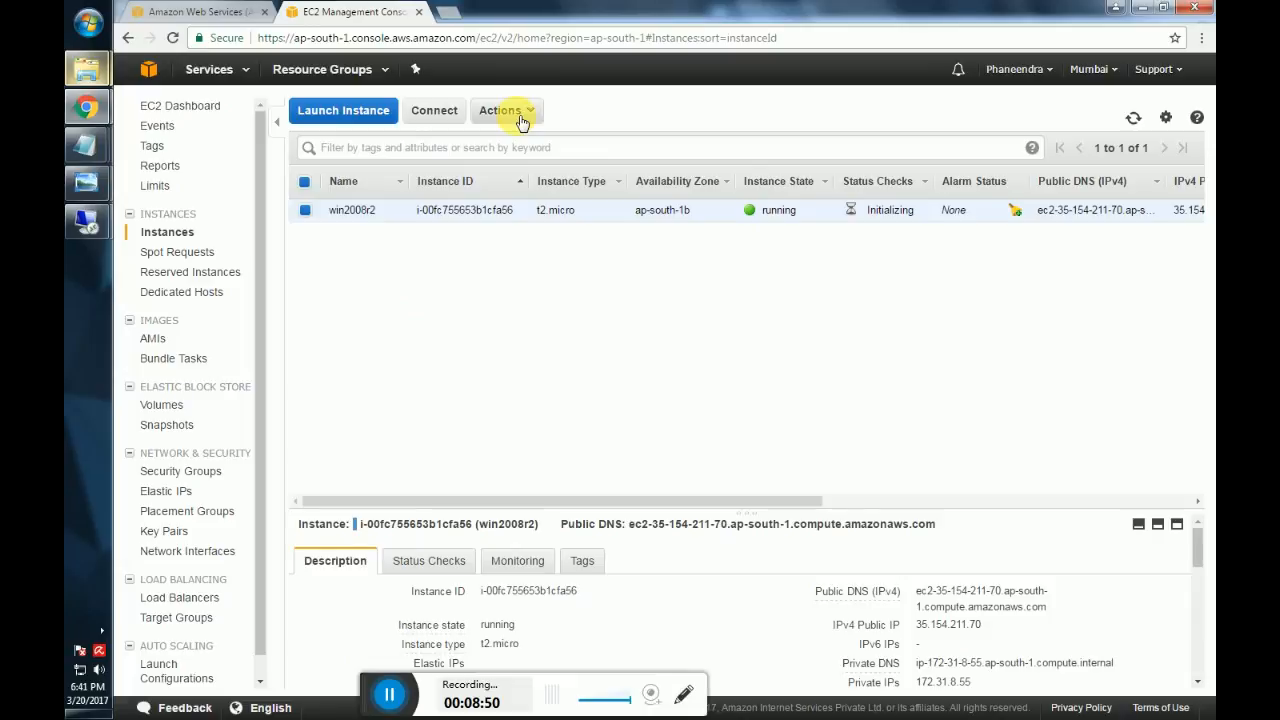
click(504, 110)
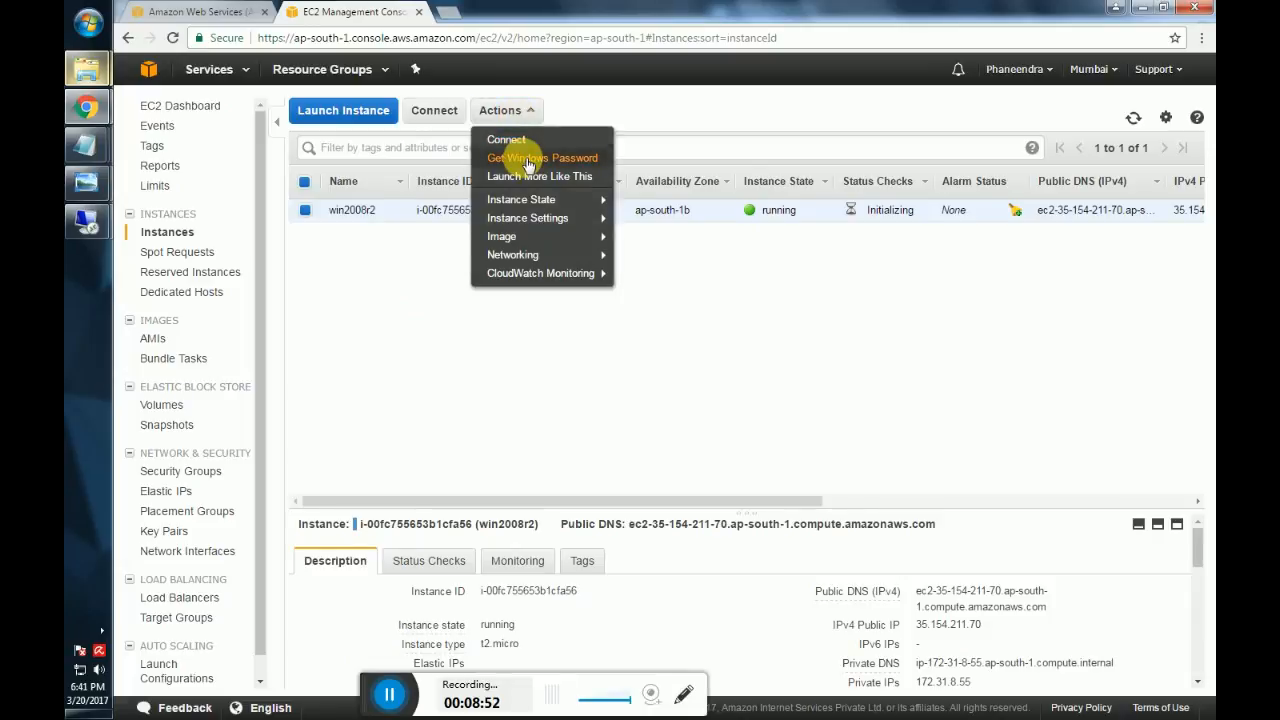
click(540, 156)
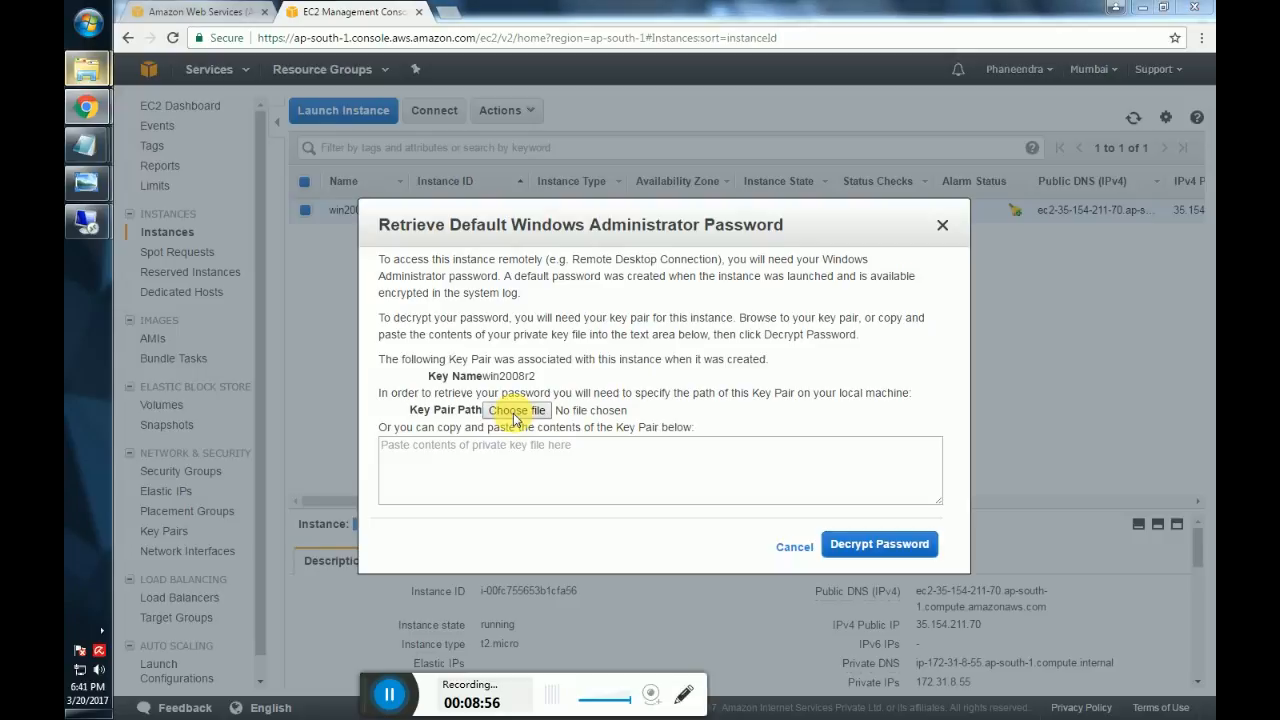
Supply win2008r2.pem from the Desktop, decrypt the Administrator password and select it for copying.
click(516, 410)
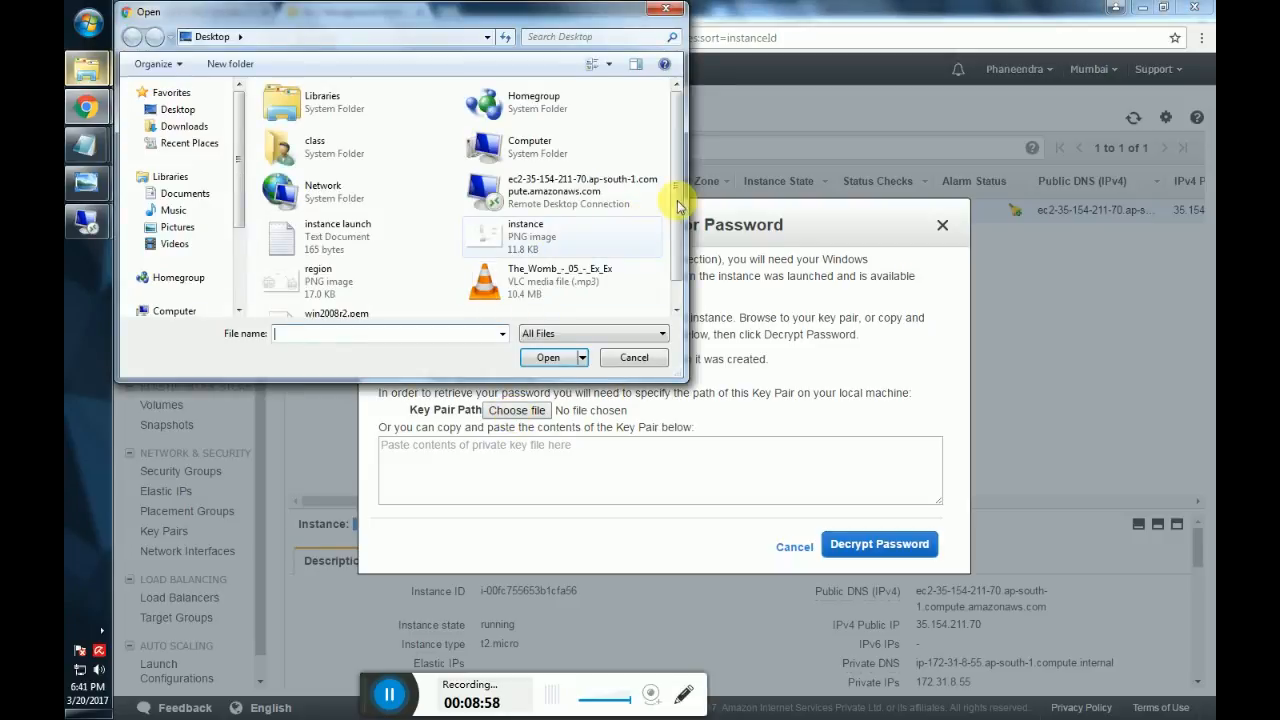
scroll(down, 3)
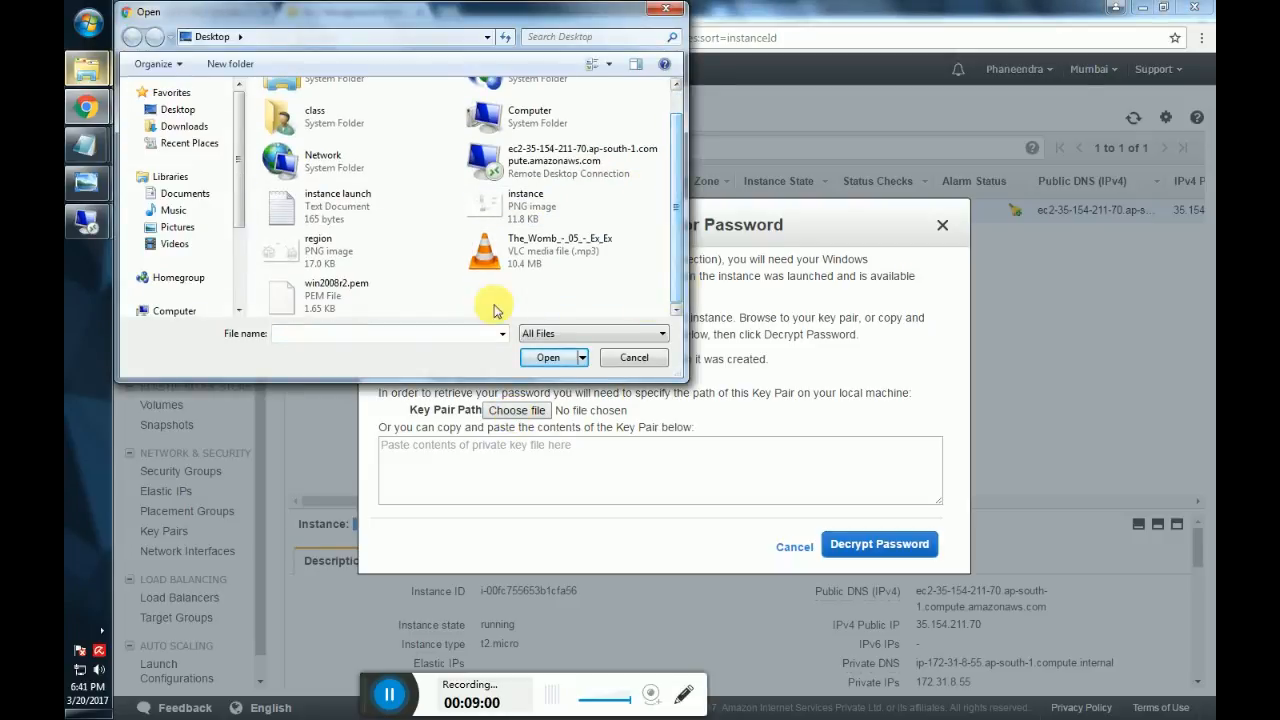
click(336, 296)
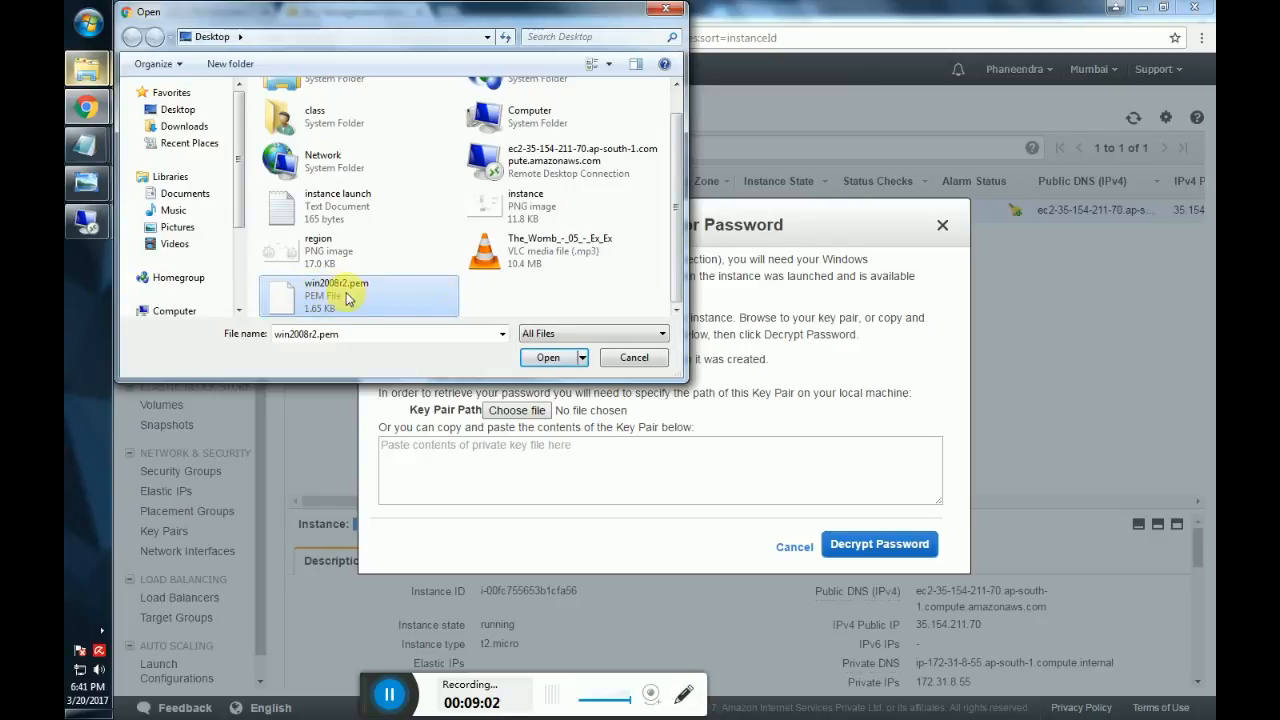
click(548, 356)
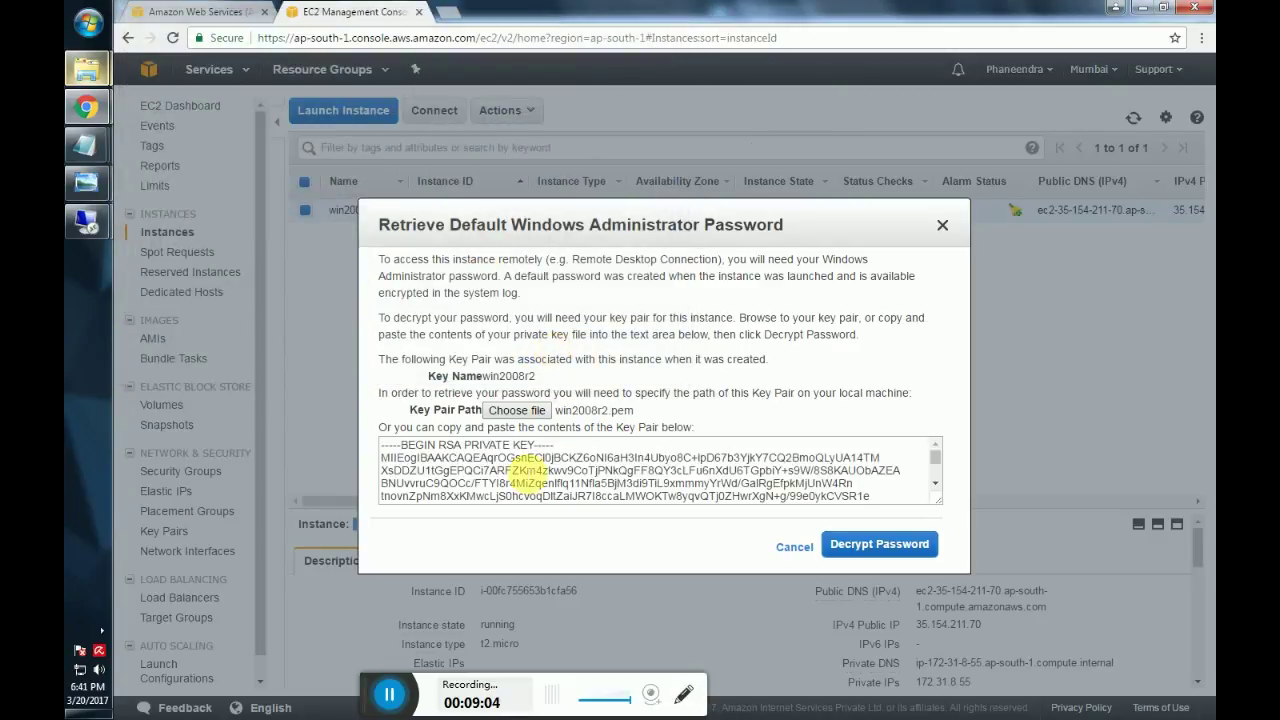
click(880, 544)
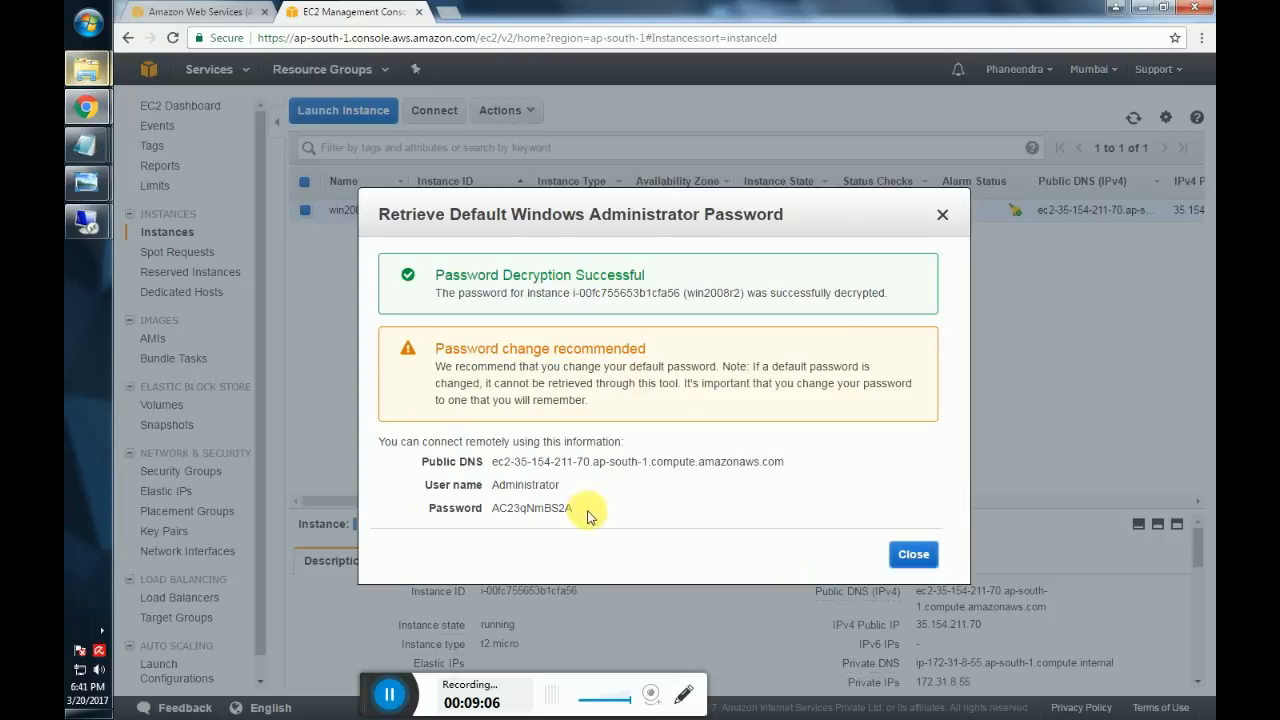
double_click(530, 508)
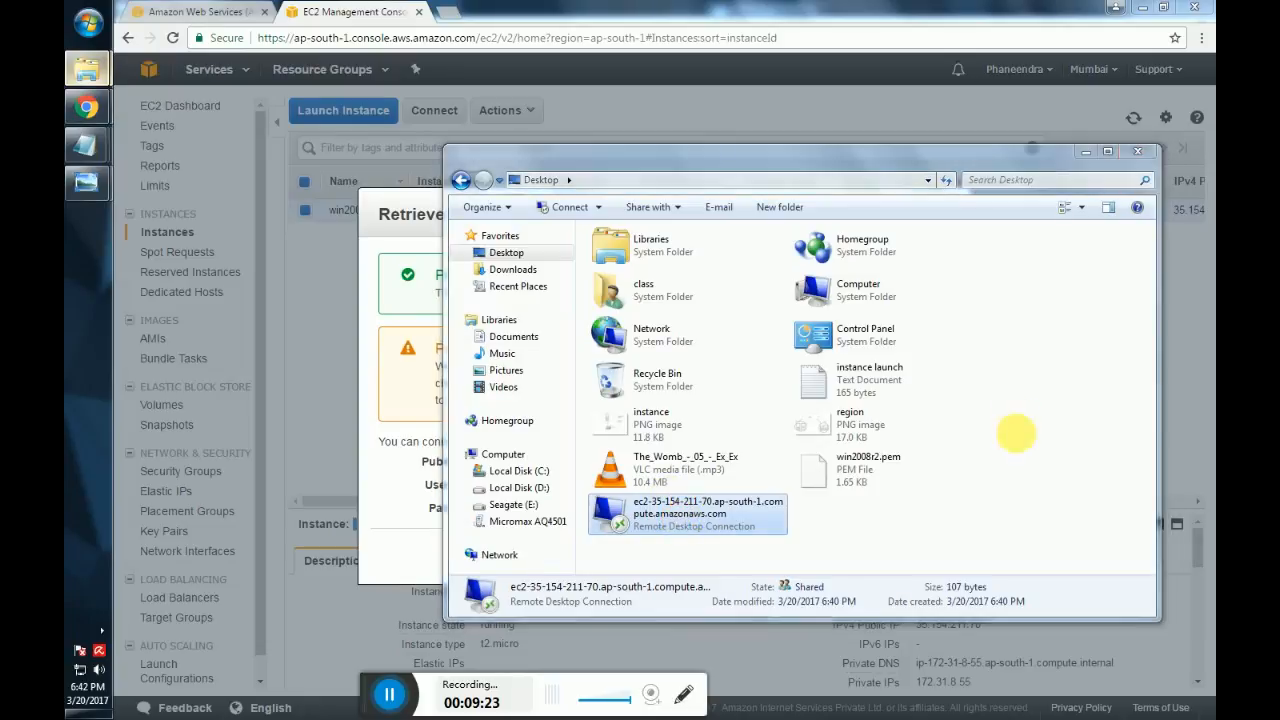
Launch the .rdp file, paste the password for Administrator and accept the certificate warning.
double_click(688, 514)
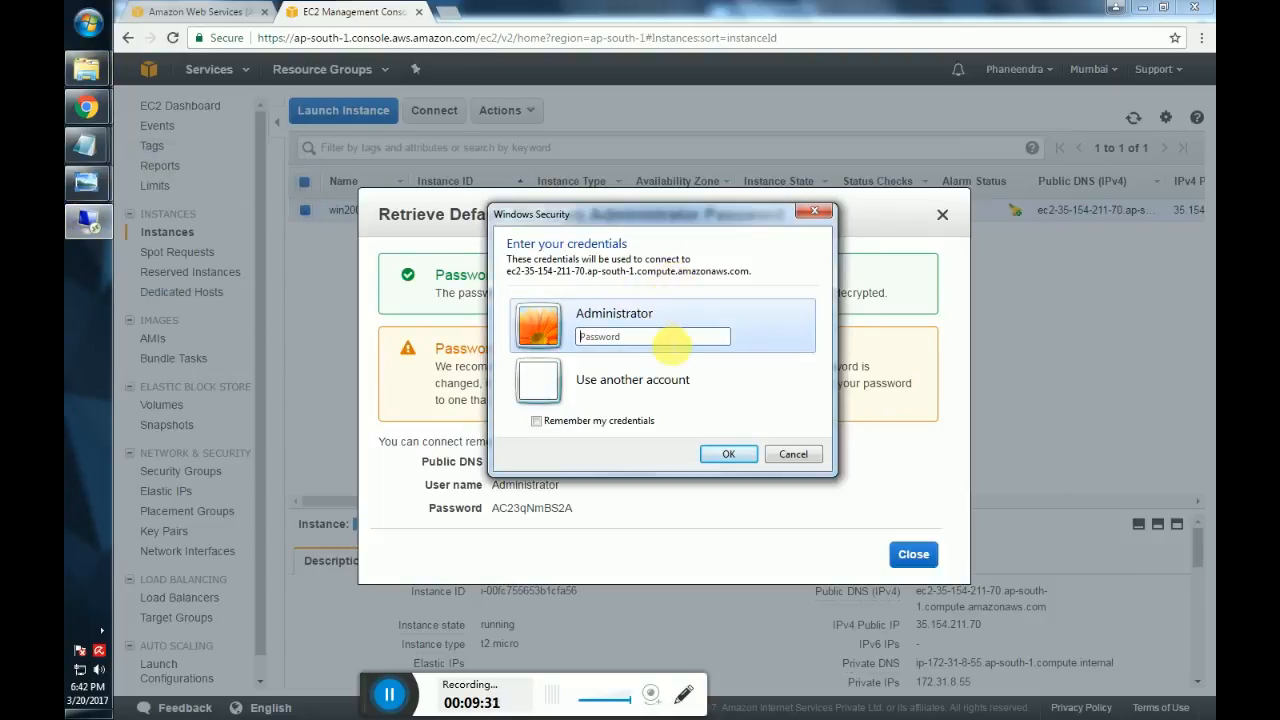
right_click(652, 336)
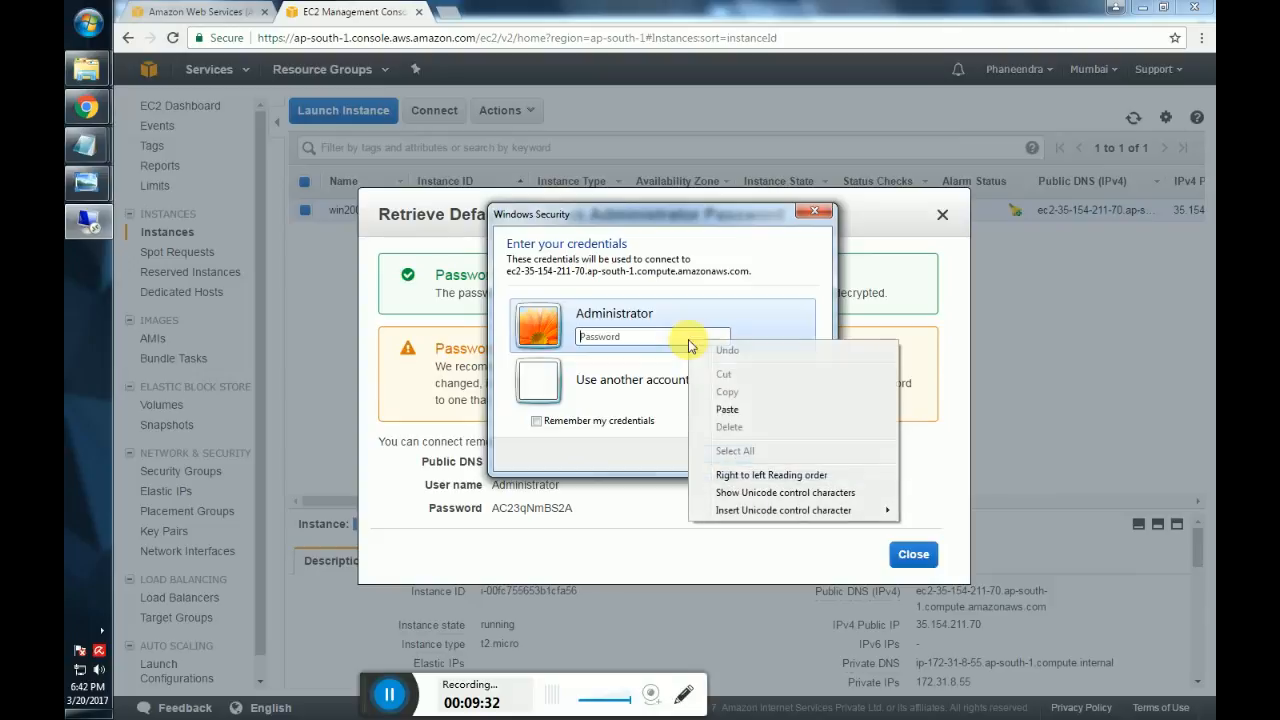
click(728, 408)
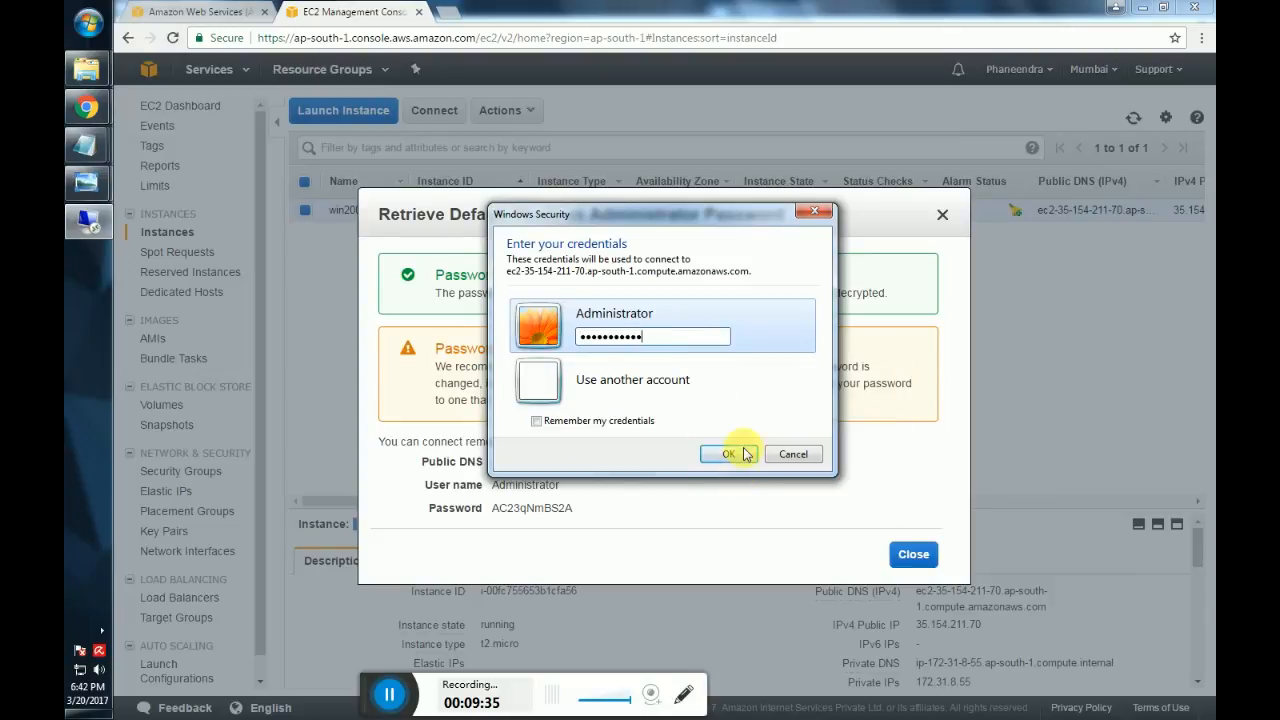
click(728, 454)
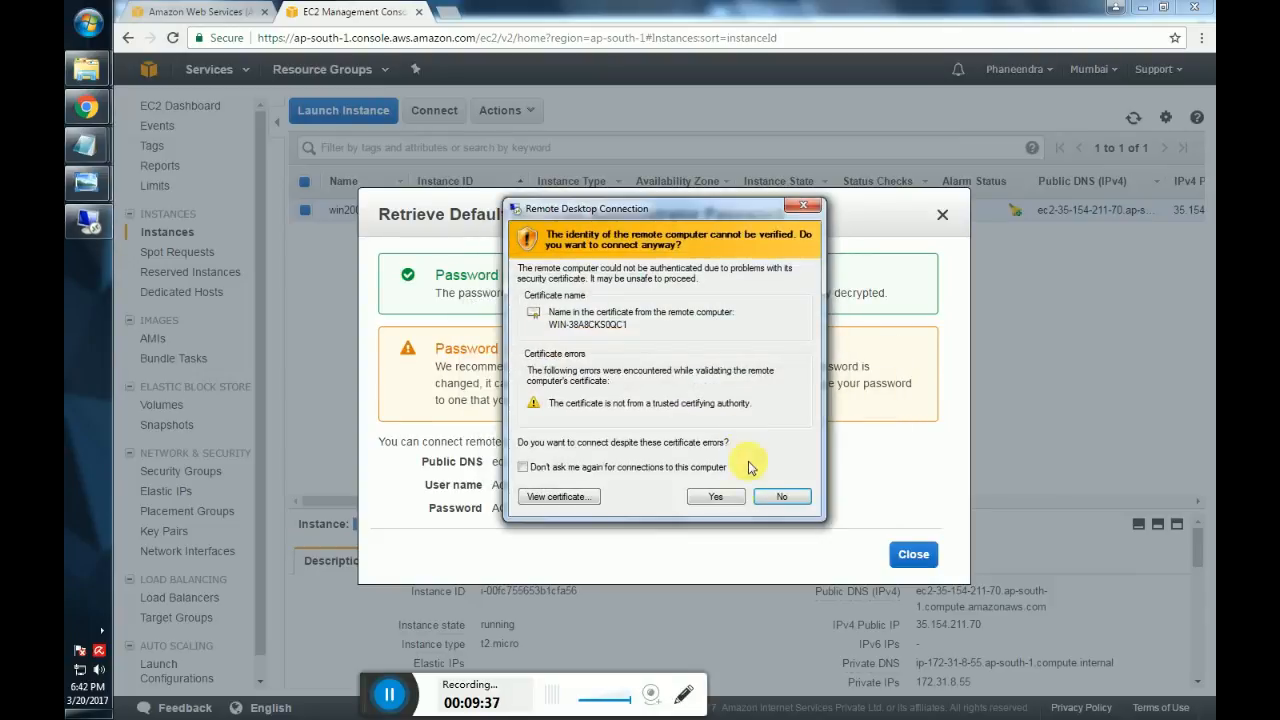
click(716, 496)
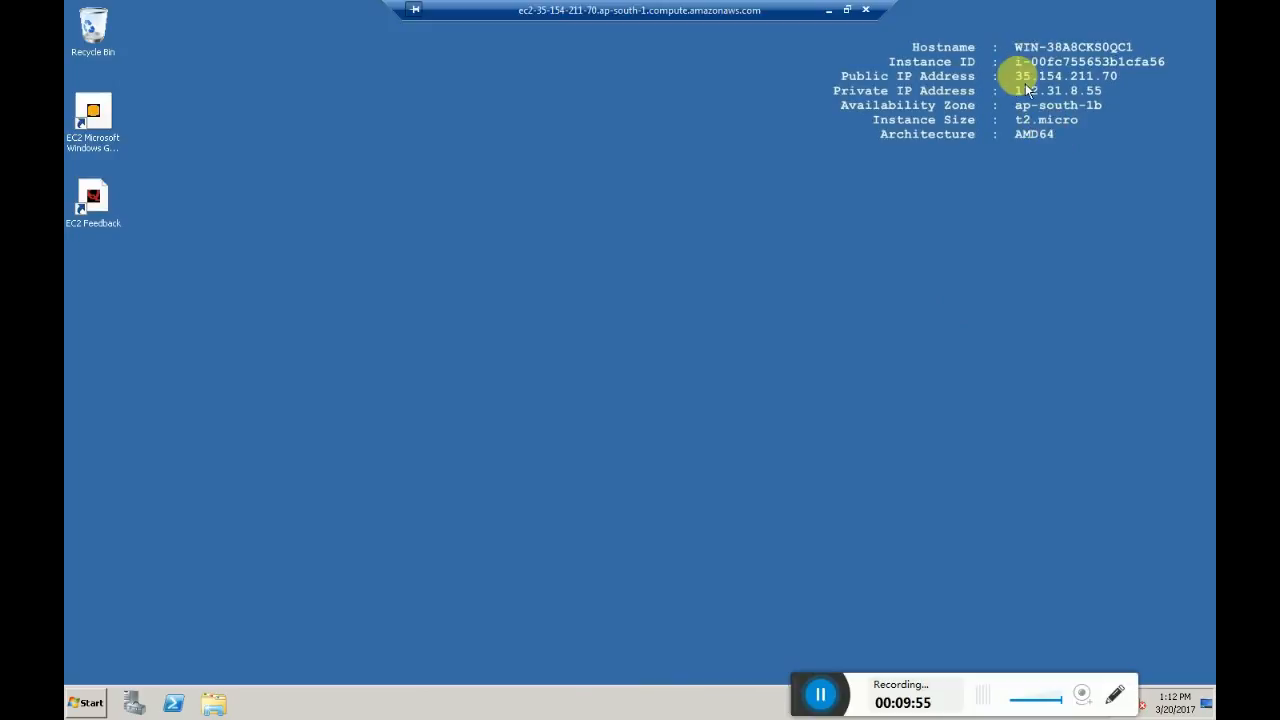
mouse_move(1112, 96)
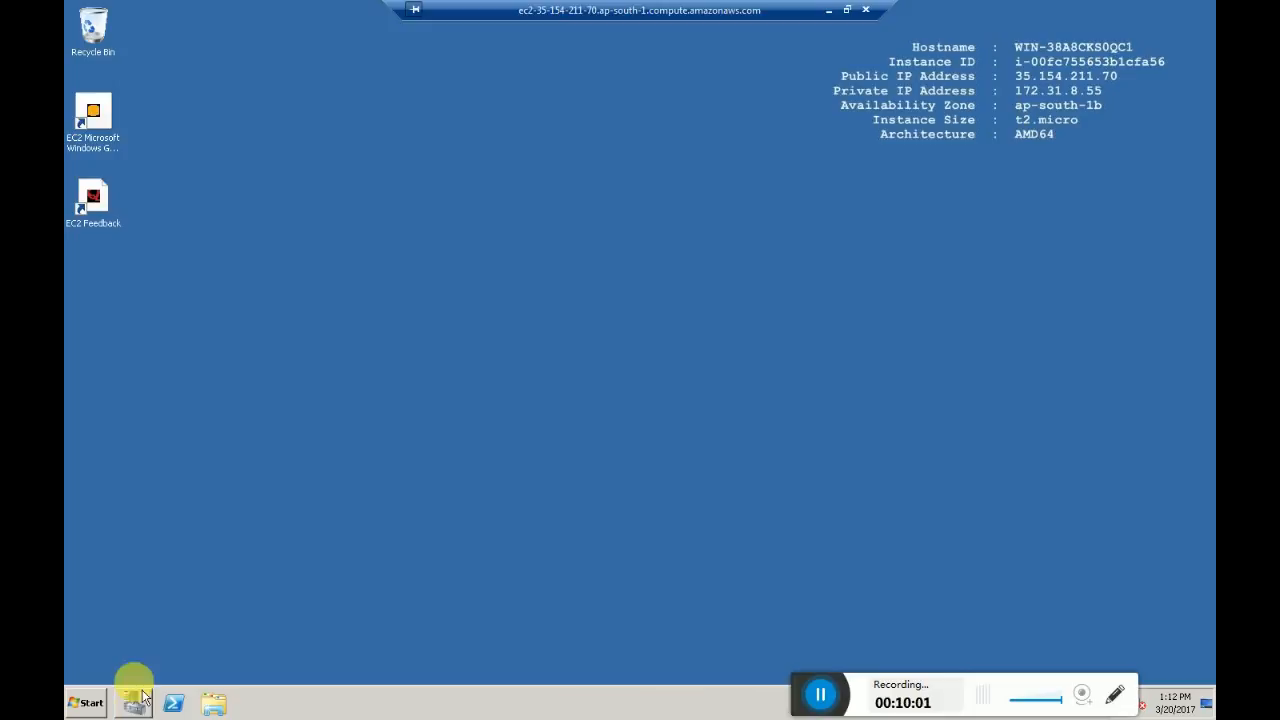
mouse_move(210, 356)
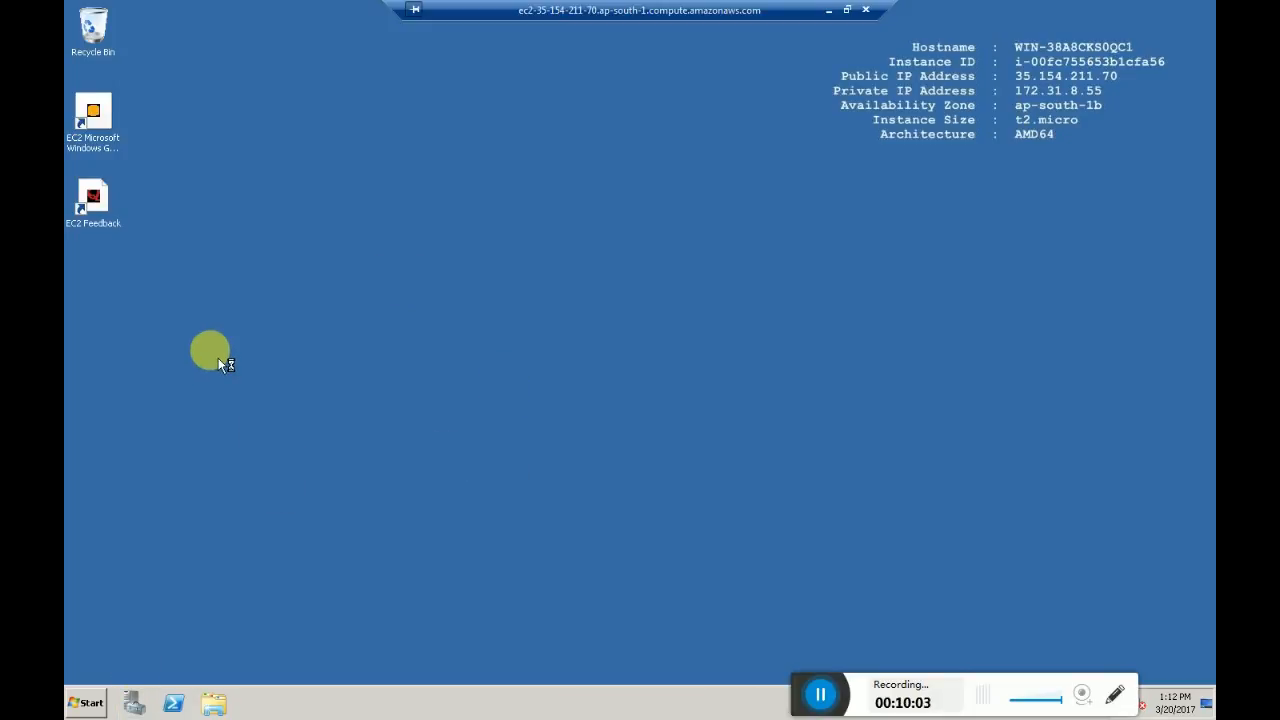
mouse_move(240, 384)
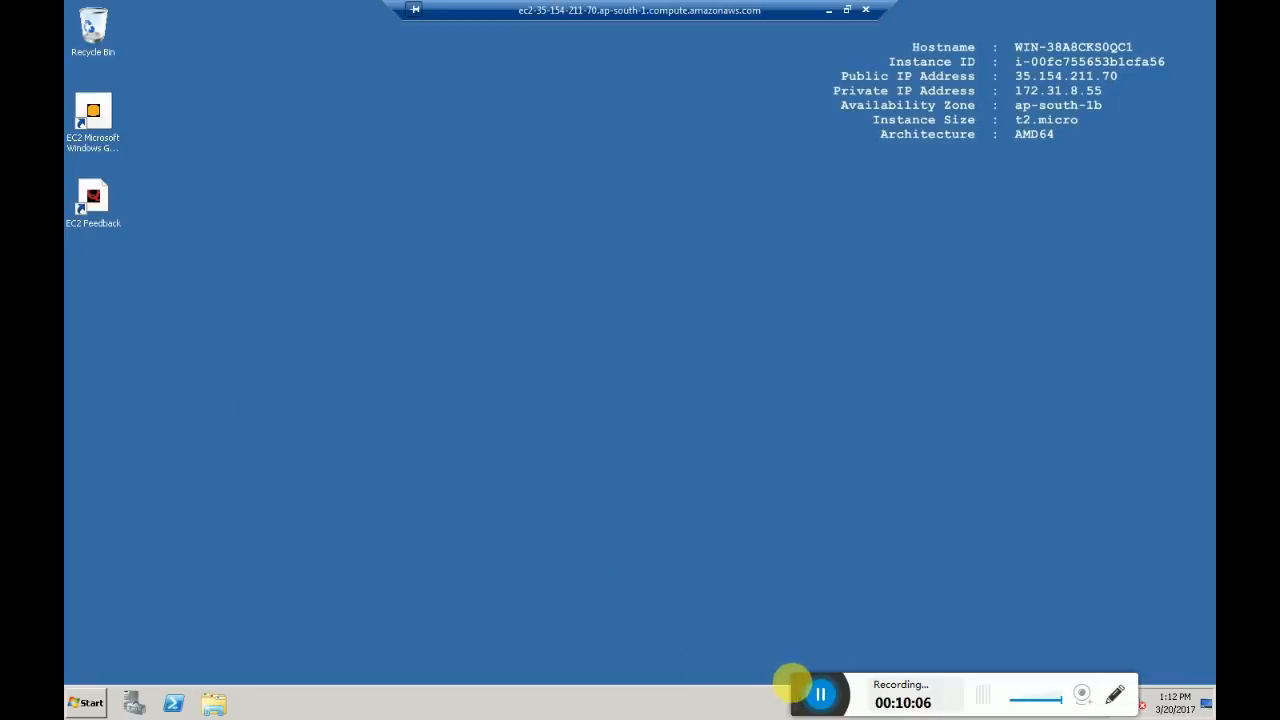
mouse_move(344, 530)
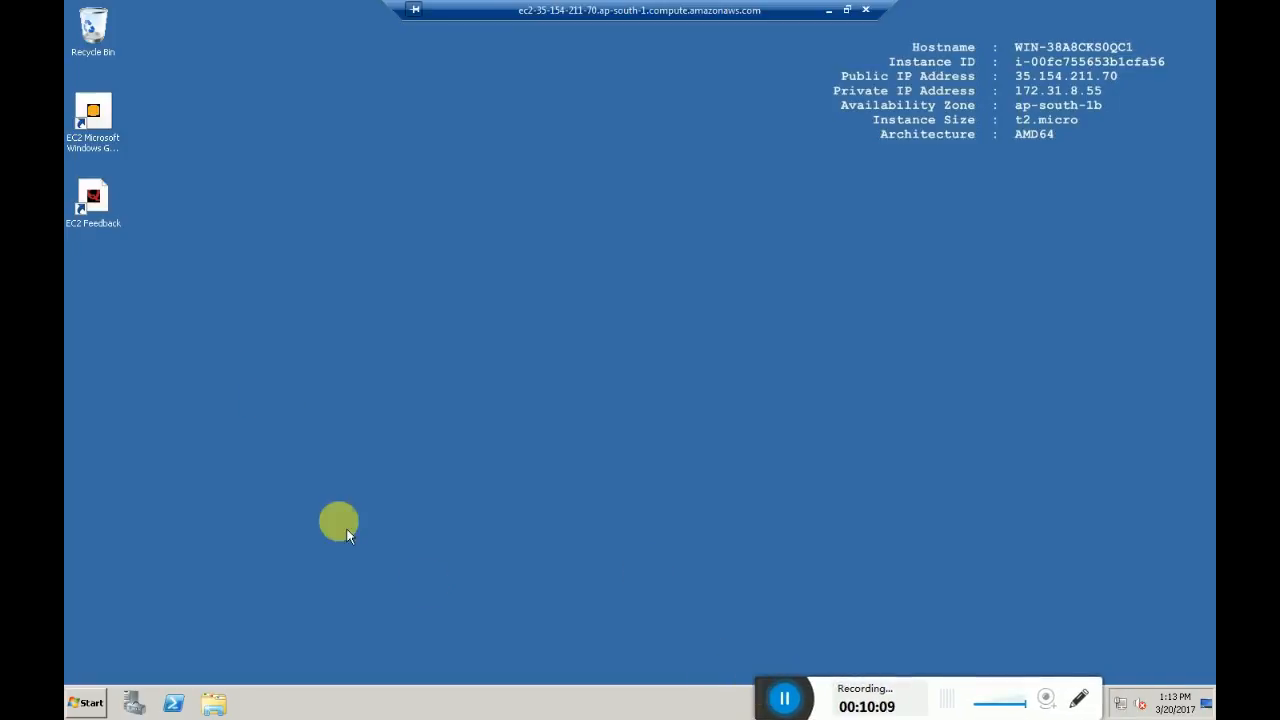
mouse_move(456, 516)
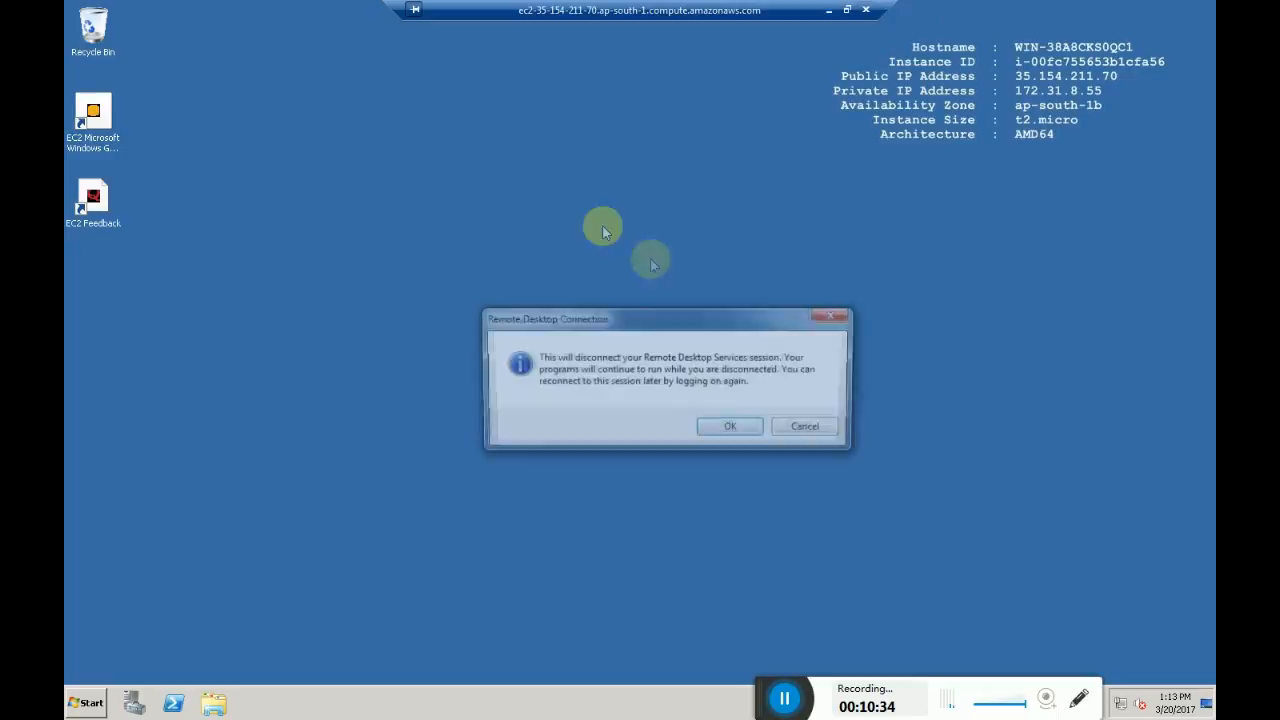
Confirm disconnecting from the Windows Server 2008 R2 remote session.
click(728, 426)
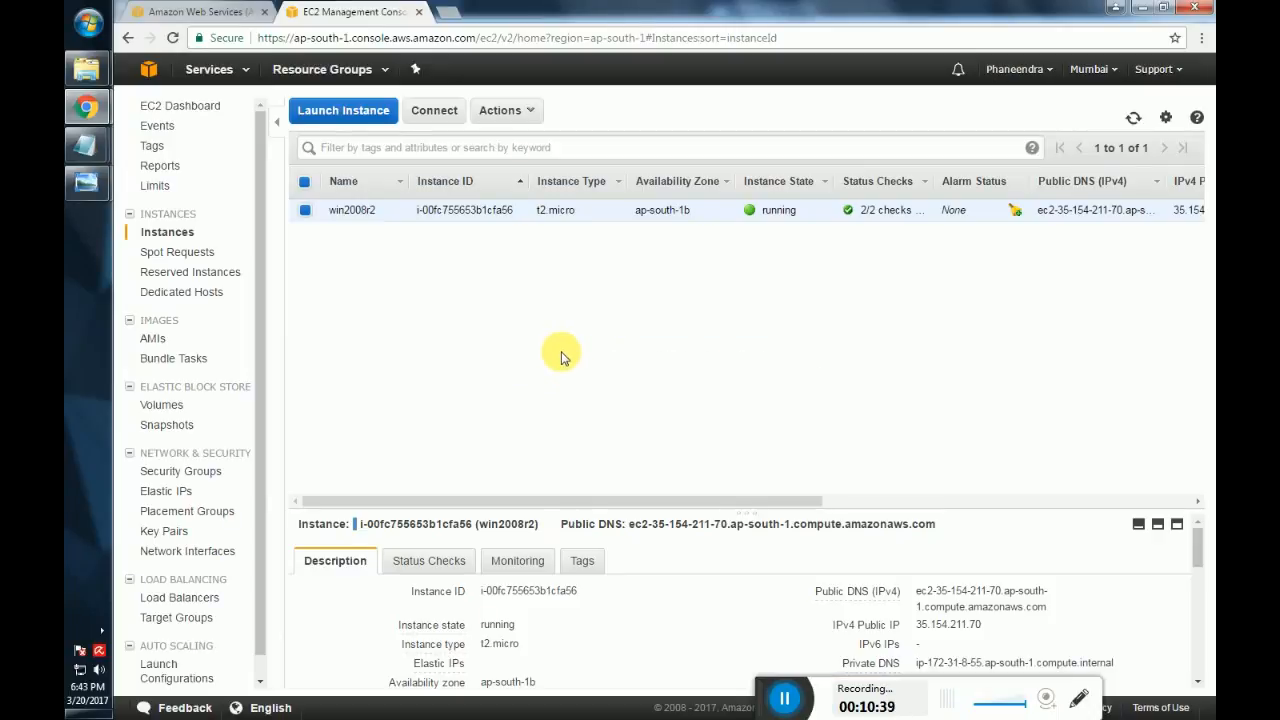
mouse_move(540, 338)
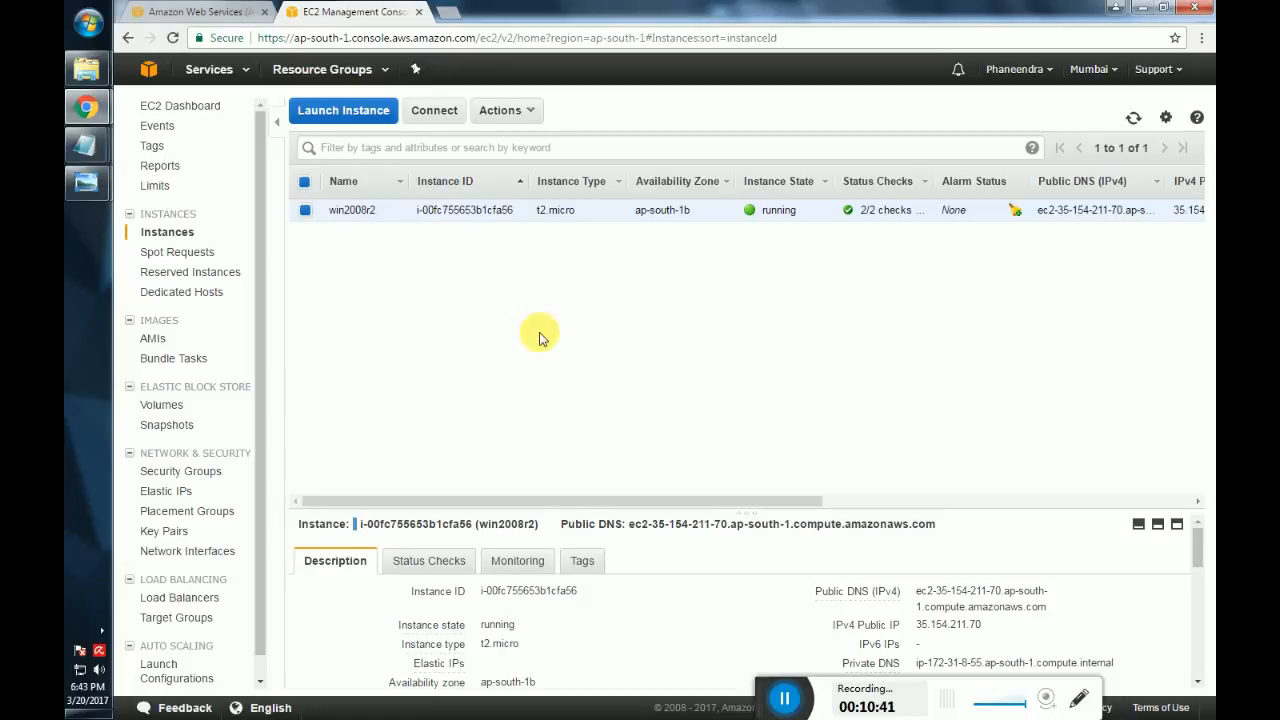
mouse_move(548, 336)
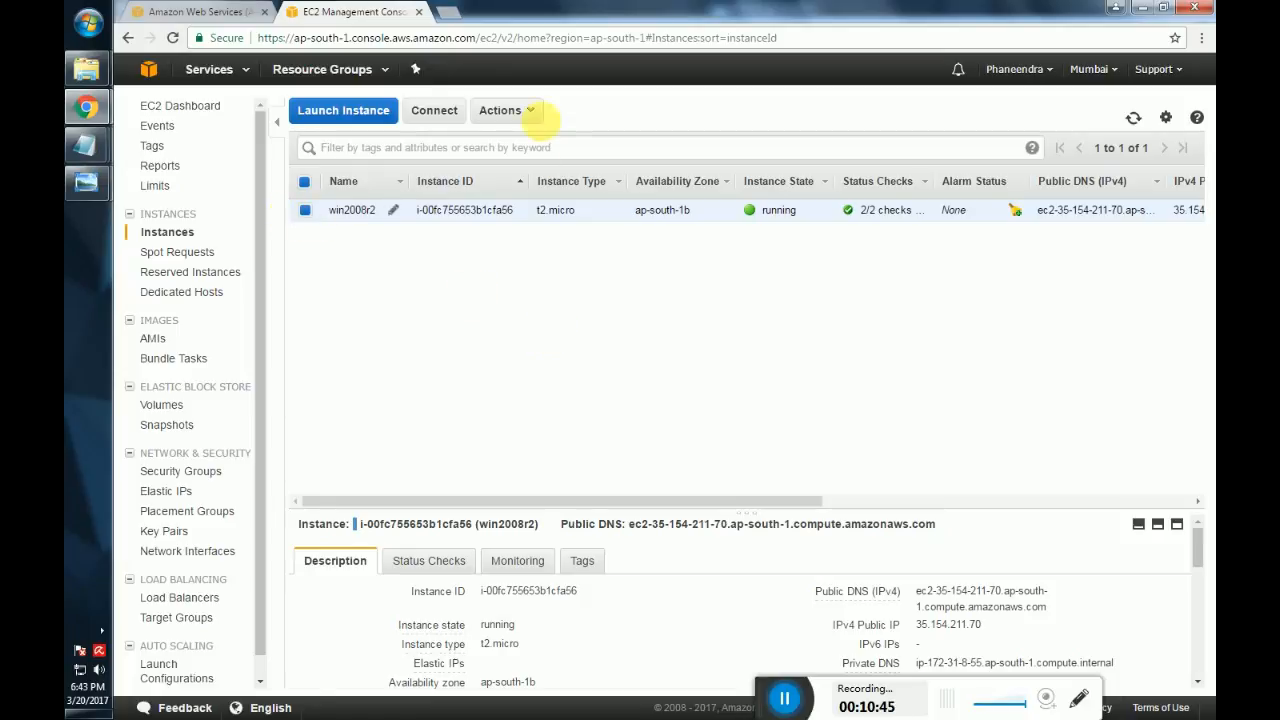
Stop win2008r2 via Actions > Instance State and confirm Yes, Stop.
click(500, 110)
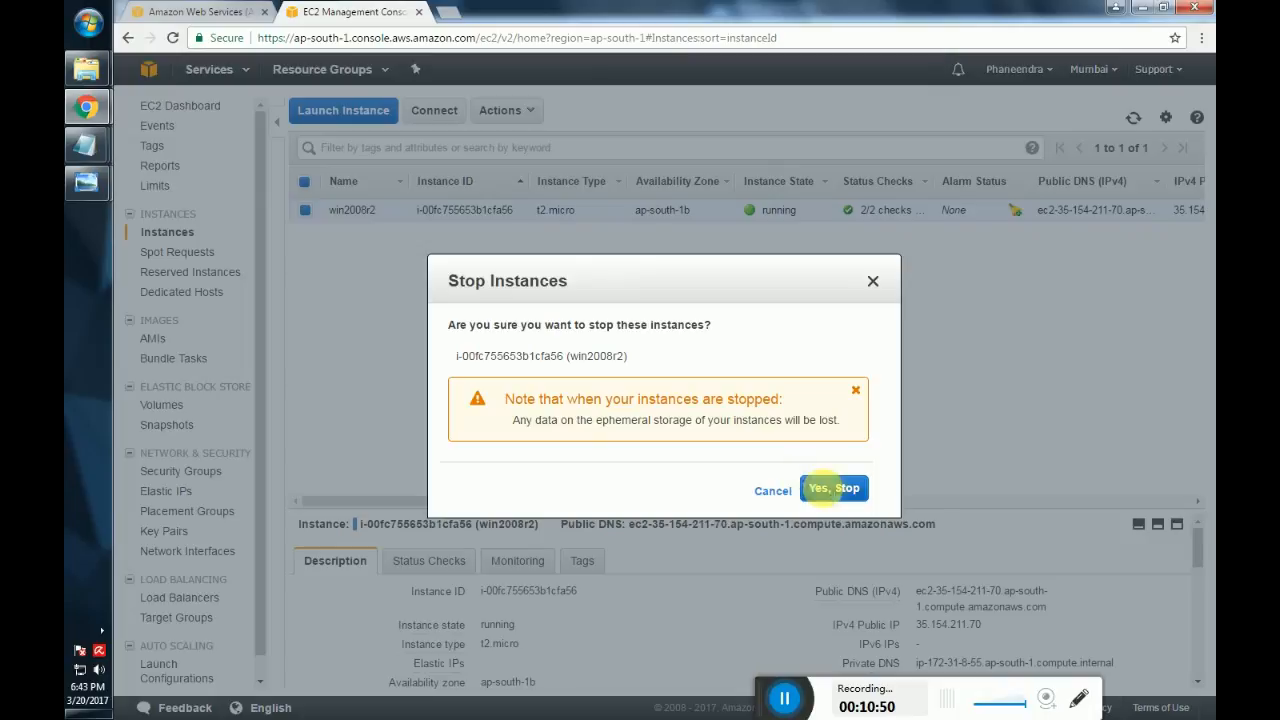
click(834, 488)
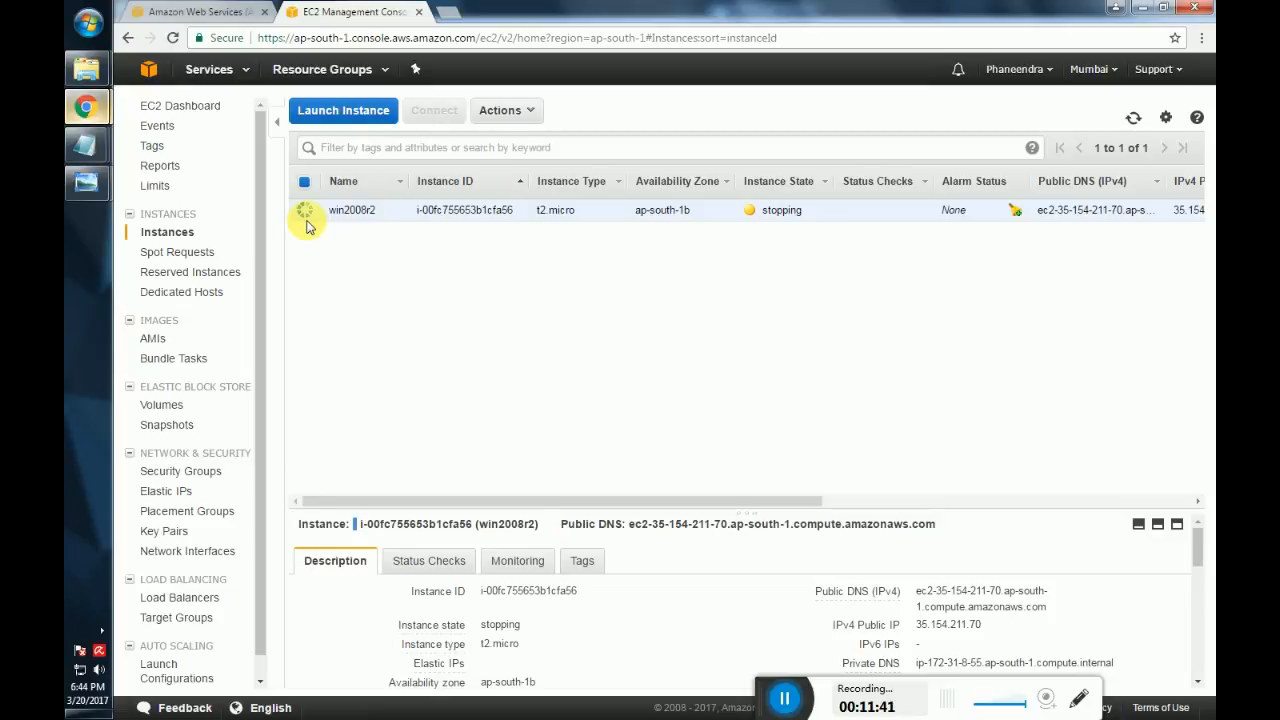
click(1132, 116)
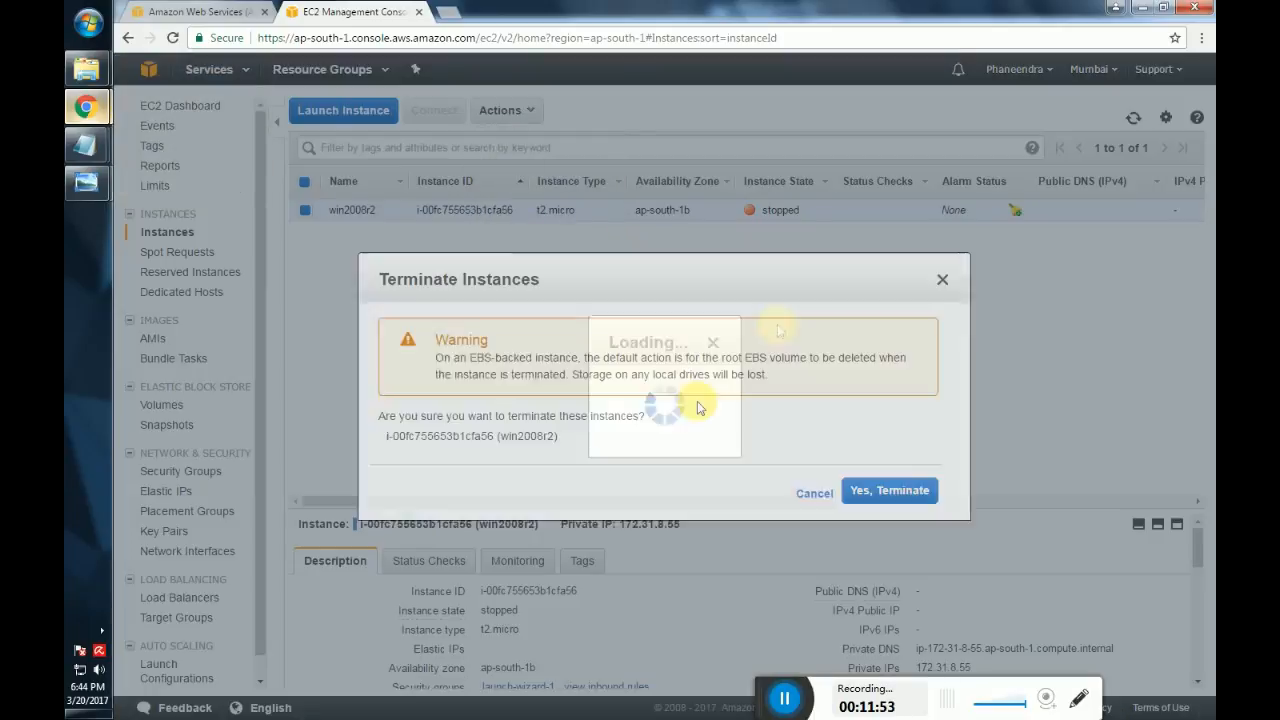
Confirm Yes, Terminate for win2008r2, refresh until it reads terminated, and return to the EC2 Dashboard.
click(888, 492)
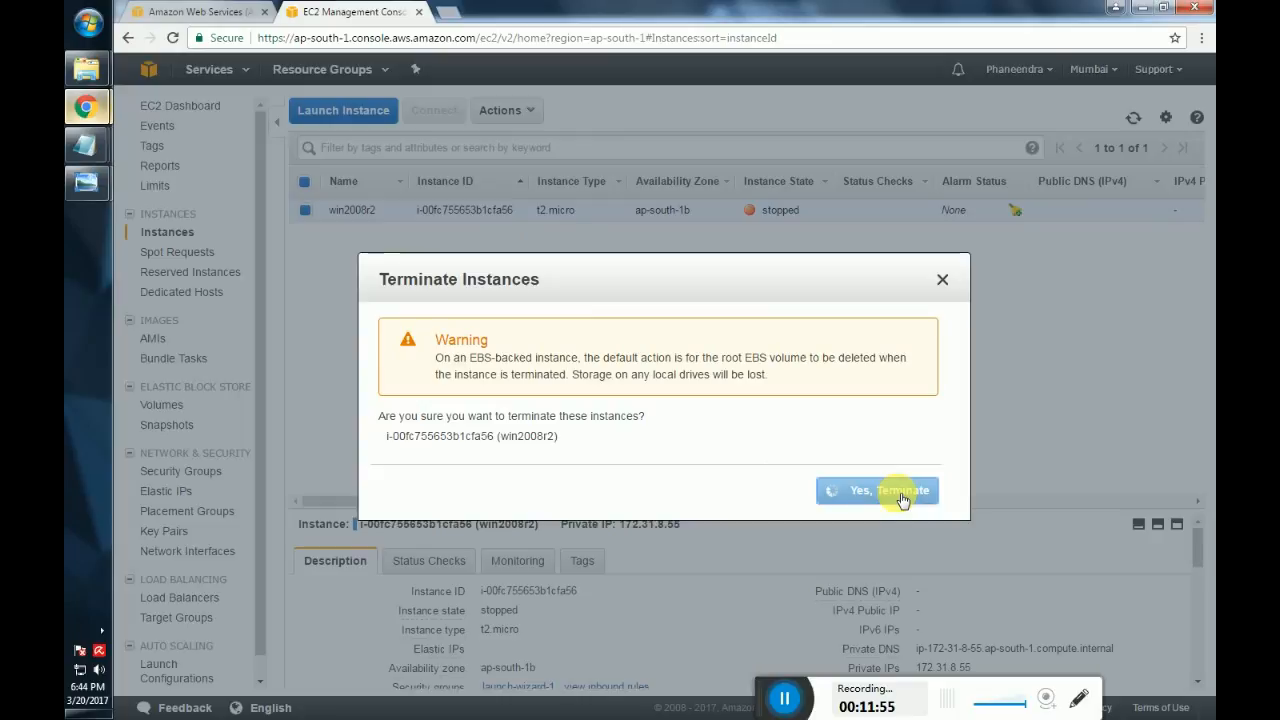
click(894, 492)
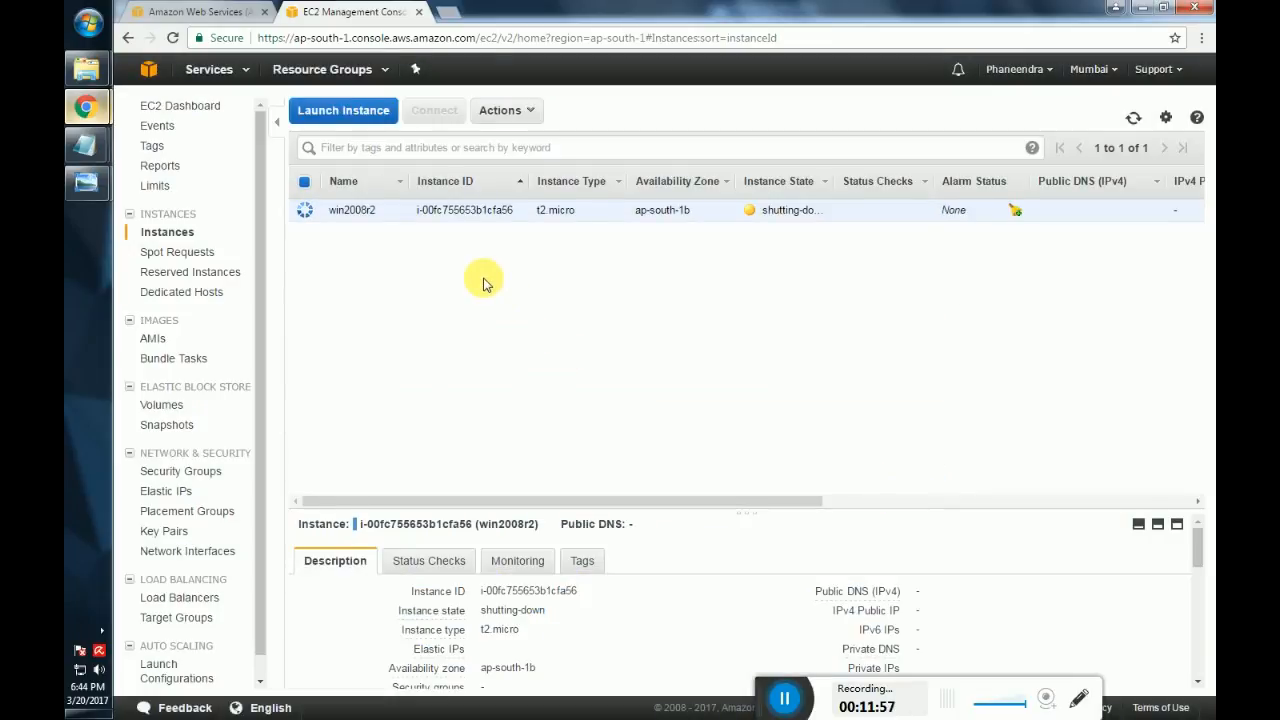
mouse_move(1132, 116)
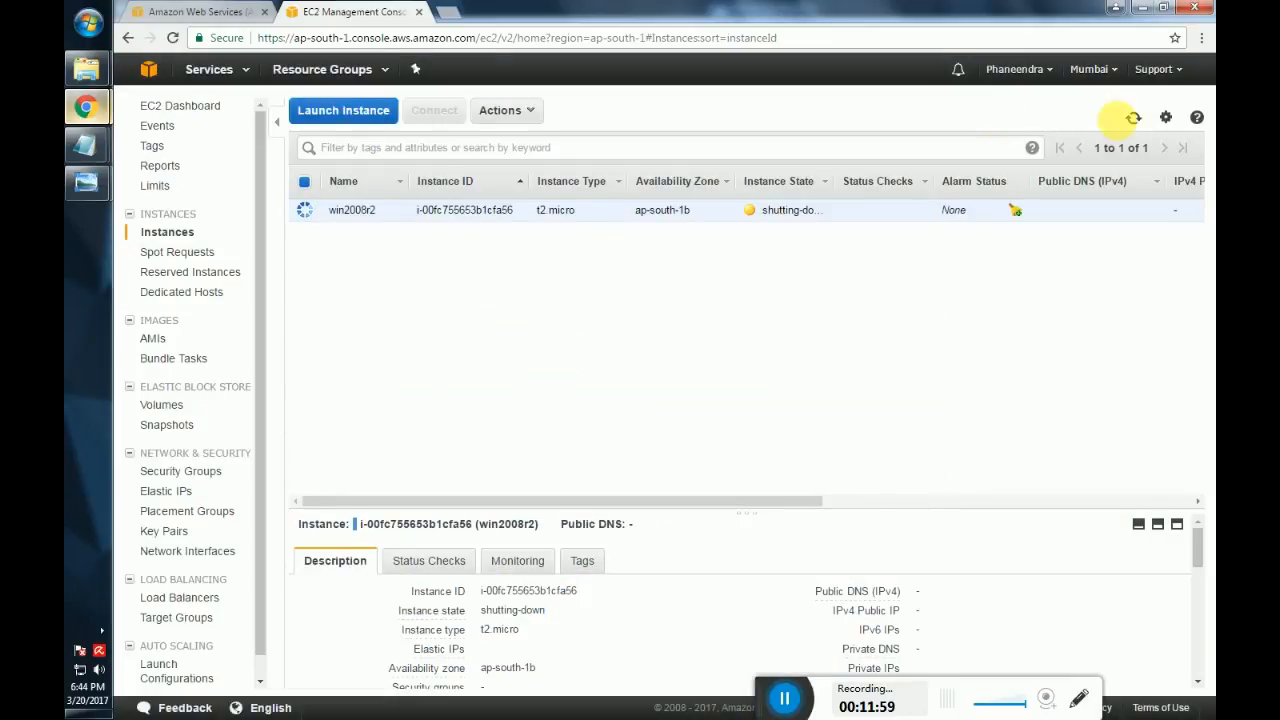
click(1132, 116)
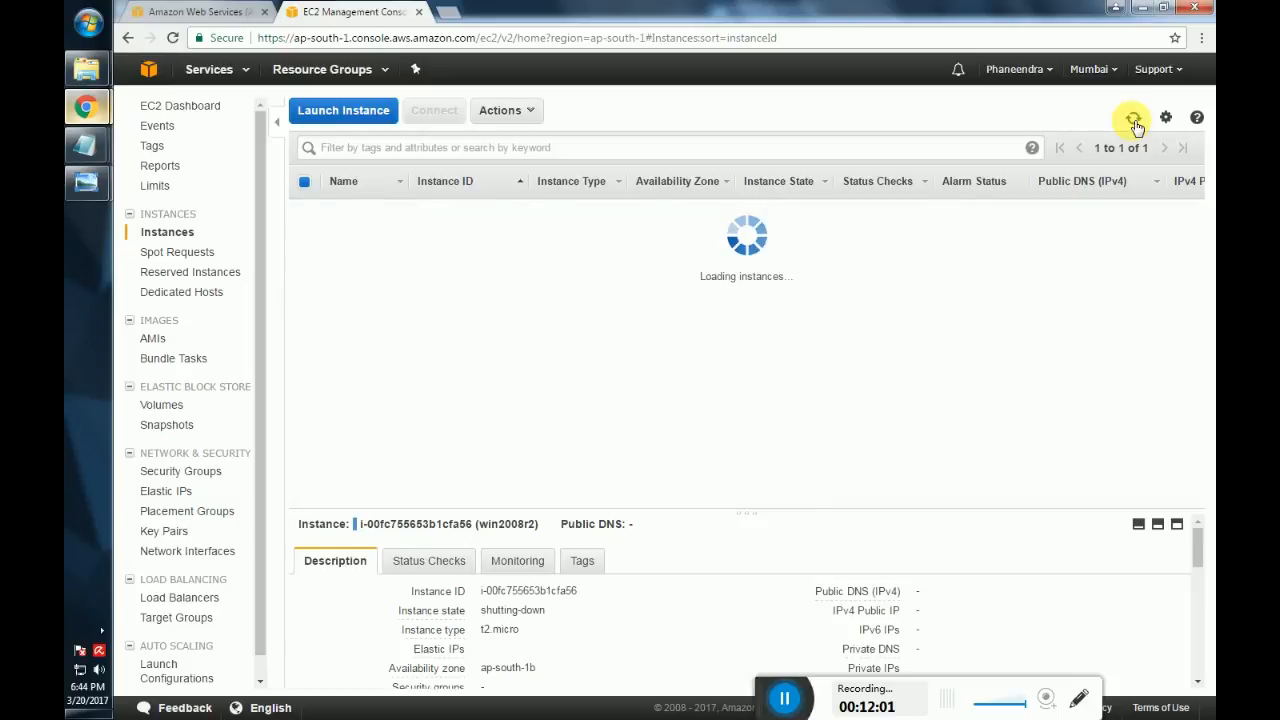
click(1132, 116)
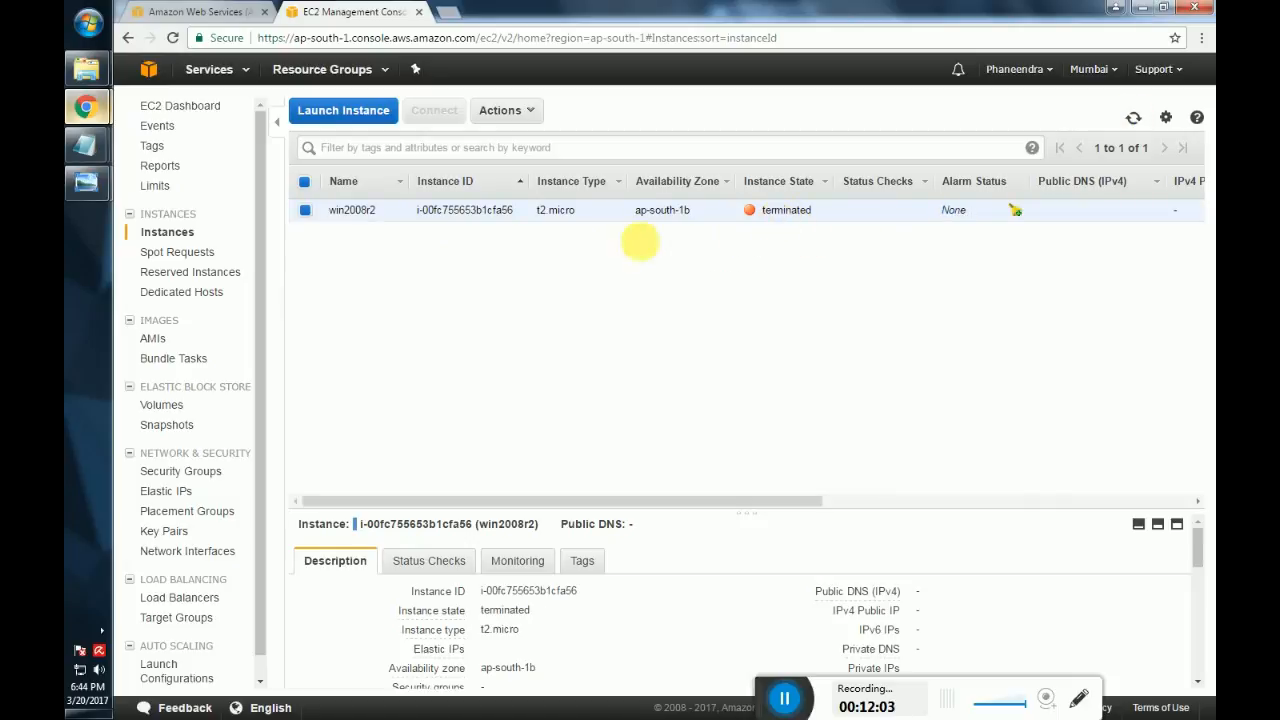
click(180, 104)
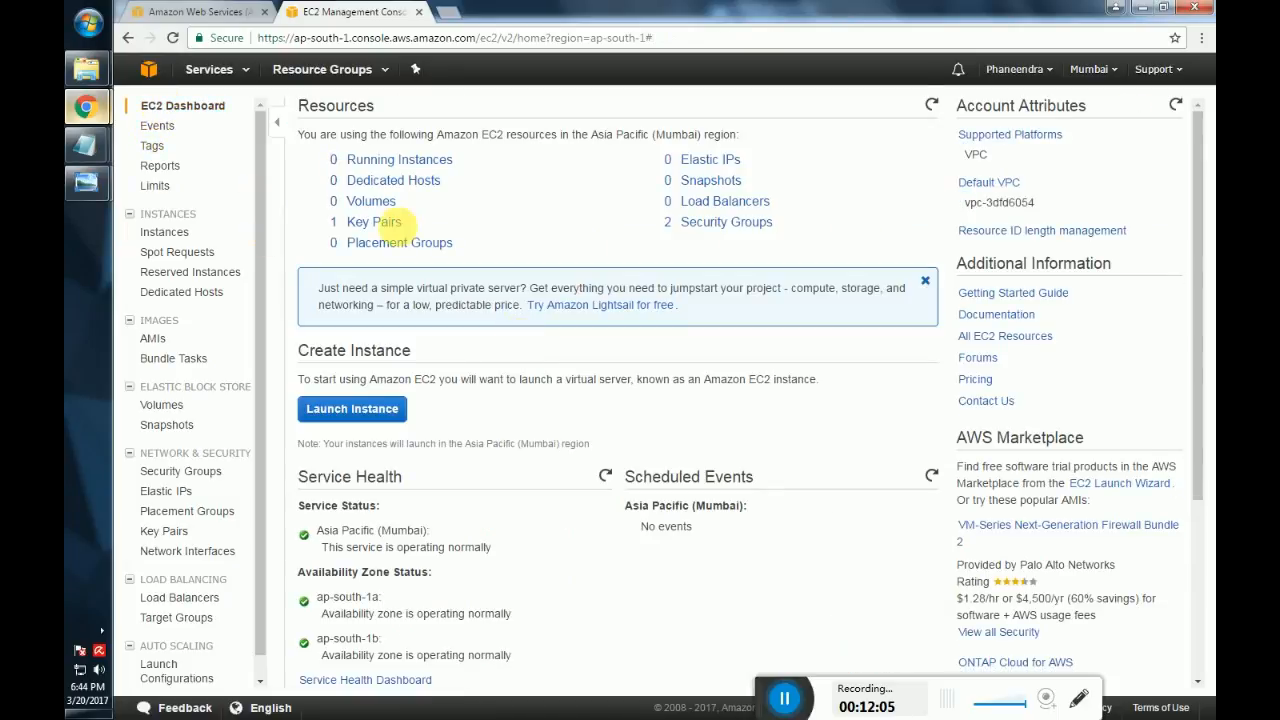
mouse_move(424, 160)
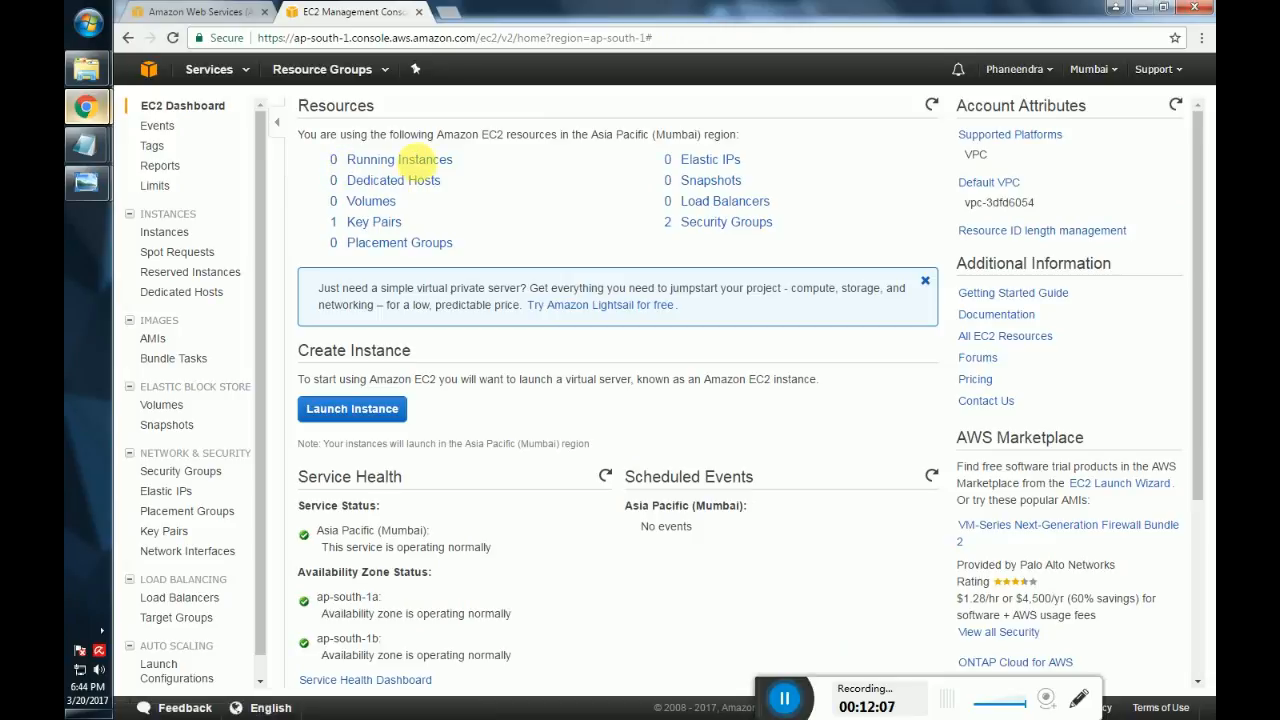
Delete the win2008r2 key pair from Key Pairs, then go to the Security Groups list.
click(372, 220)
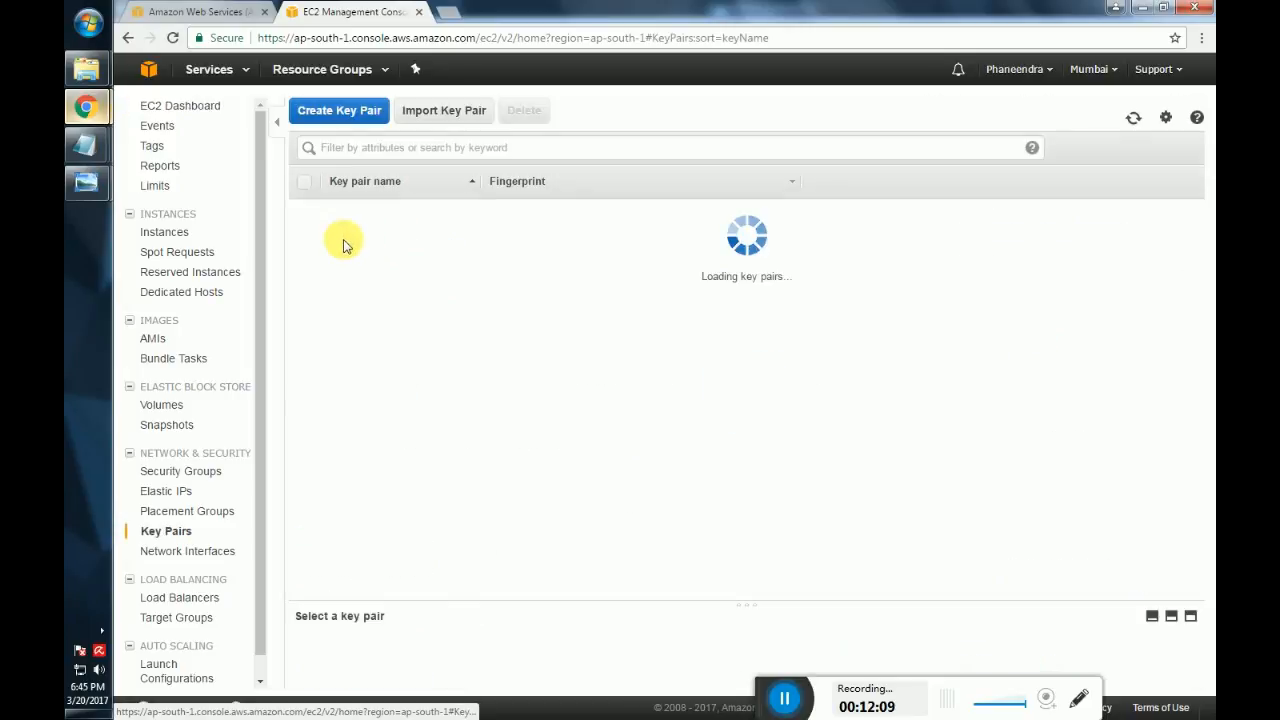
click(524, 110)
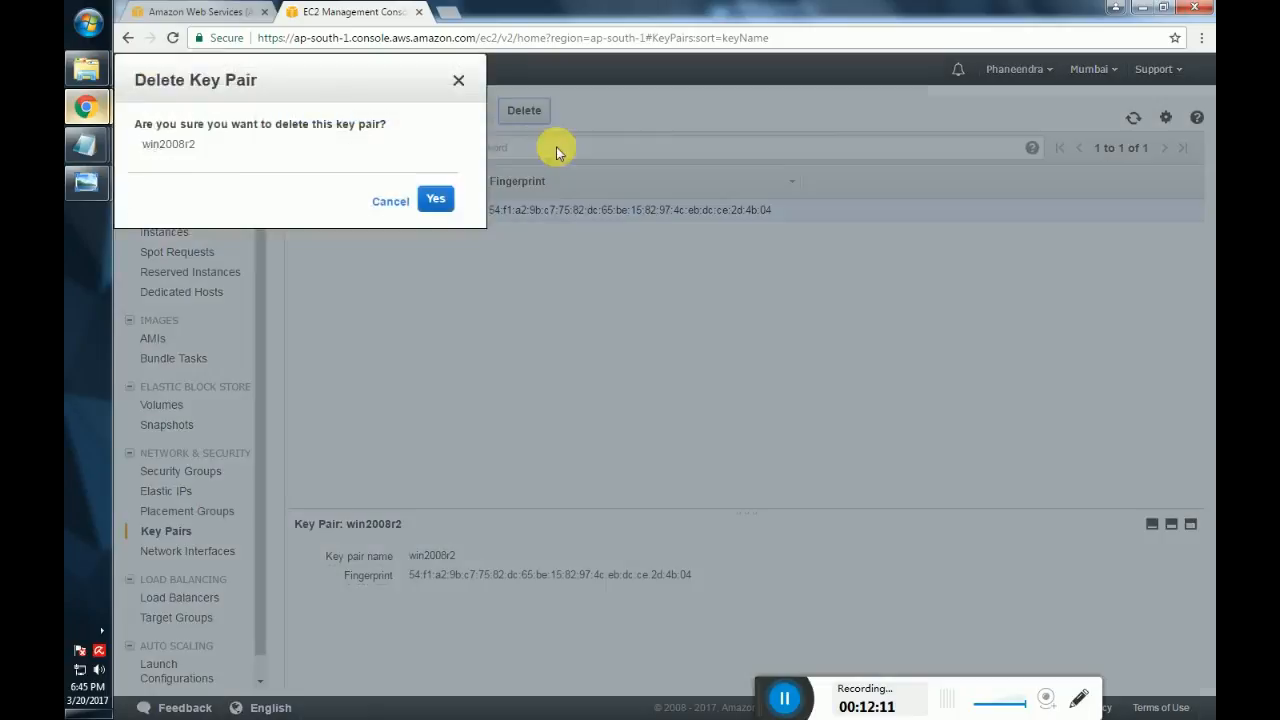
click(436, 198)
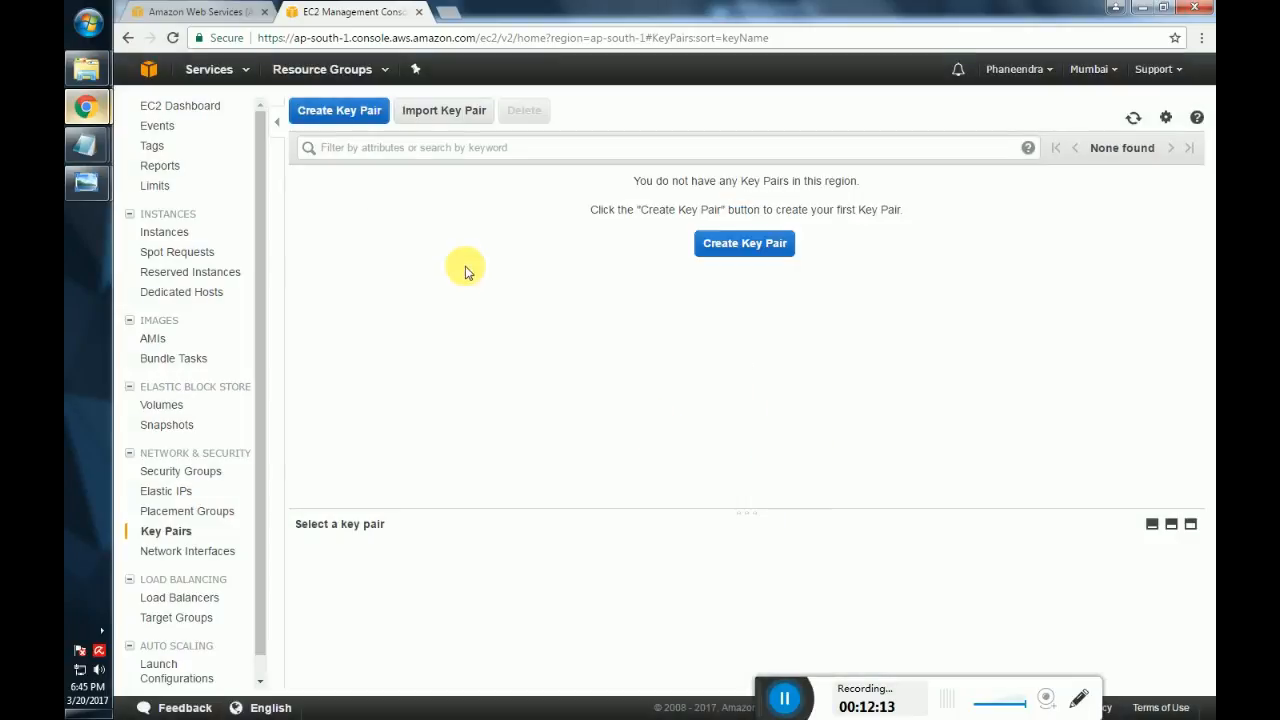
click(180, 104)
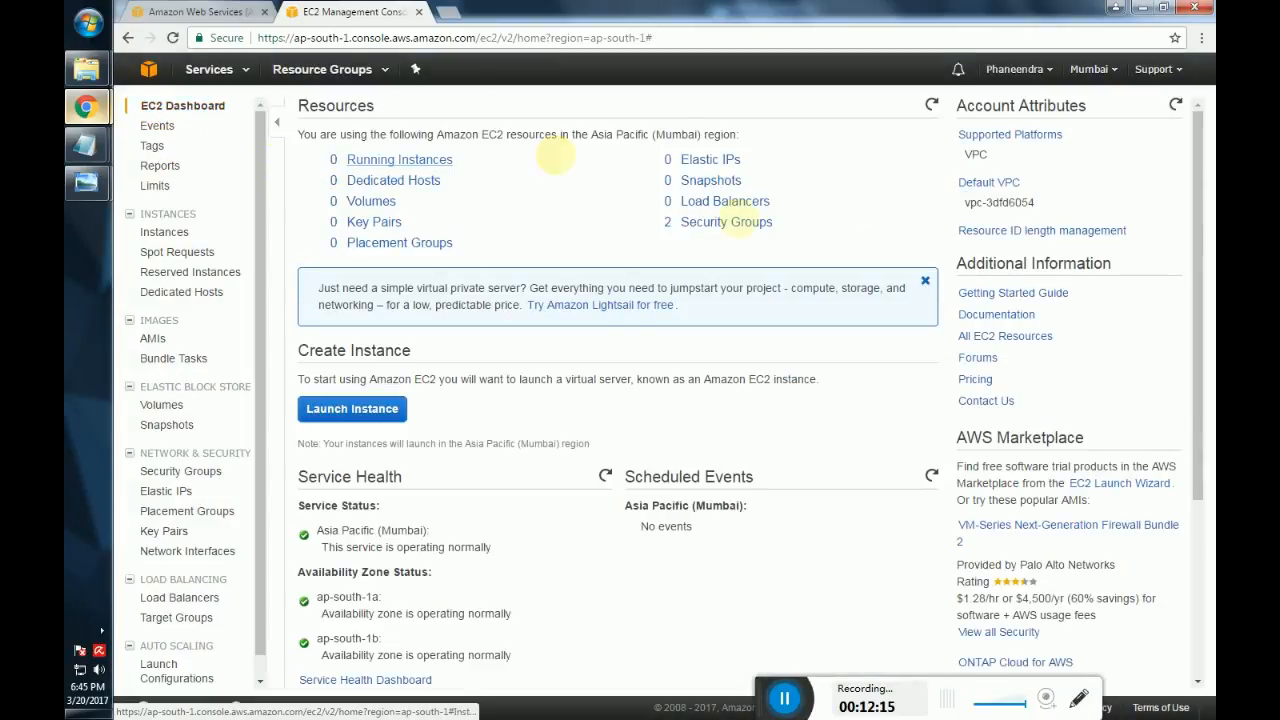
click(724, 220)
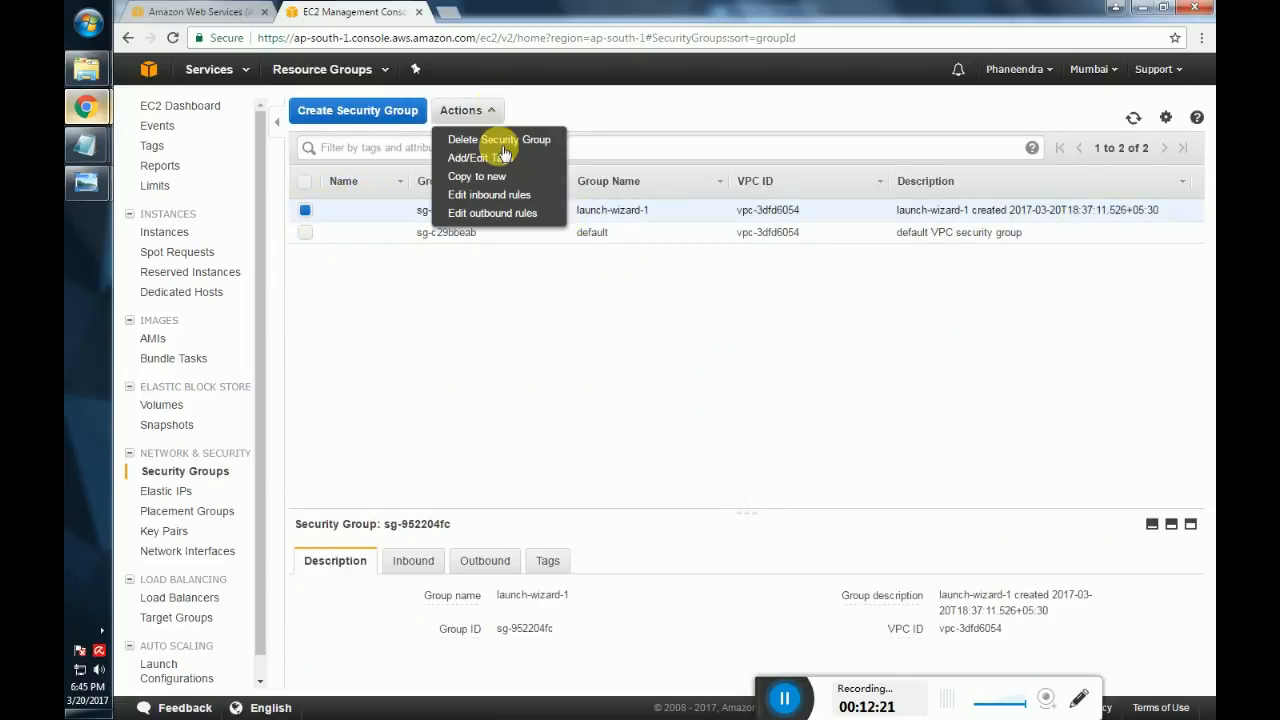
Delete launch-wizard-1 with Yes, Delete, leaving only the default security group.
click(484, 140)
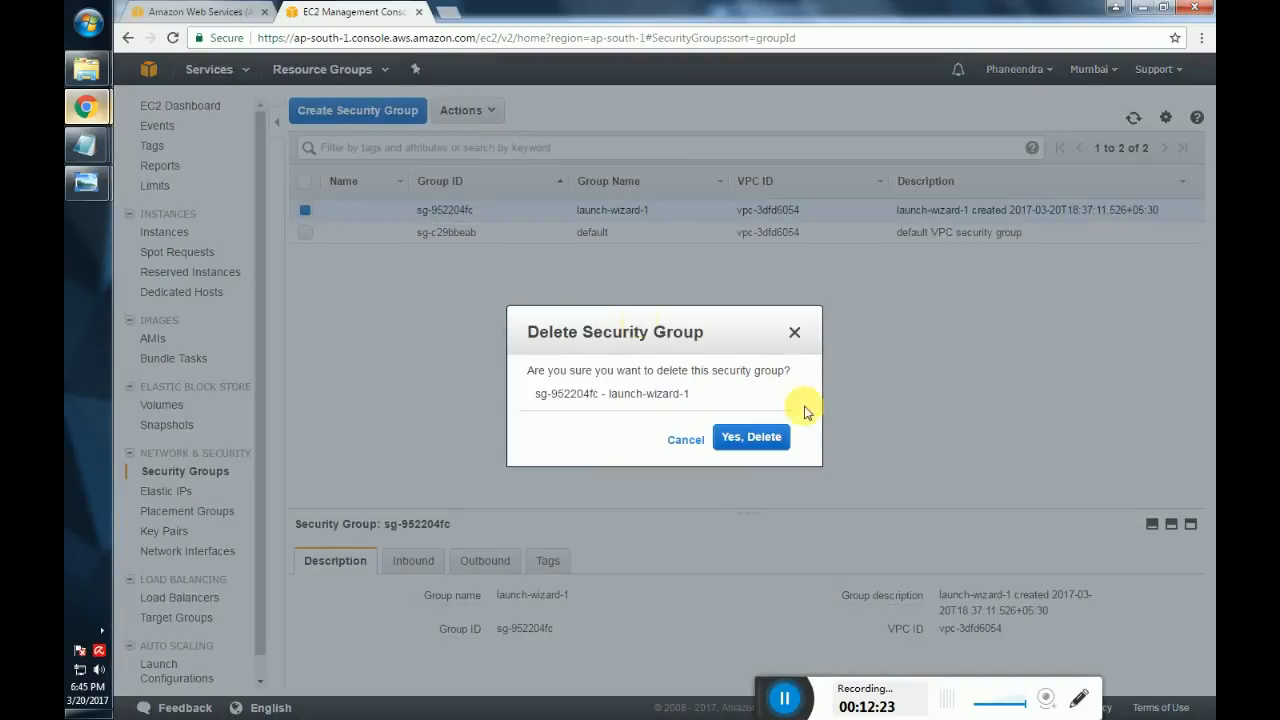
click(752, 436)
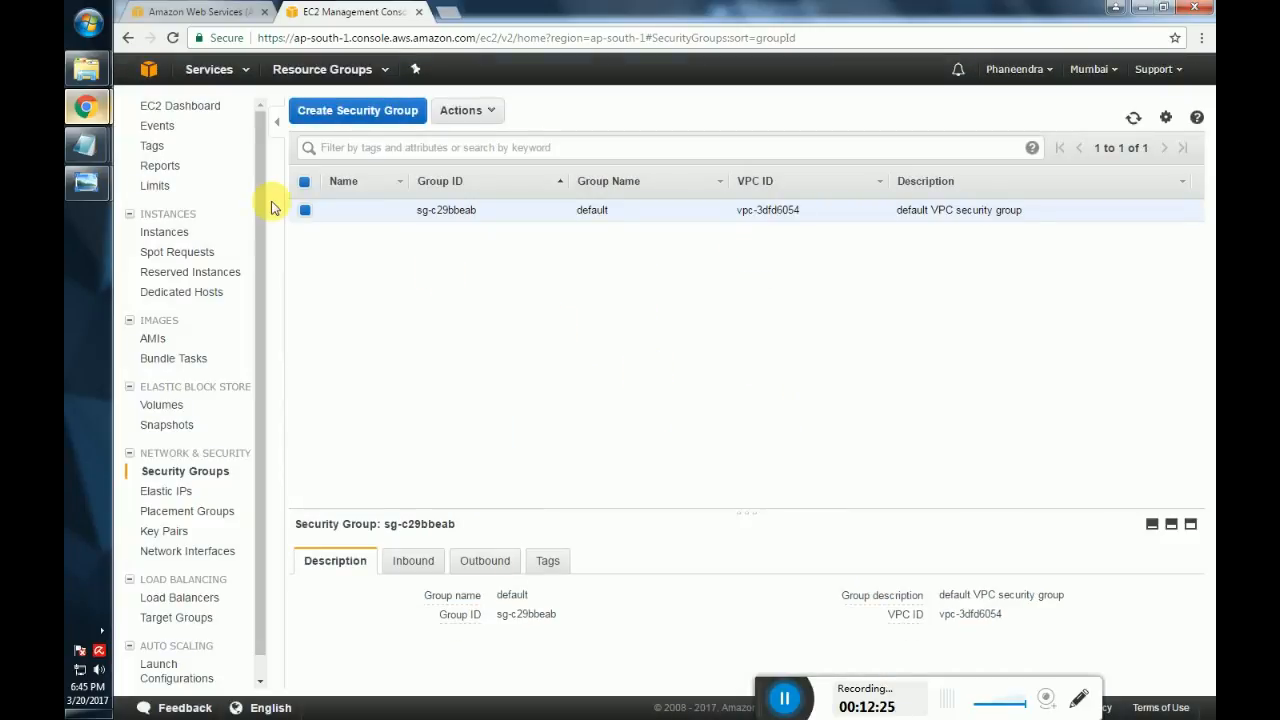
click(182, 104)
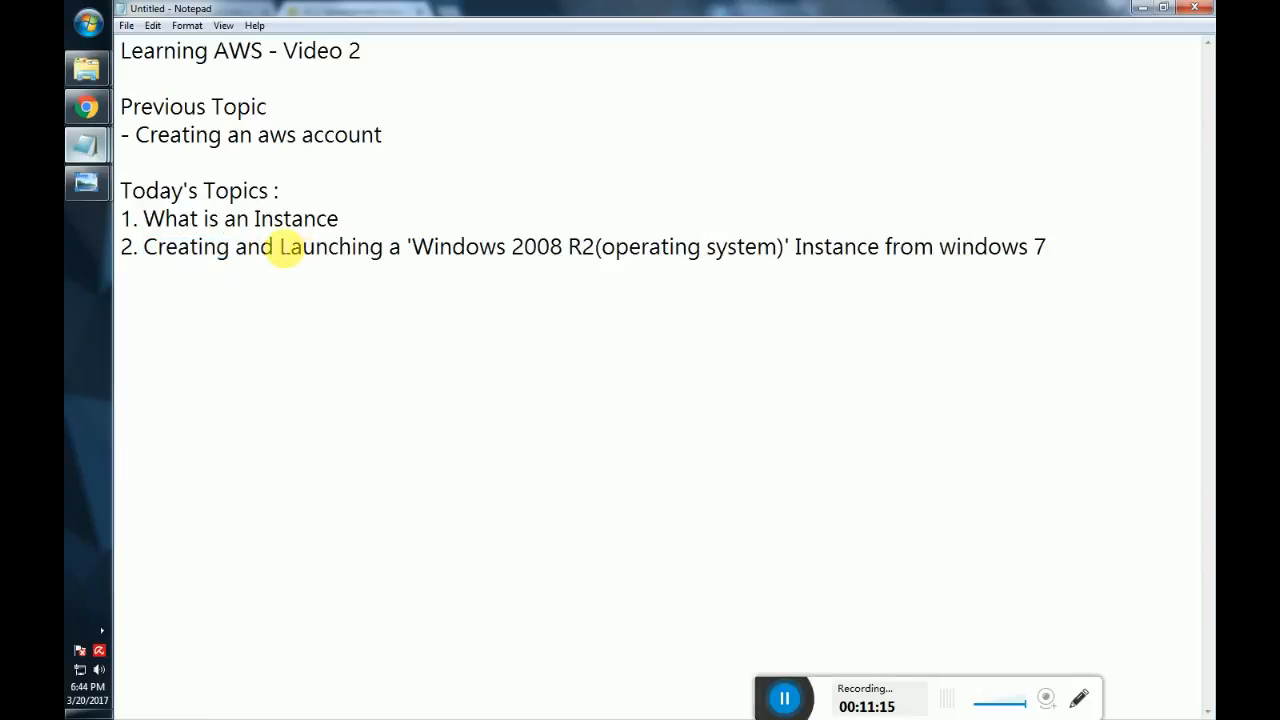
mouse_move(536, 262)
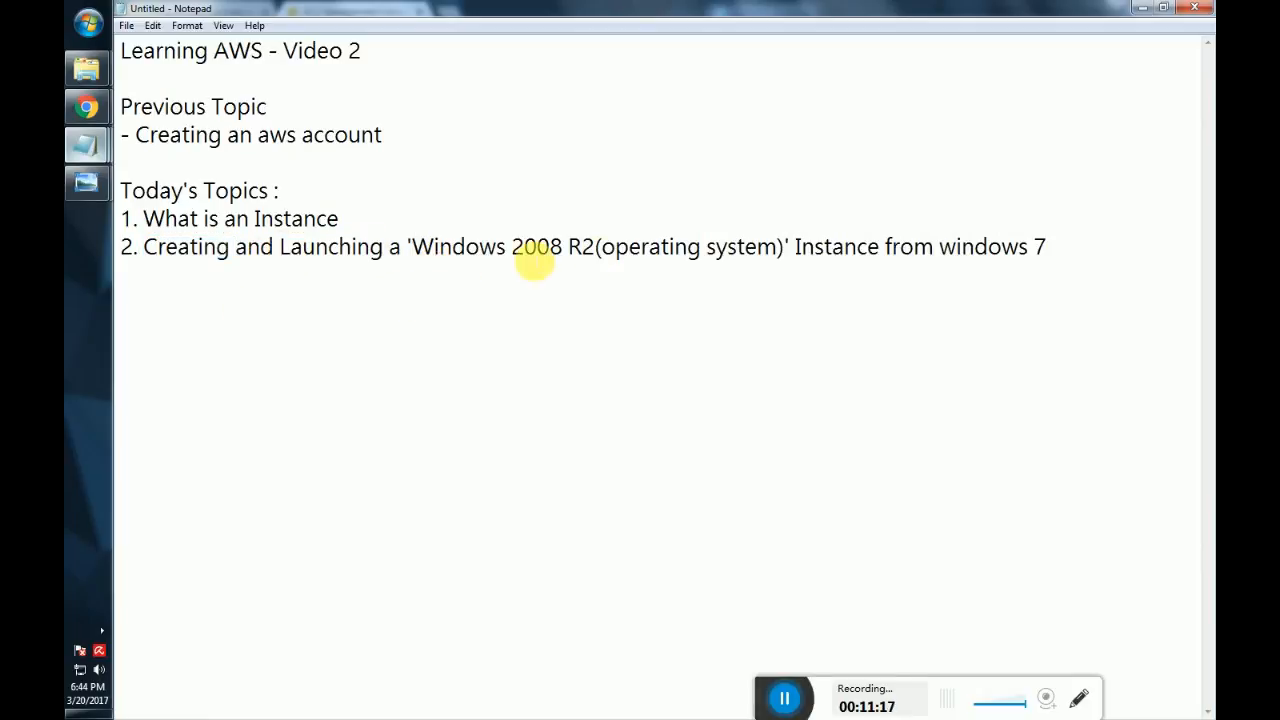
double_click(990, 248)
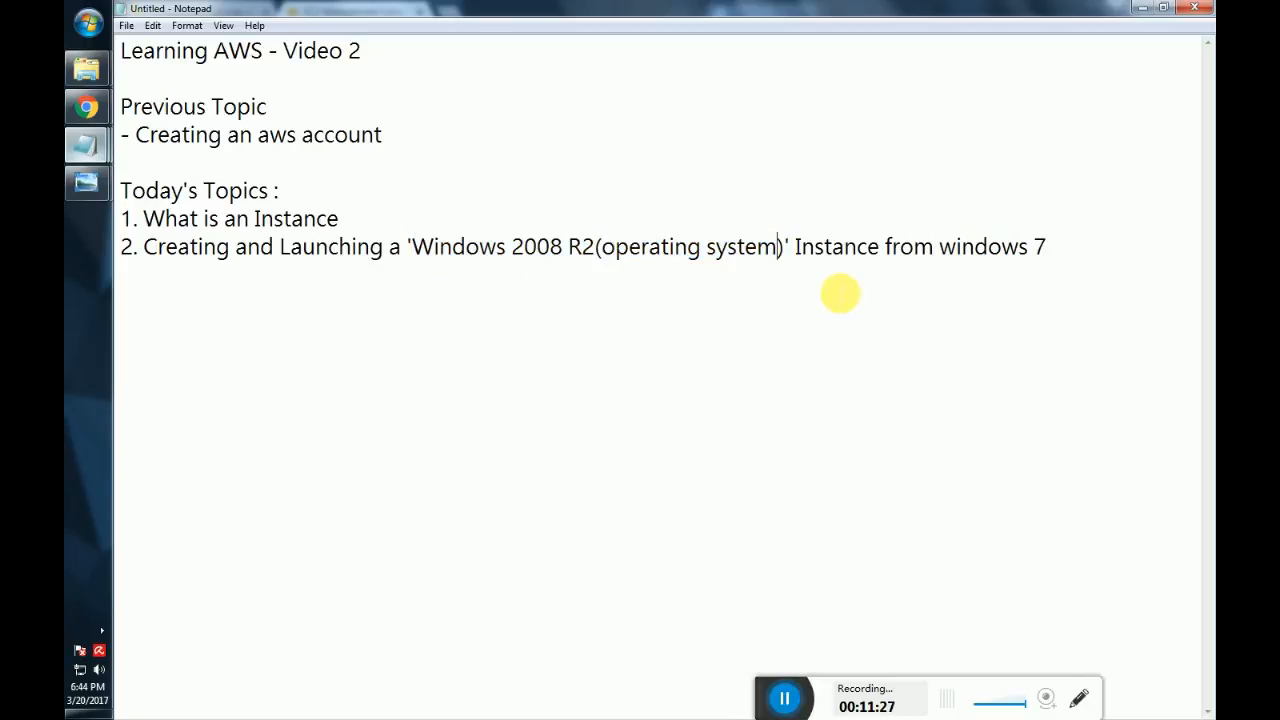
mouse_move(808, 280)
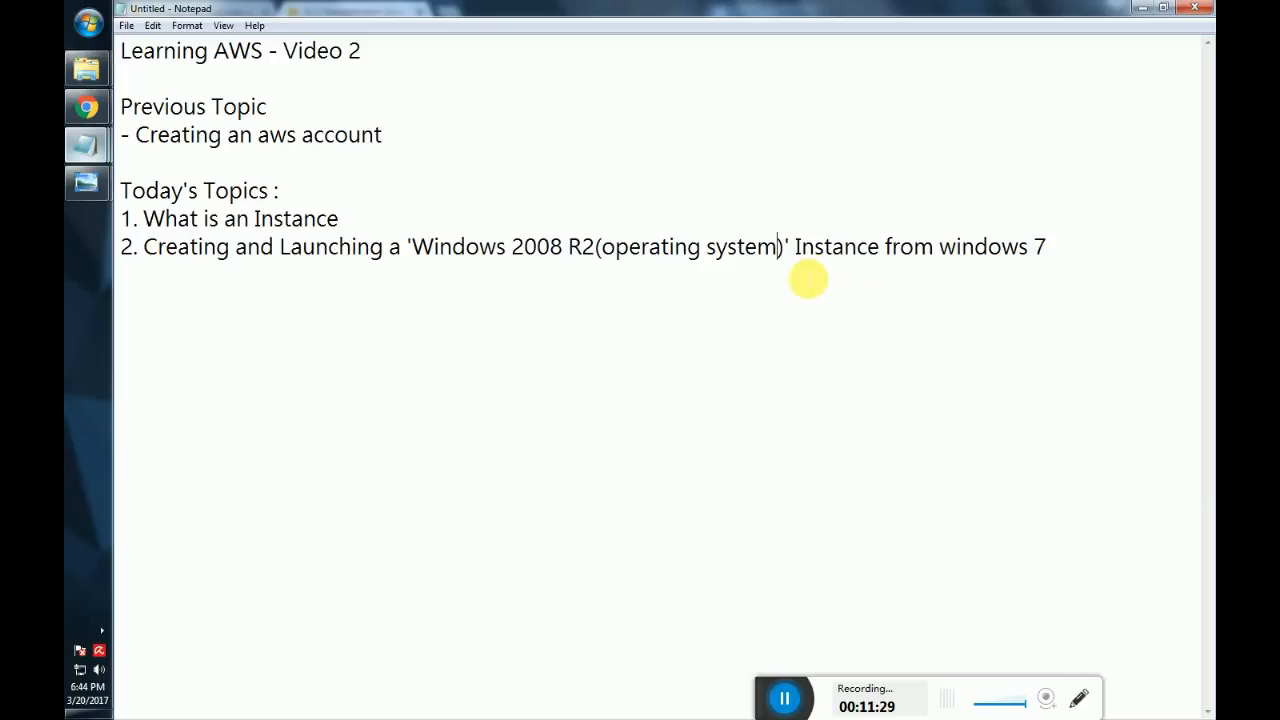